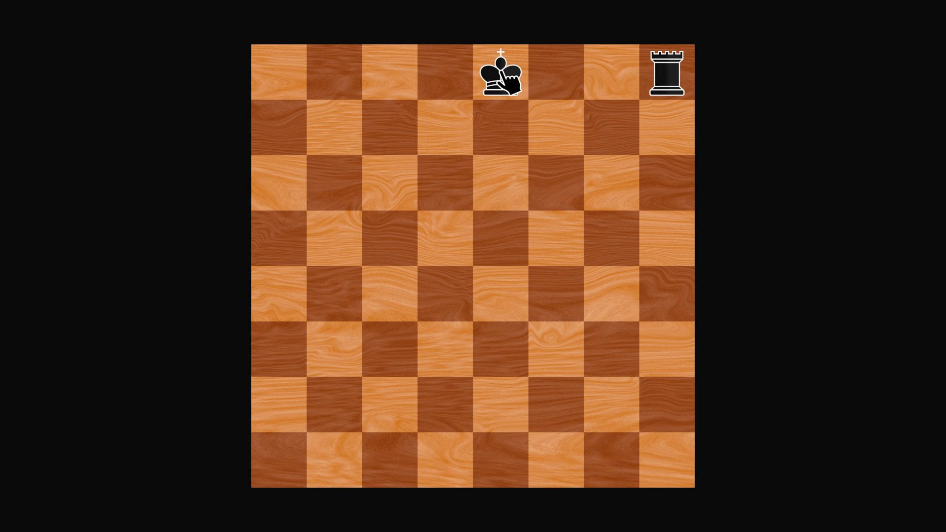
mouse_move(618, 81)
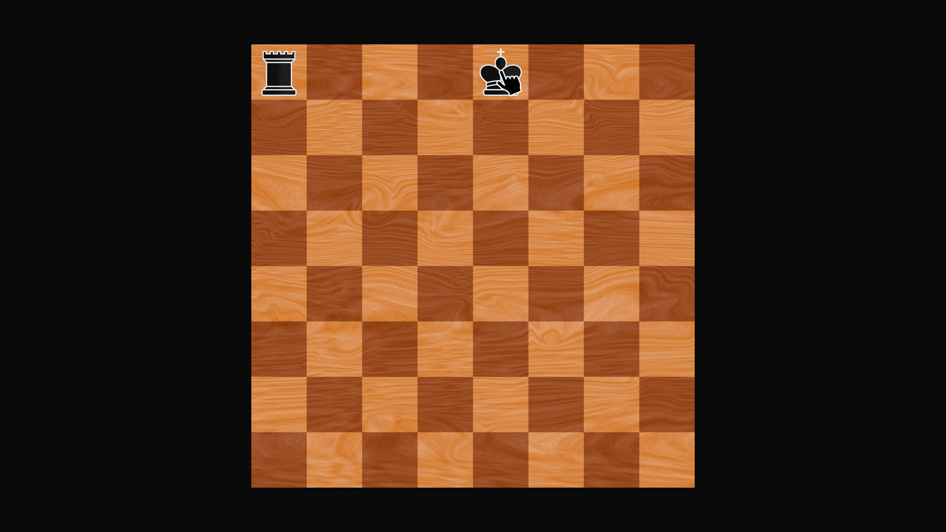
mouse_move(399, 81)
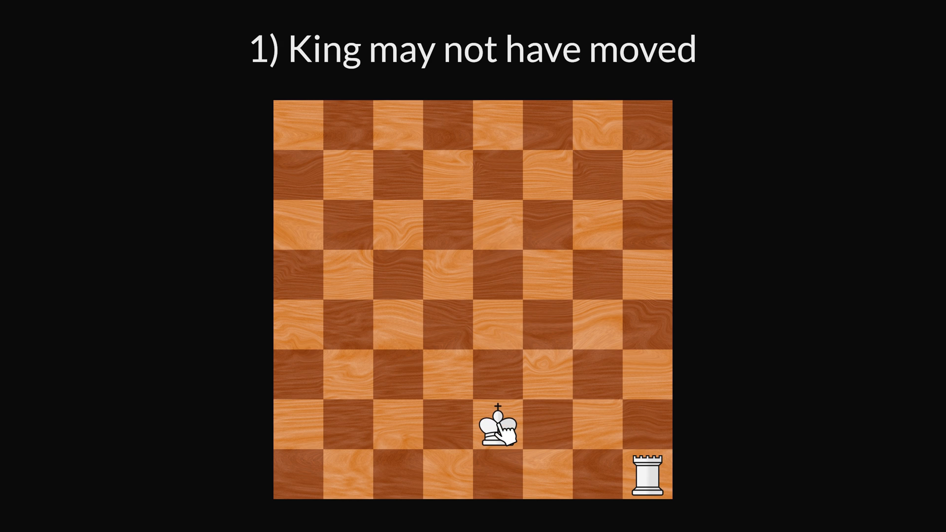
mouse_move(502, 480)
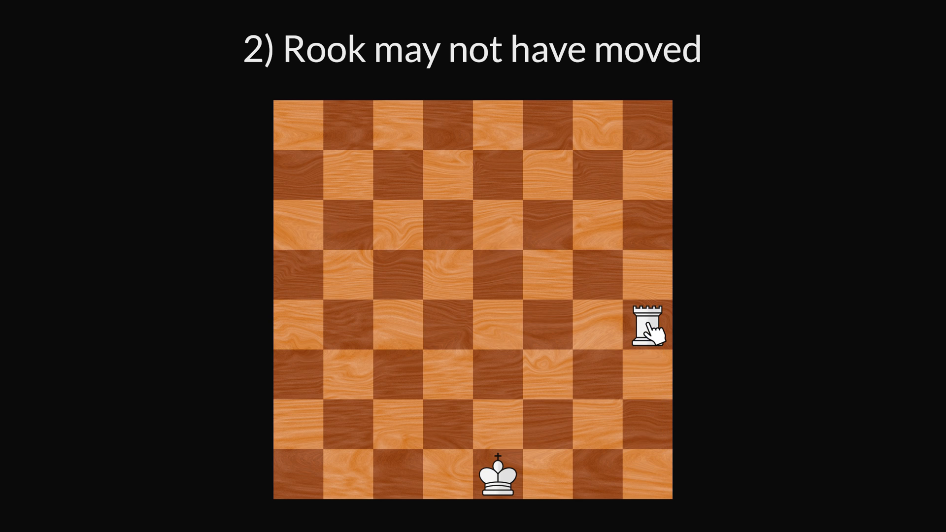
mouse_move(655, 480)
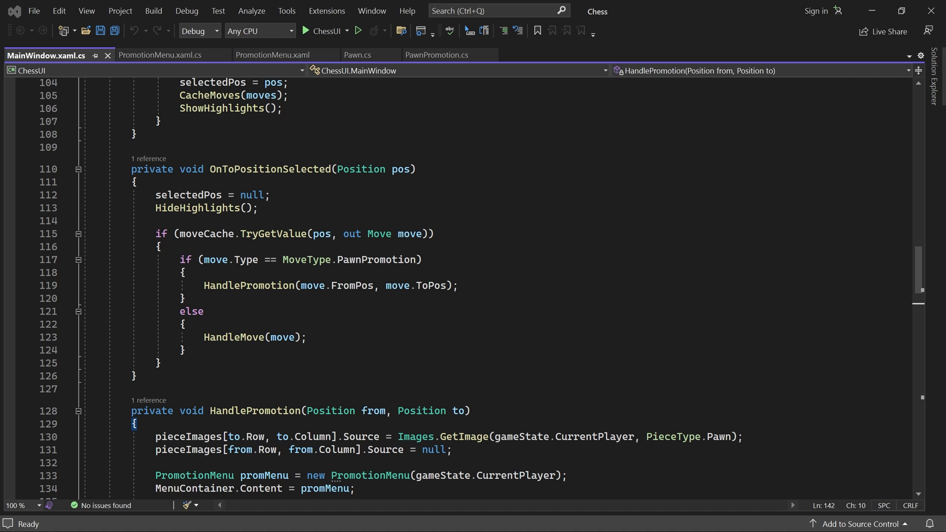
mouse_move(67, 60)
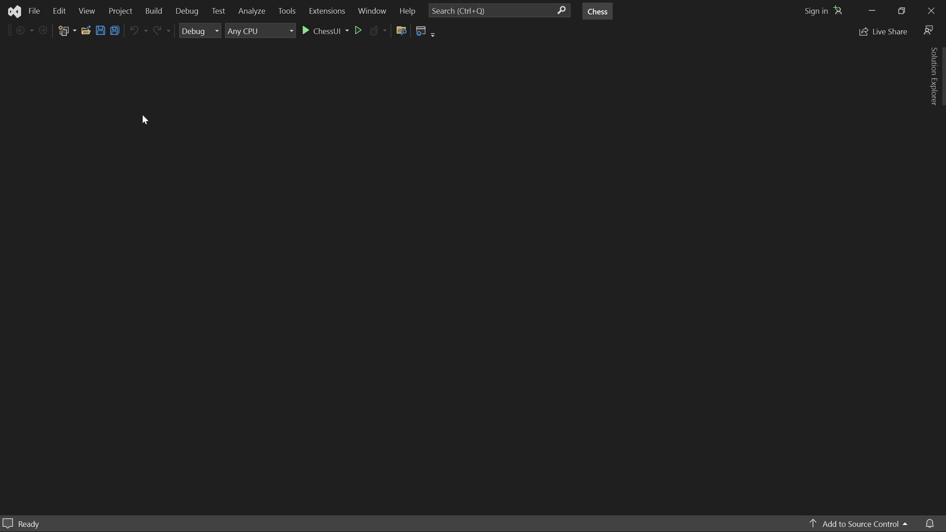
Add a new class to the Moves folder of ChessLogic from Solution Explorer.
left_click(938, 77)
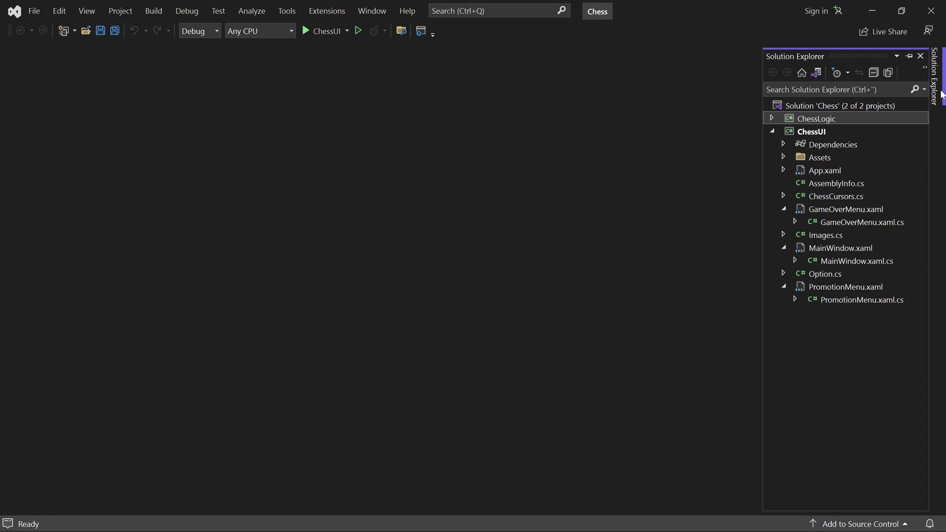
left_click(771, 118)
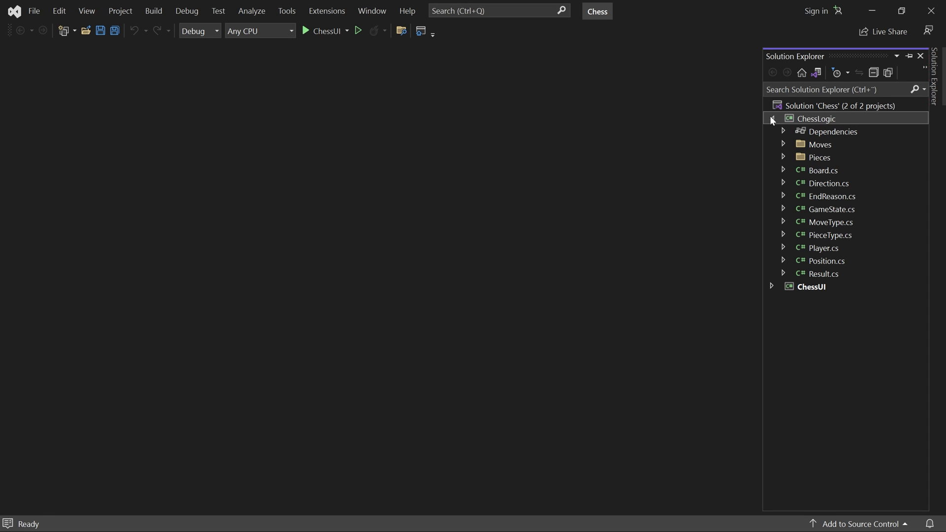
right_click(815, 118)
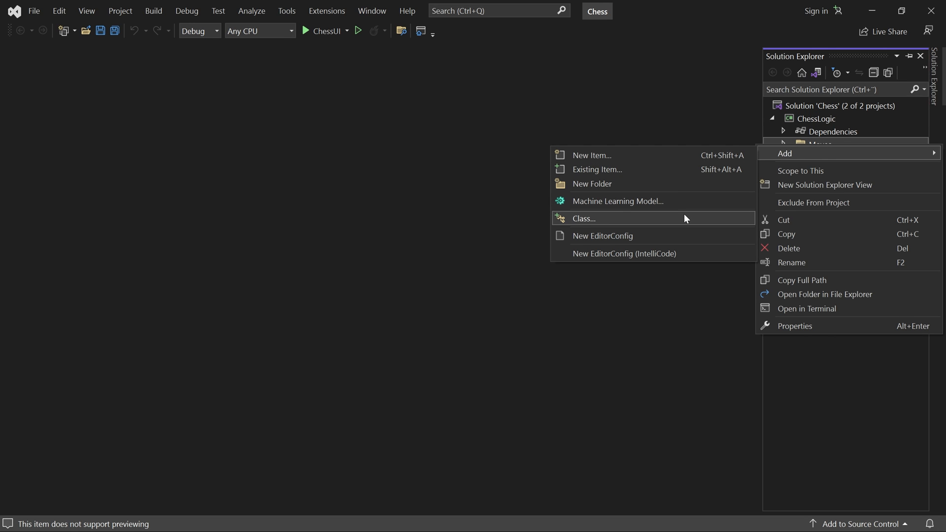
left_click(583, 218)
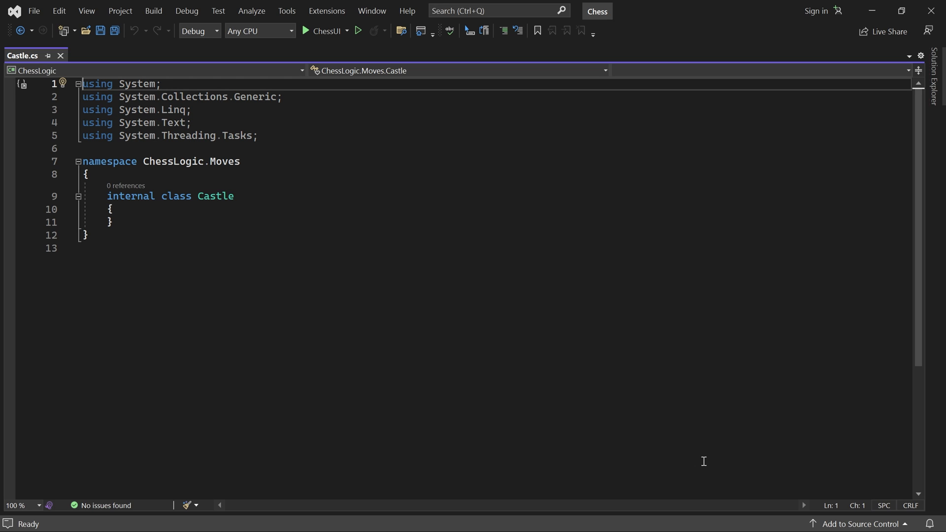
mouse_move(225, 161)
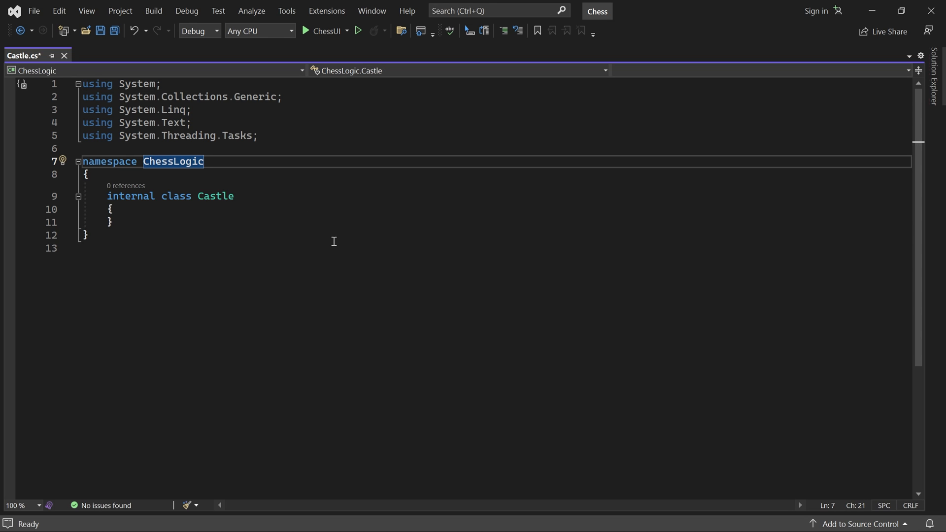
Change the Castle class's access modifier from internal to public.
double_click(130, 196)
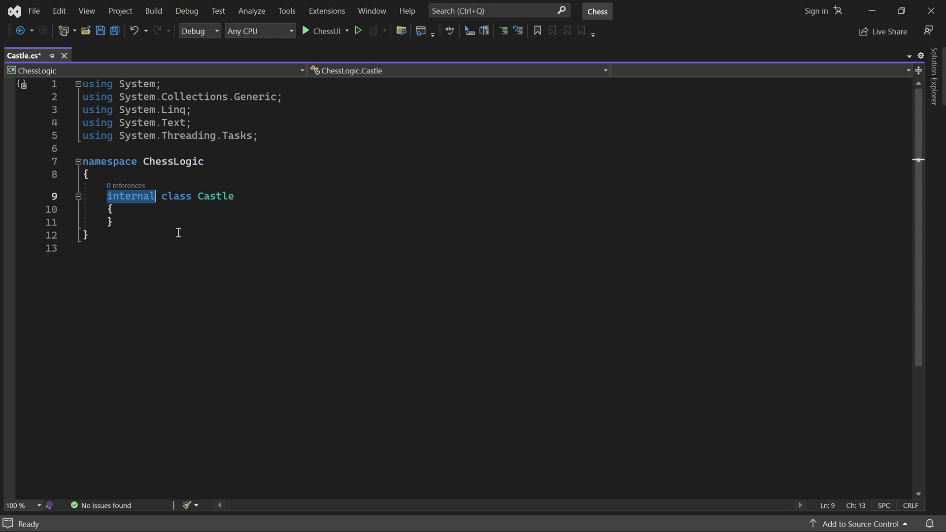
type("public")
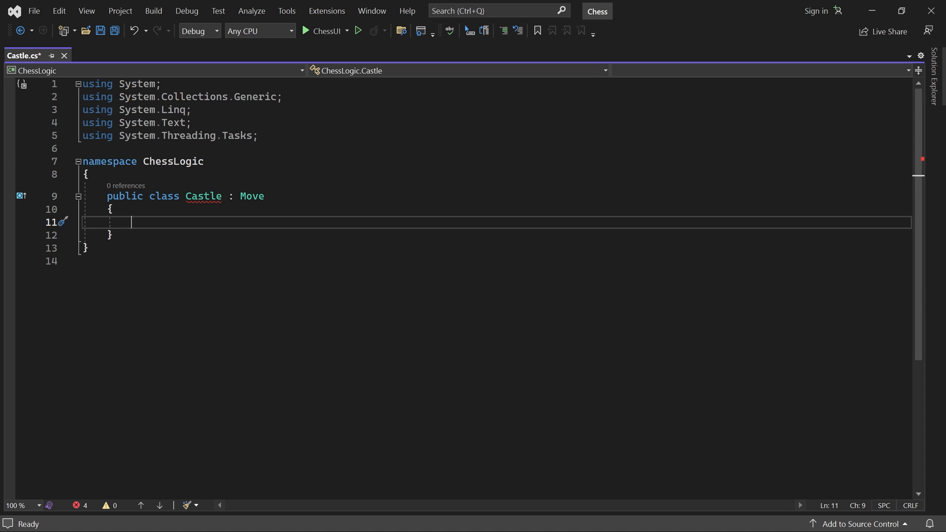
Declare overridden getter-only properties Type (MoveType), FromPos and ToPos (Position) in Castle.
type("pub")
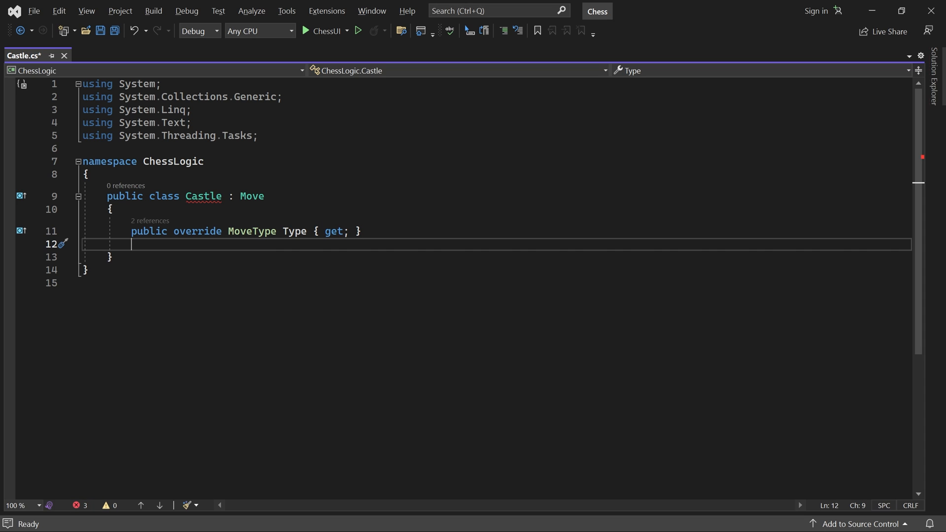
type("public")
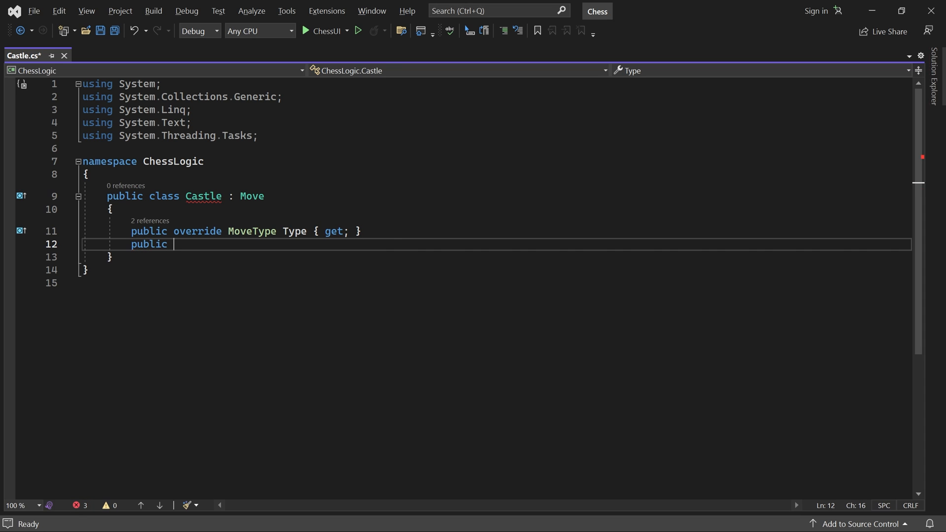
type("override Position")
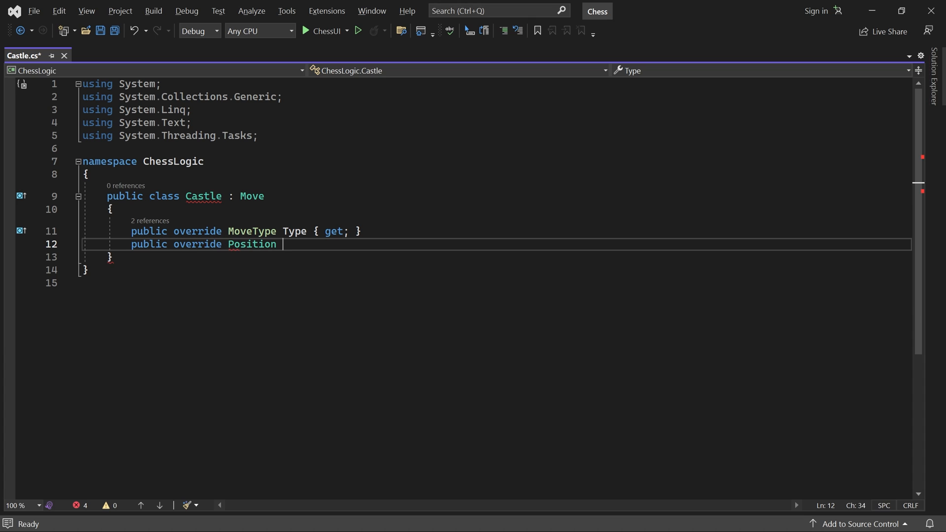
type("FromPos { get;")
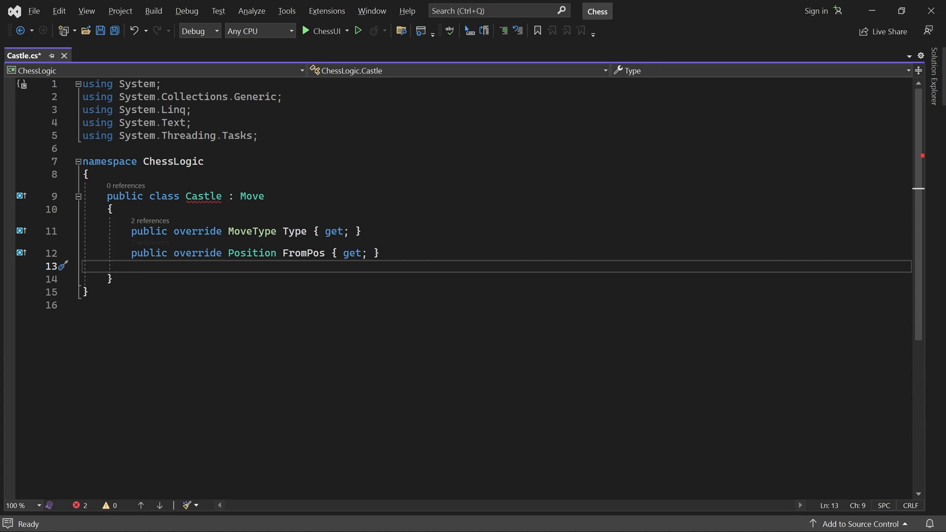
type("p")
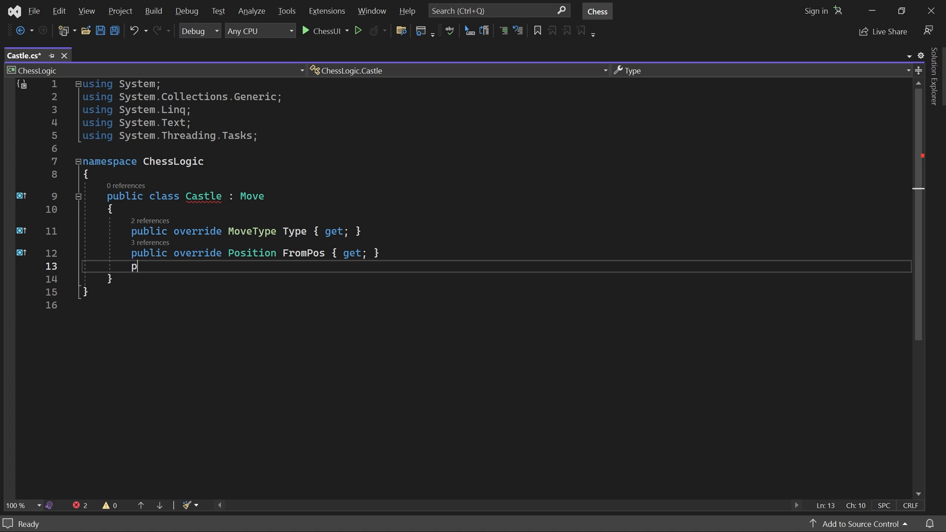
type("ublic override Position ToPos")
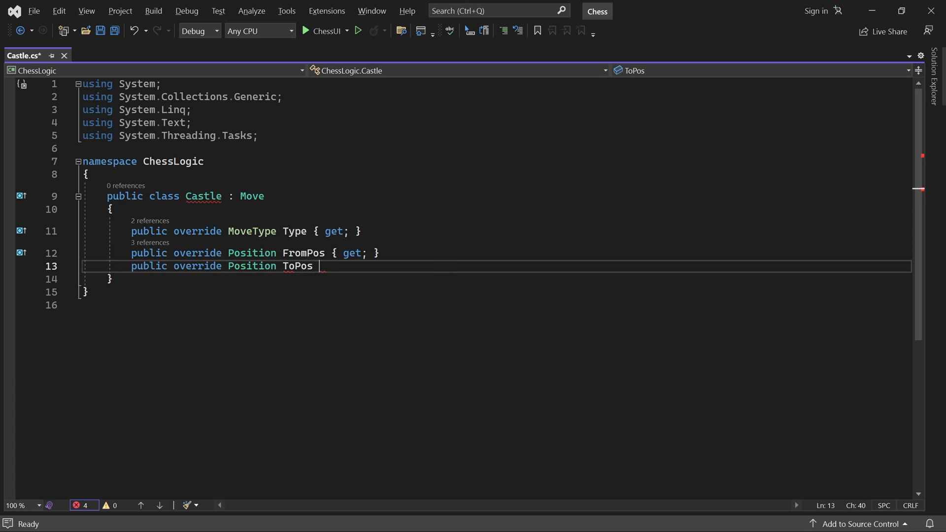
type("{ get; }")
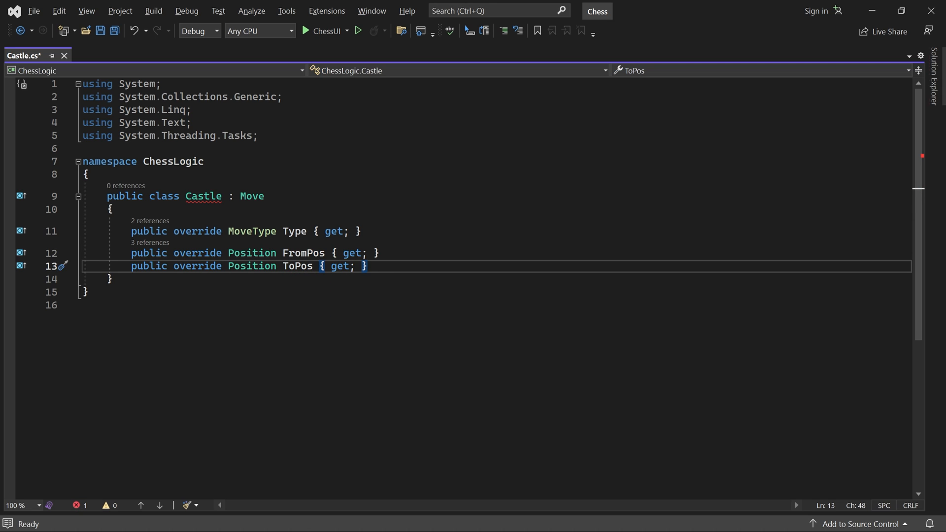
key("Enter")
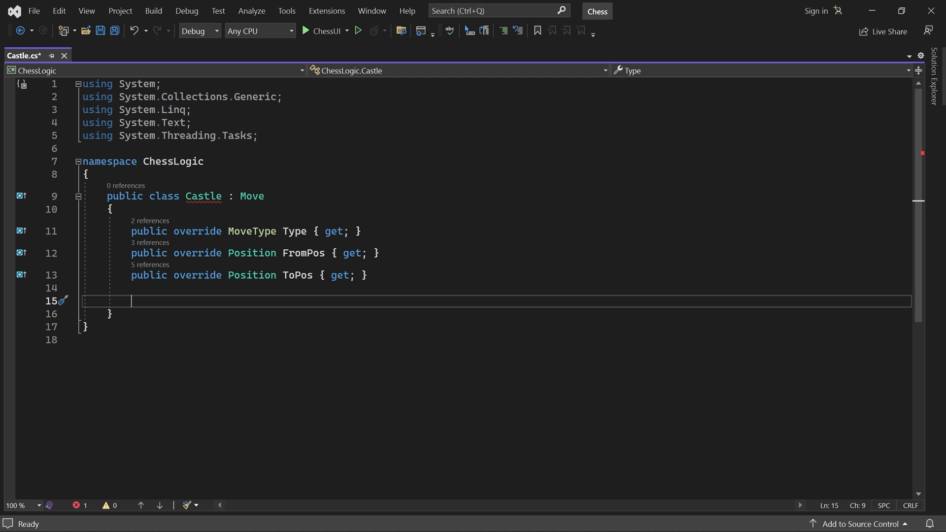
Declare private readonly Direction kingMoveDir and Position rookFromPos and rookToPos fields.
type("private readonly")
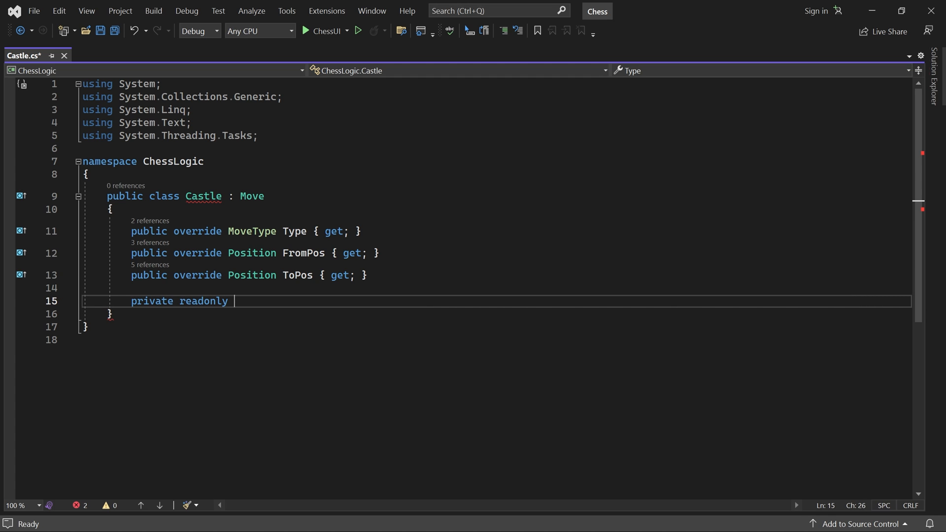
type("Direction king")
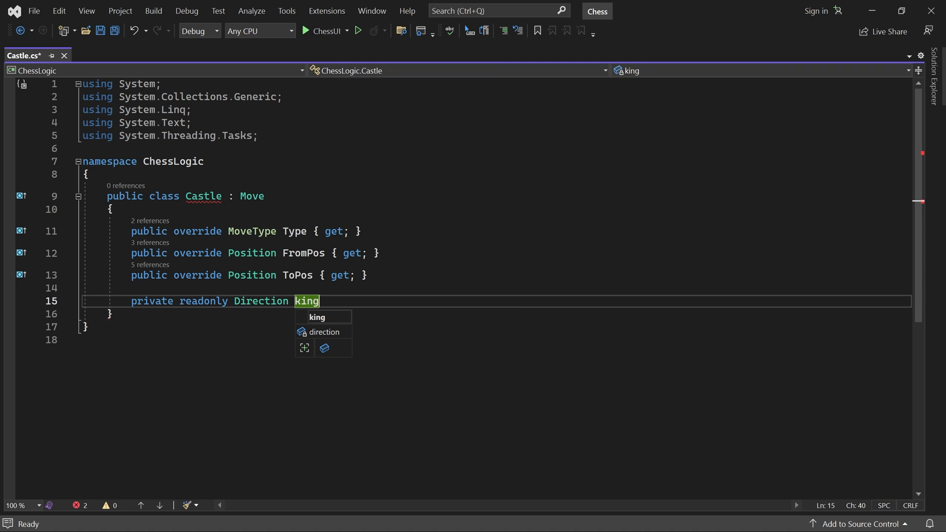
type("MoveDir;")
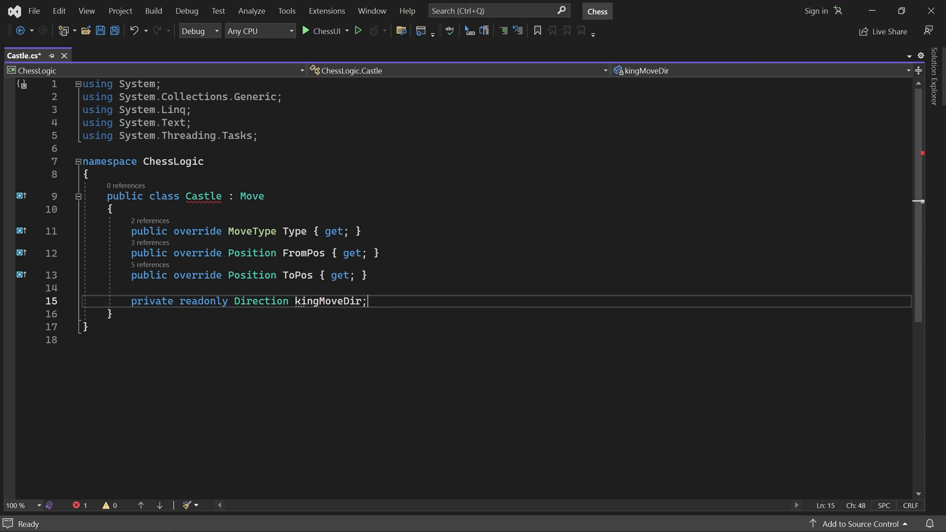
key("Return")
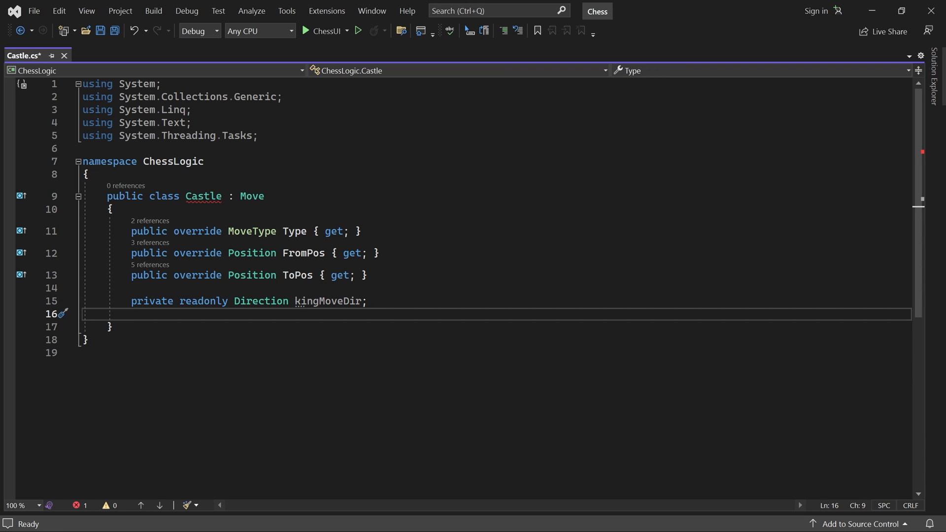
type("priv")
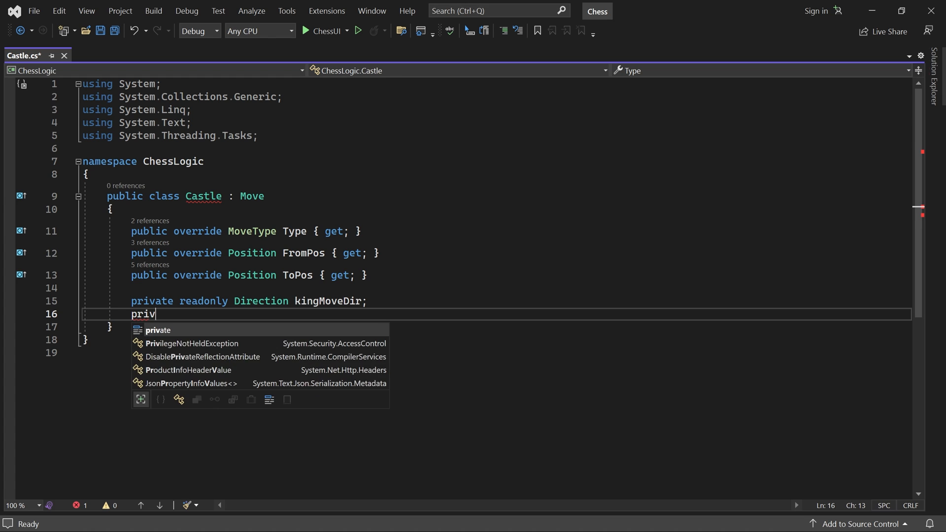
type("ate readonly Position rookFromPos;")
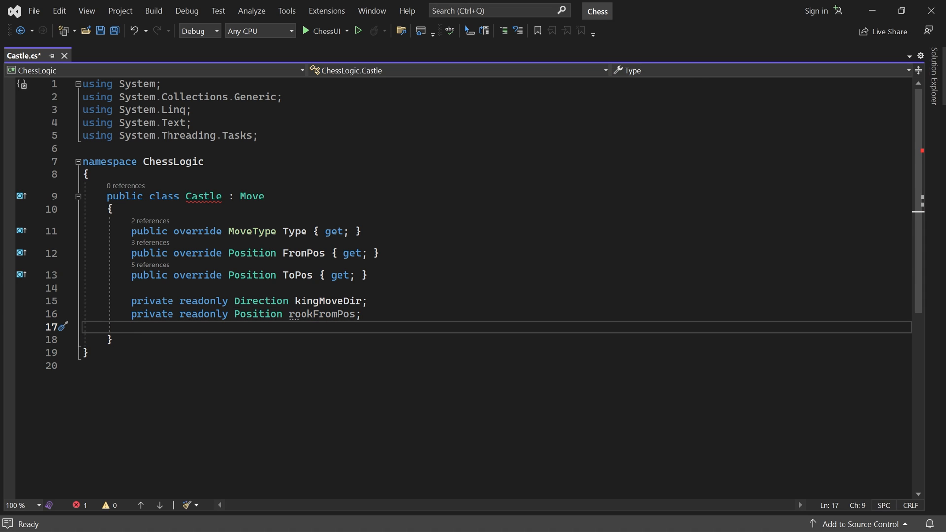
type("private readonly")
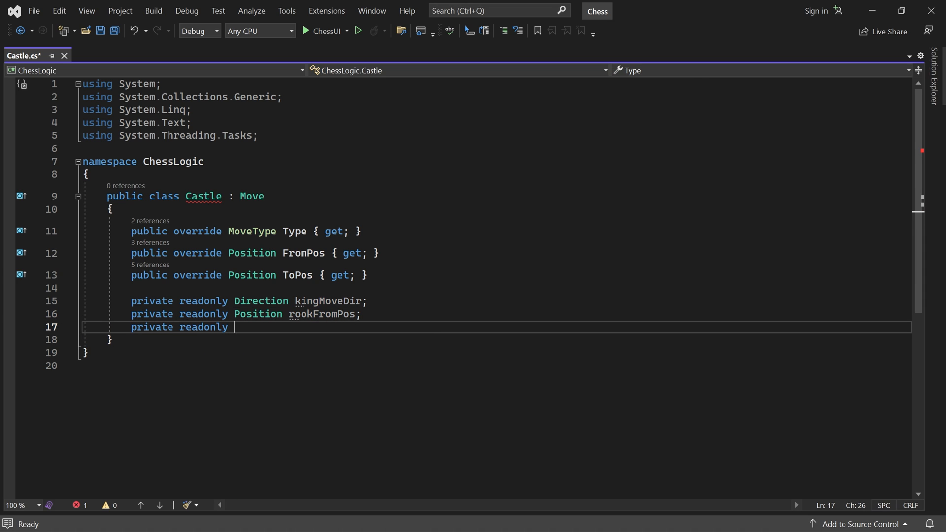
type("Position rookToPos;")
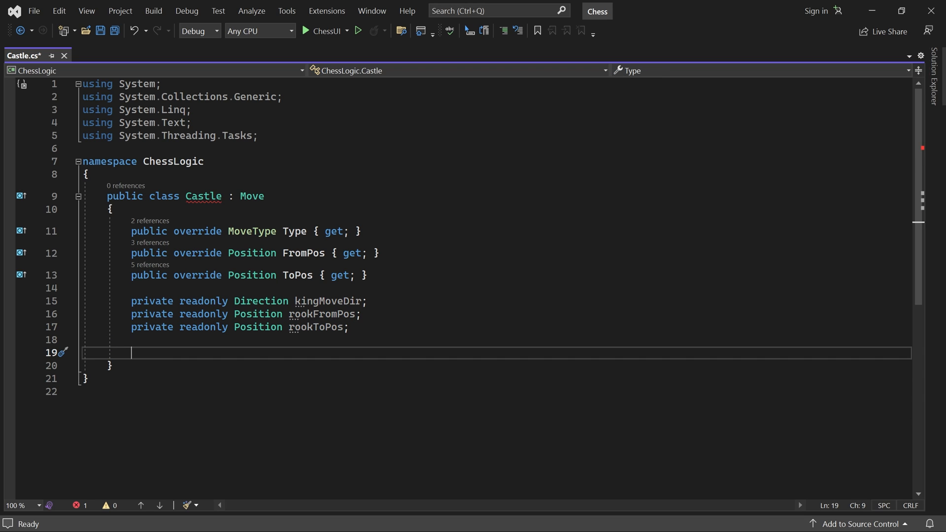
Write the Castle(MoveType type, Position kingPos) constructor signature.
type("public Castle")
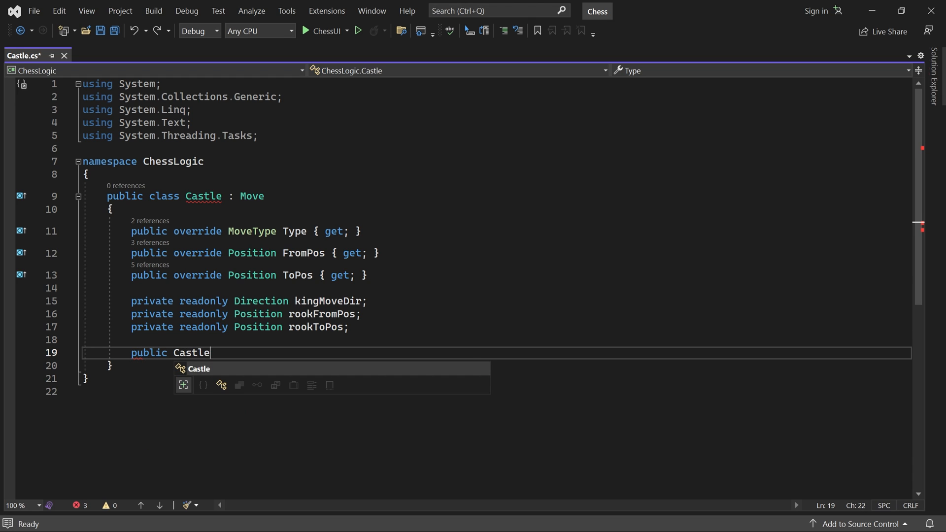
type("(MoveType")
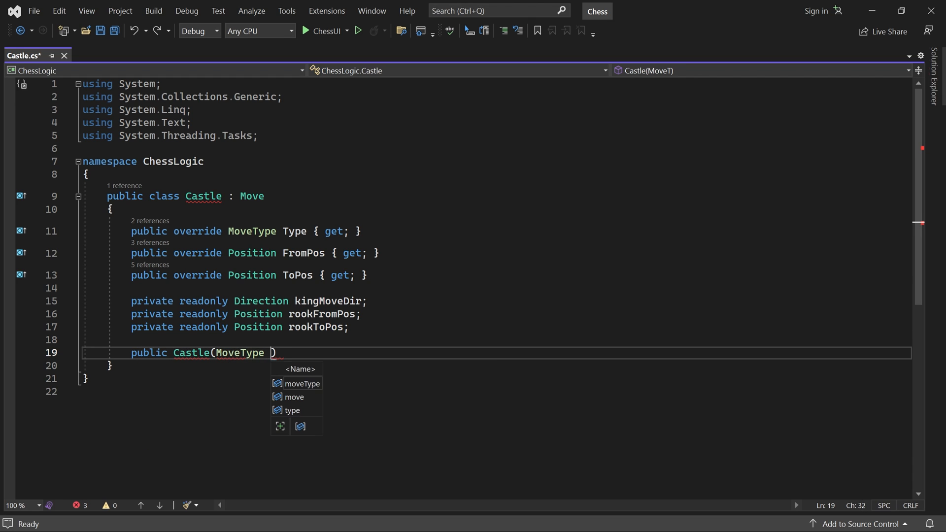
type("type, Position kingPos")
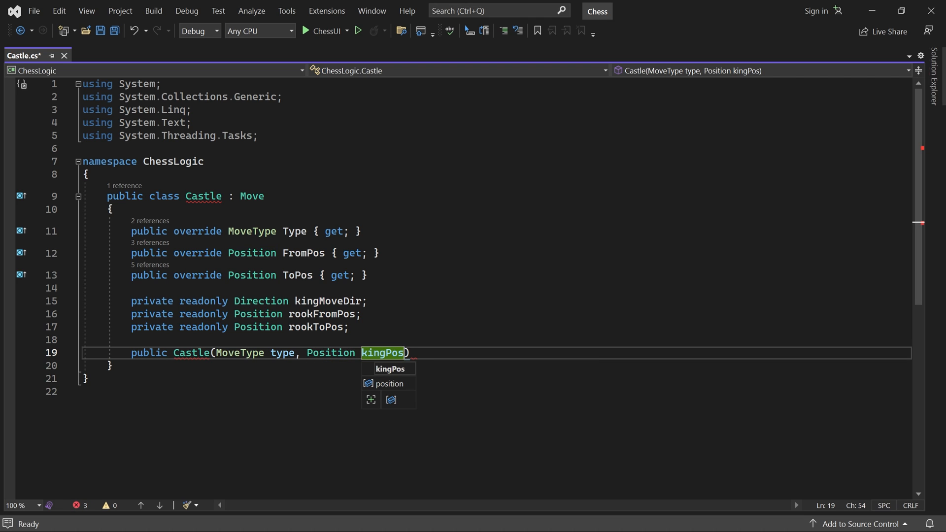
key("Return")
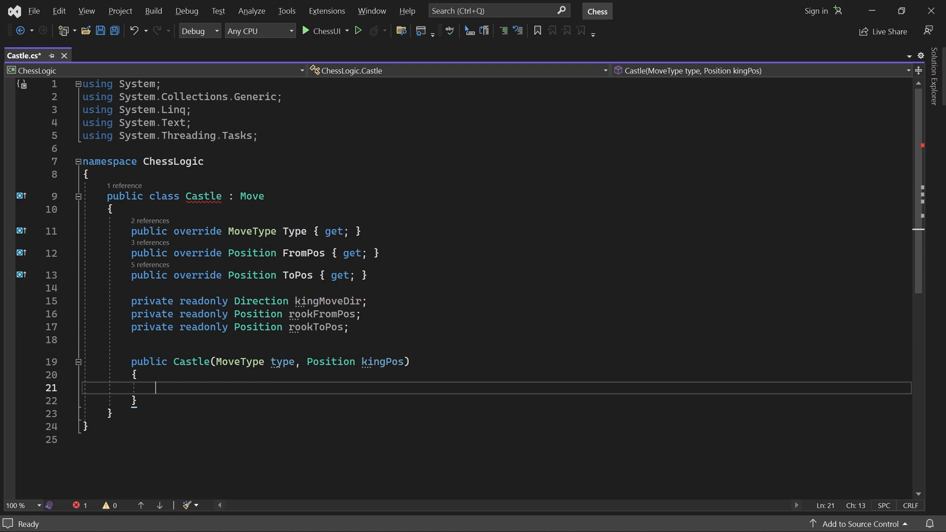
Assign Type = type and FromPos = kingPos in the constructor body.
scroll("down", 3)
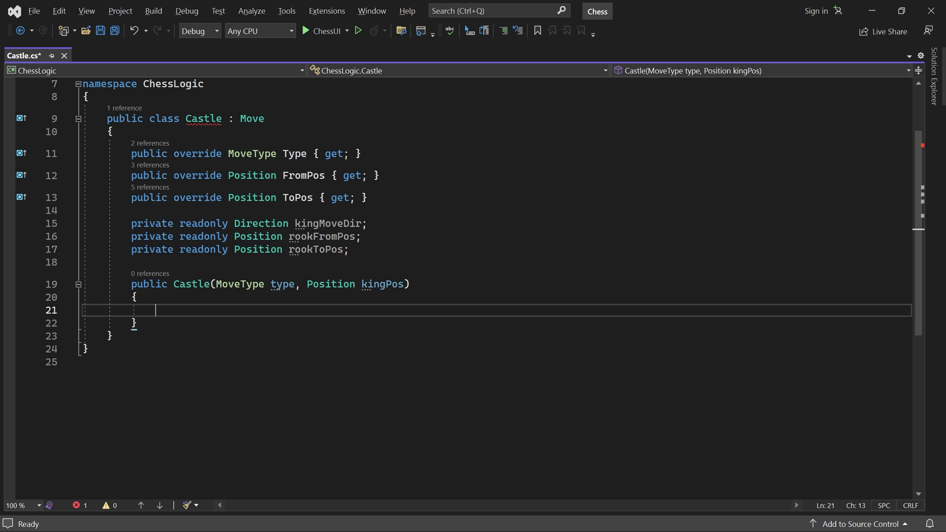
type("Type")
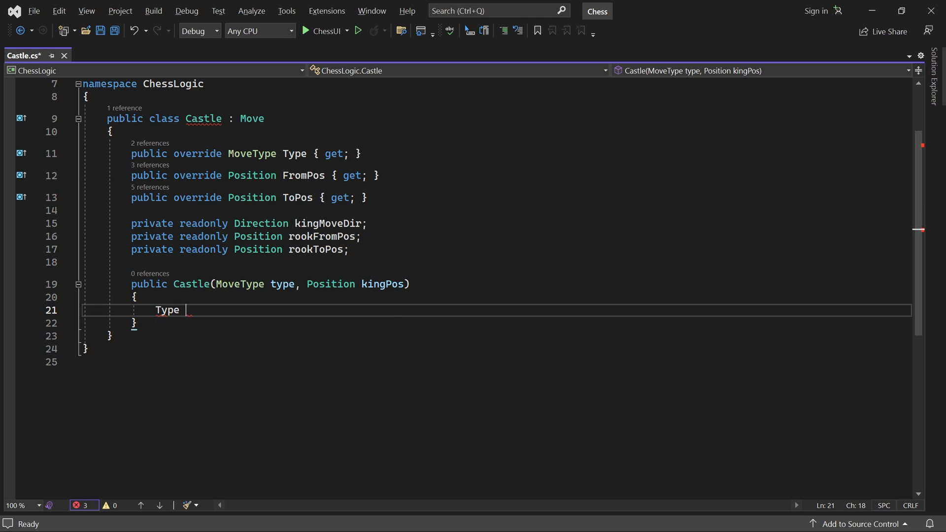
type("= type;")
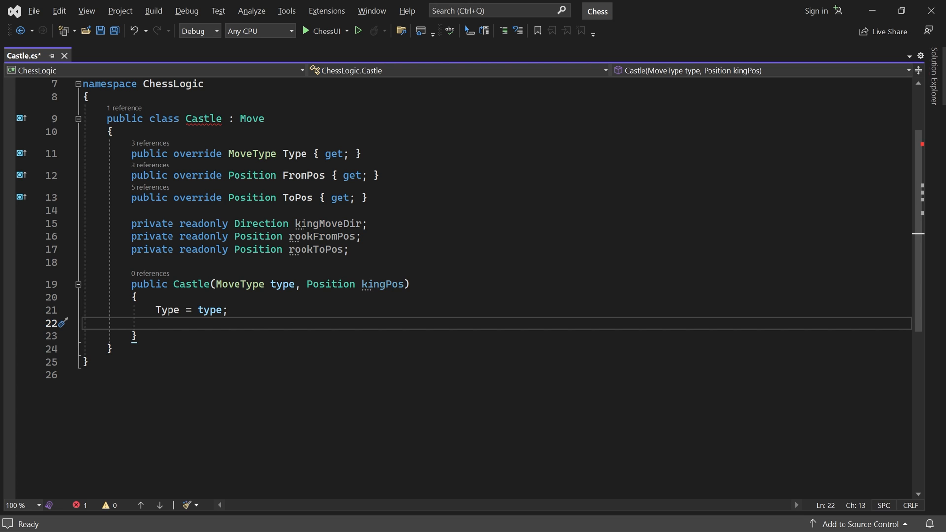
type("FromPos =")
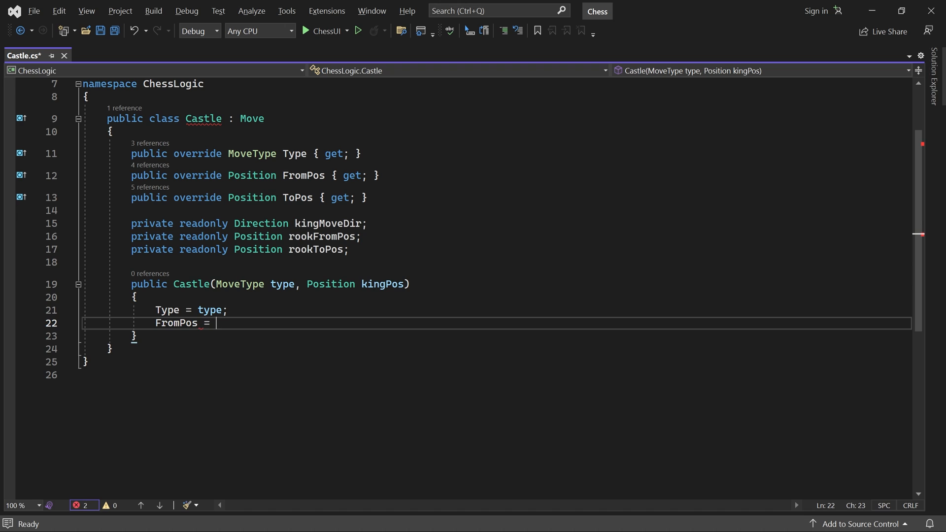
type("kingPos;")
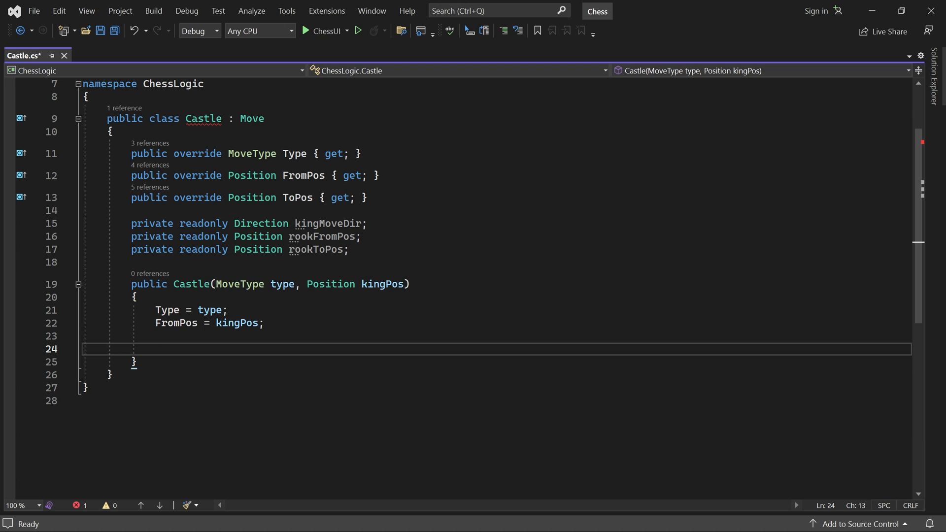
Add a CastleKS branch setting kingMoveDir to East and ToPos to column 6.
type("if (type )")
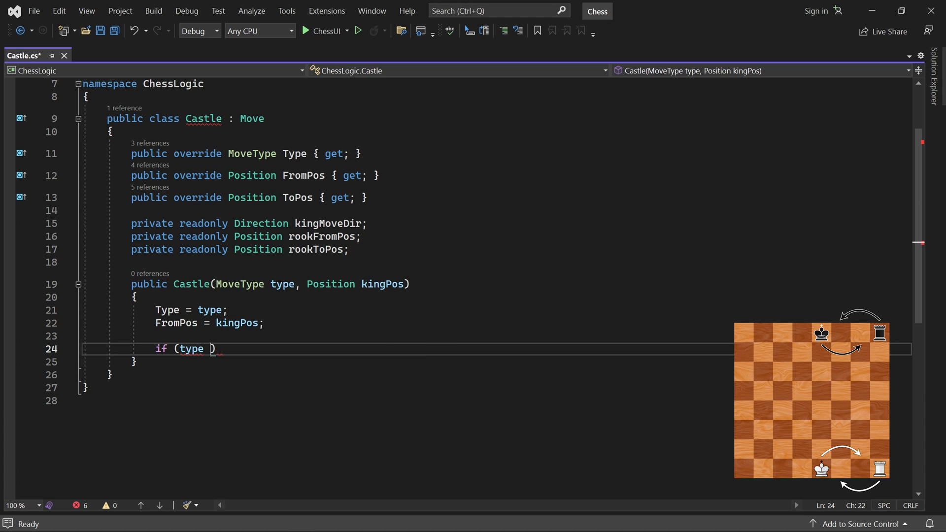
type("== MoveType.")
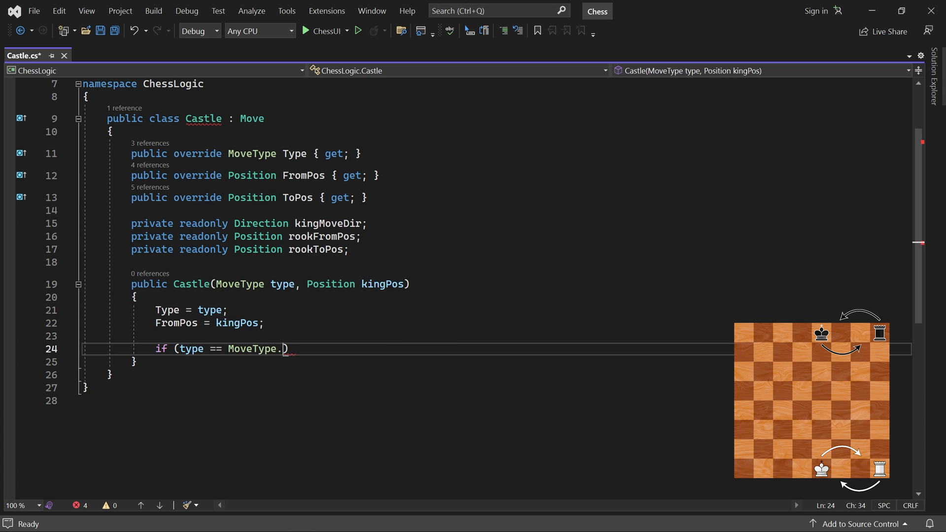
type("CastleKS")
type("{")
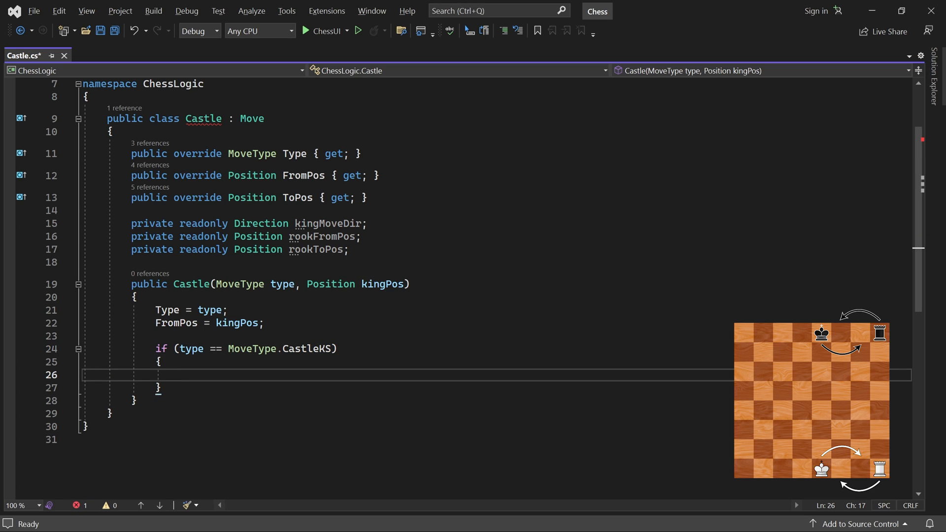
type("kingMoveDir =")
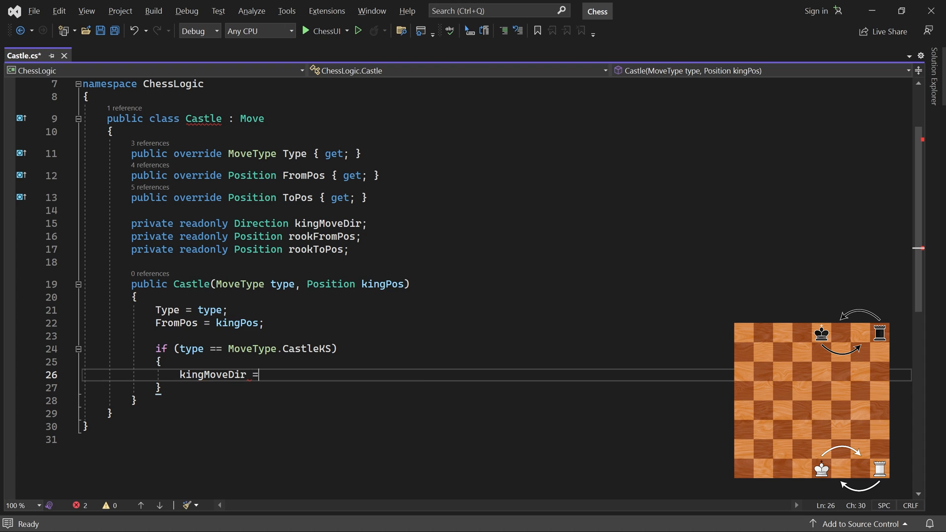
type("Direction.East;")
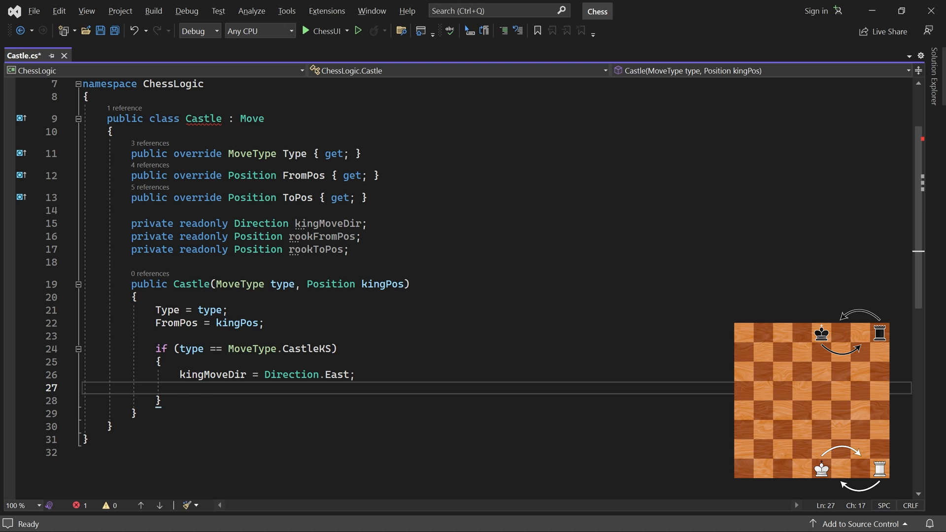
type("ToP")
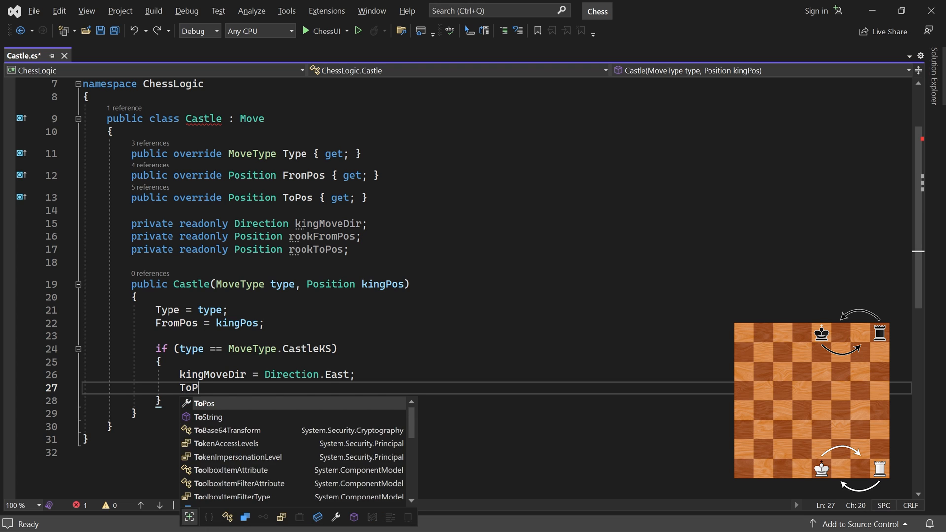
type("Pos = new Position(kingPos.")
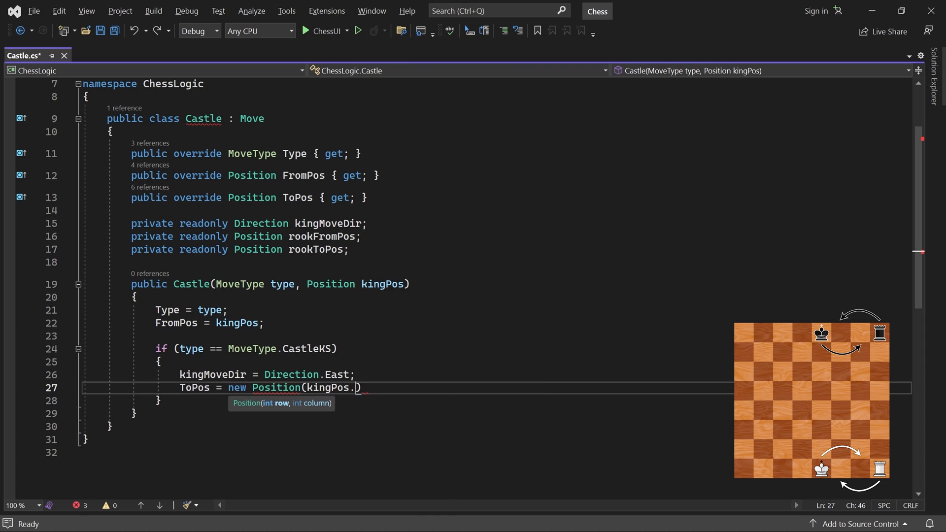
type("Row, 6")
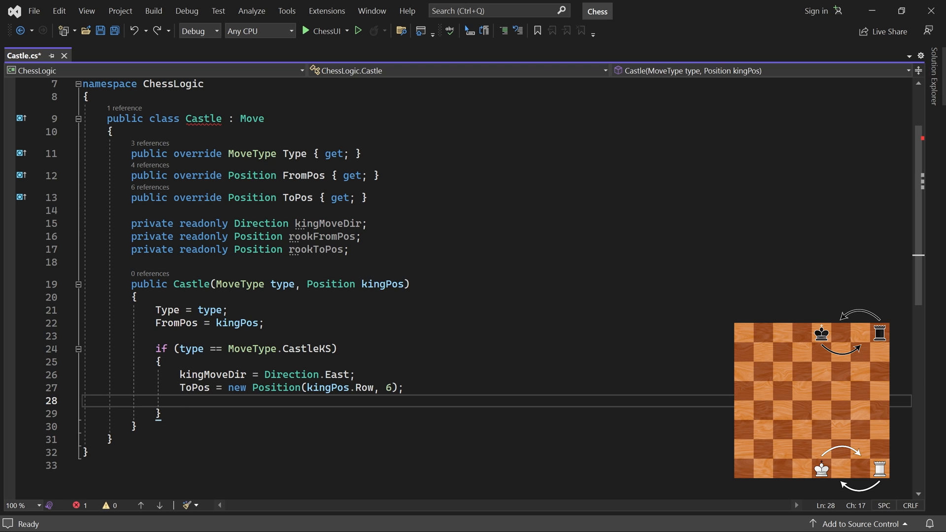
Set rookFromPos to column 7 and rookToPos to column 5 on the king's row.
scroll("down", 3)
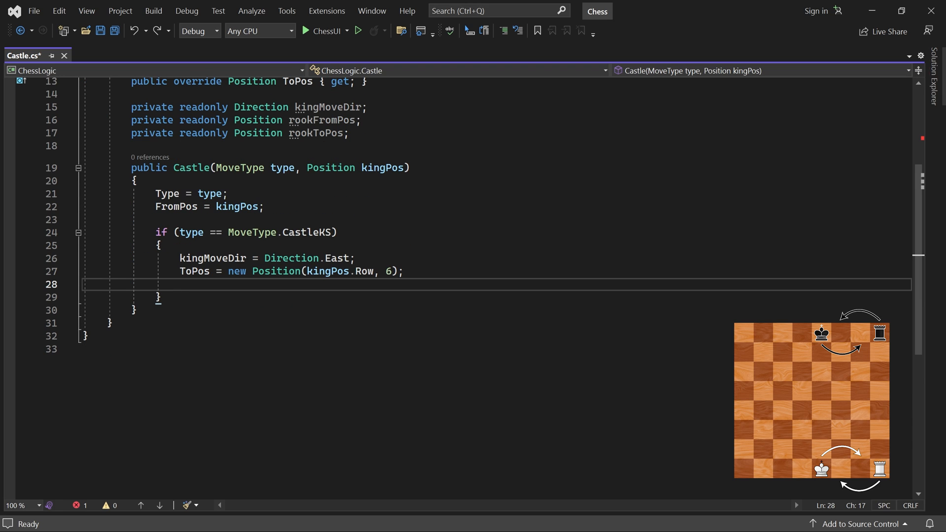
type("rookFromPos =")
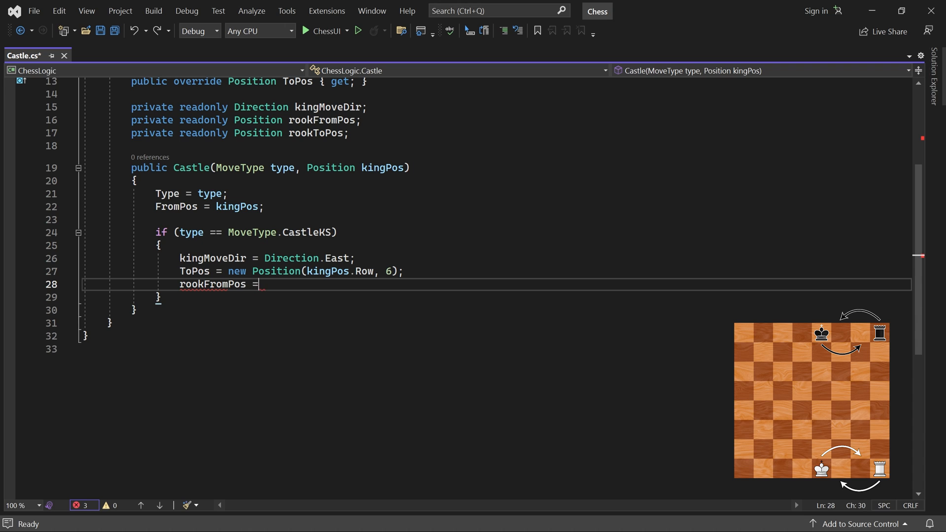
type("new Position(")
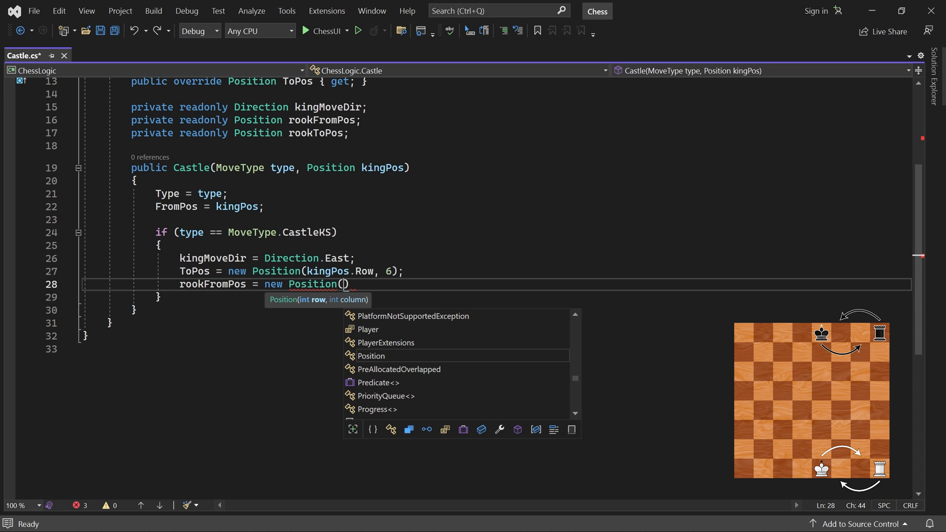
type("kingPos.Ro")
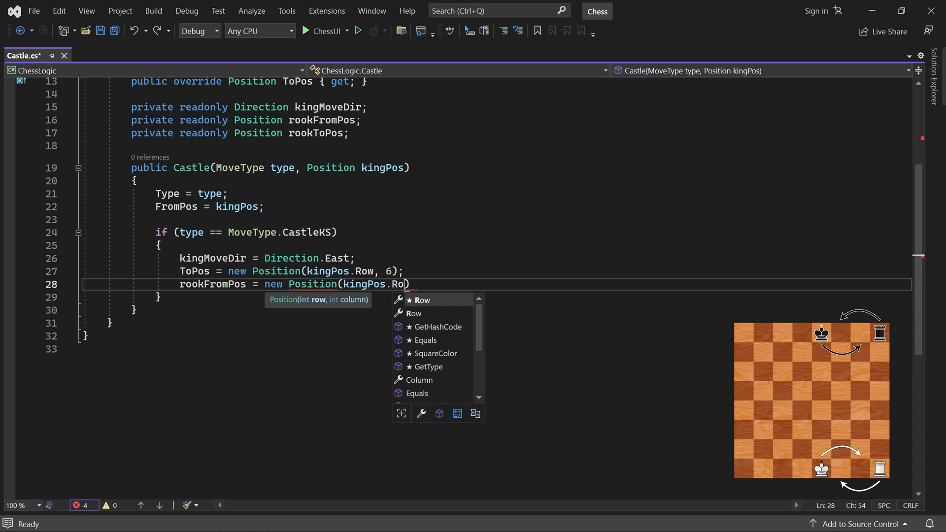
type("w, 7)")
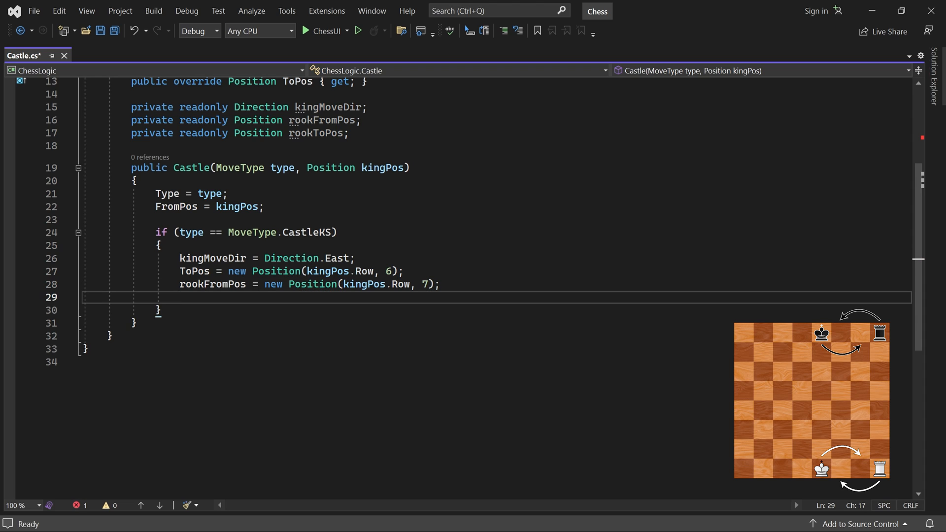
left_click(179, 297)
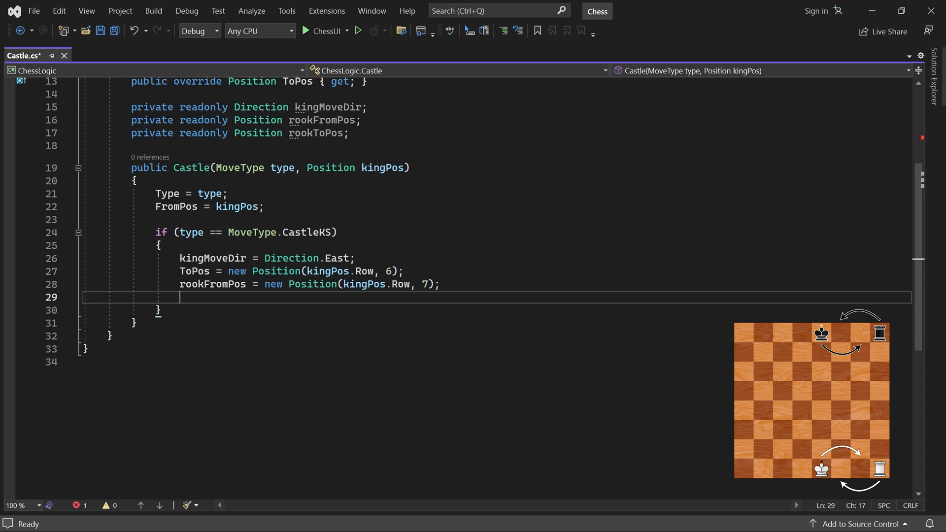
type("rookToPos =")
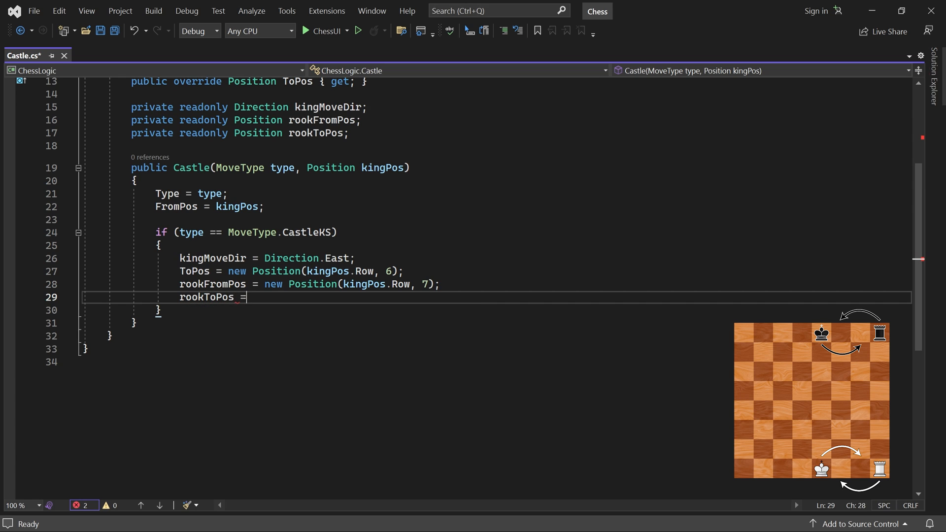
type("new Position(")
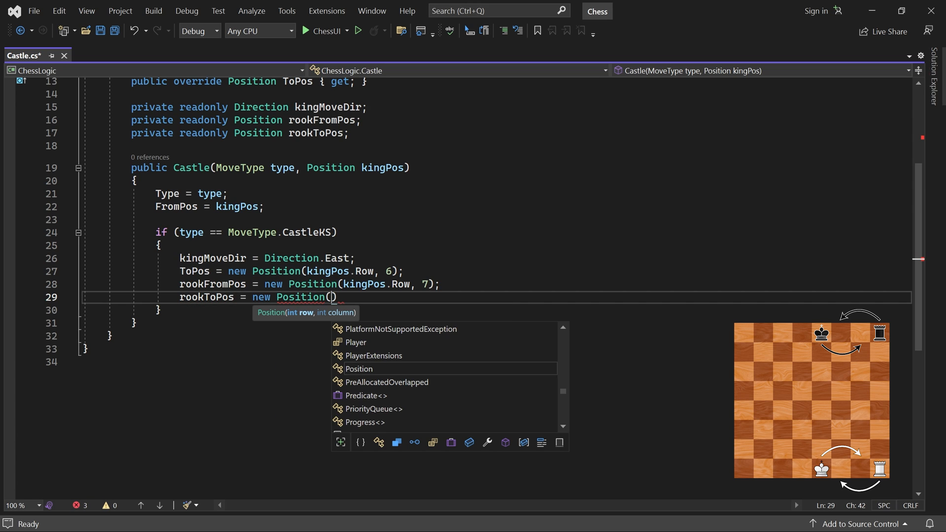
type("kingPos.Row, 5")
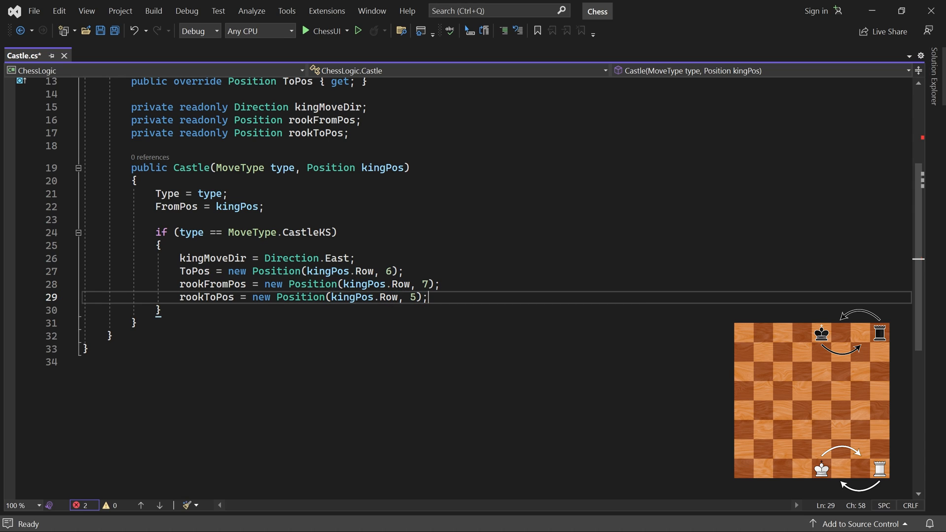
left_click(159, 310)
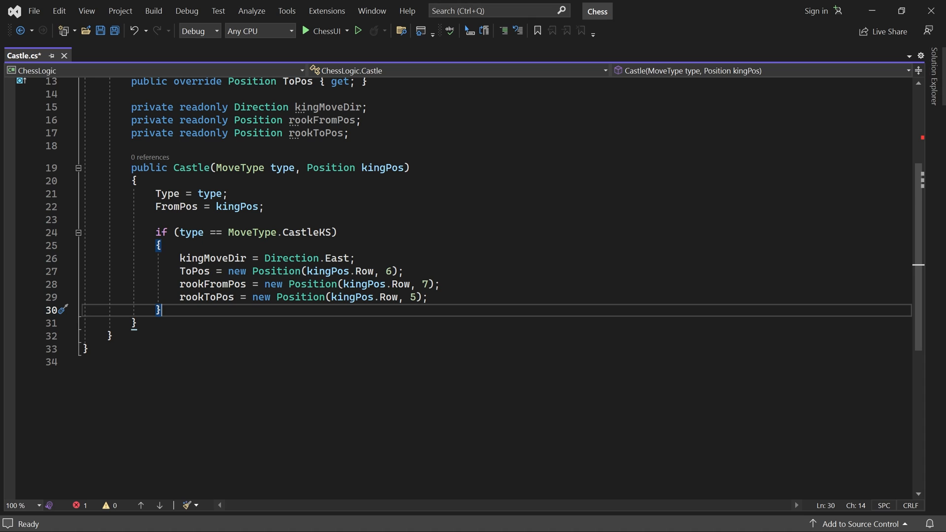
Add an else-if CastleQS branch setting kingMoveDir West and ToPos to column 2.
type("else if")
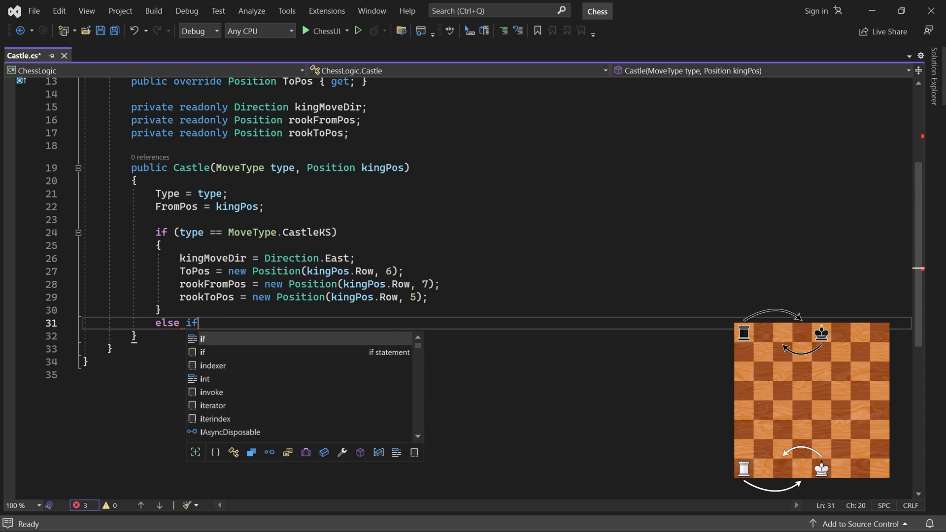
type("(type == MoveType.CastleQS")
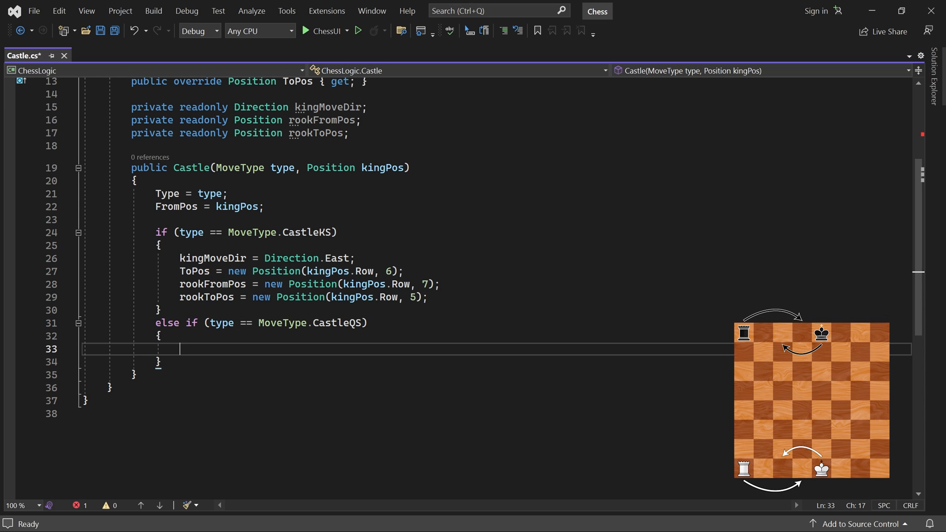
type("kingMoveDir = Direction.West;")
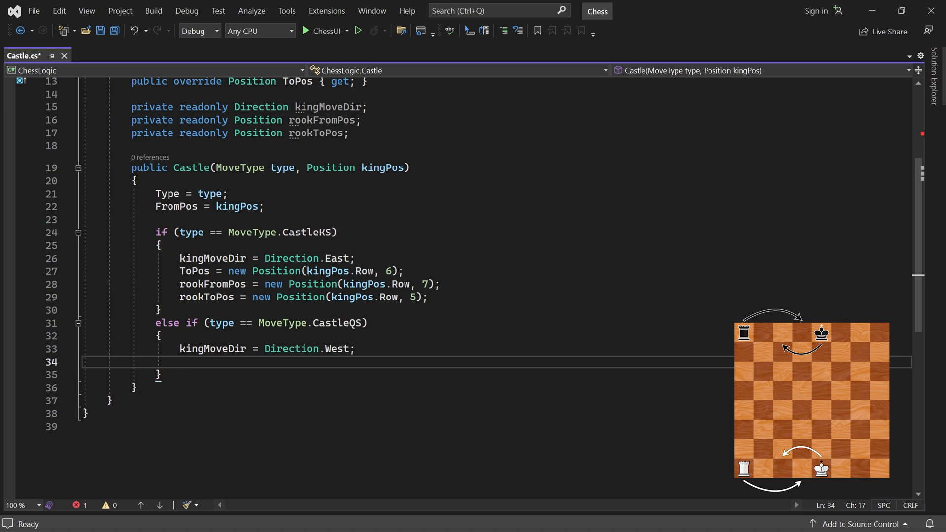
type("ToPos")
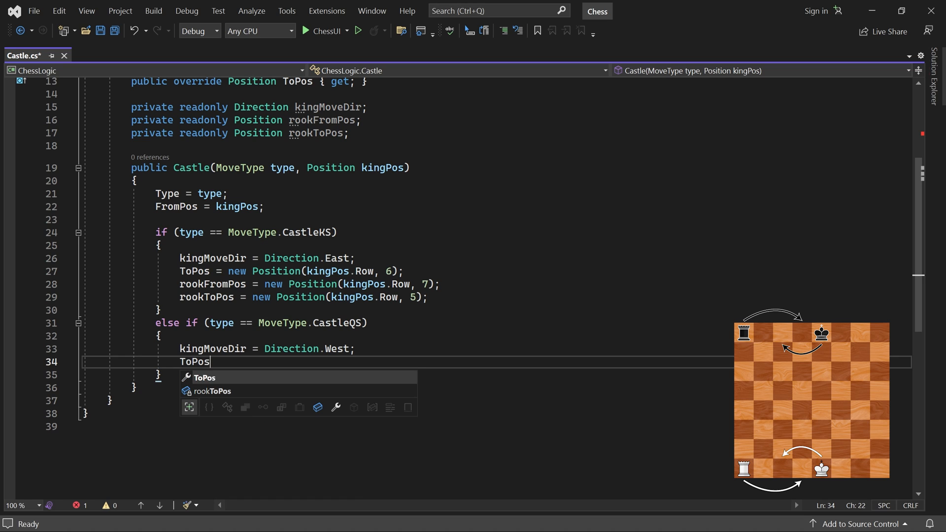
type("= new Position(kingPos.")
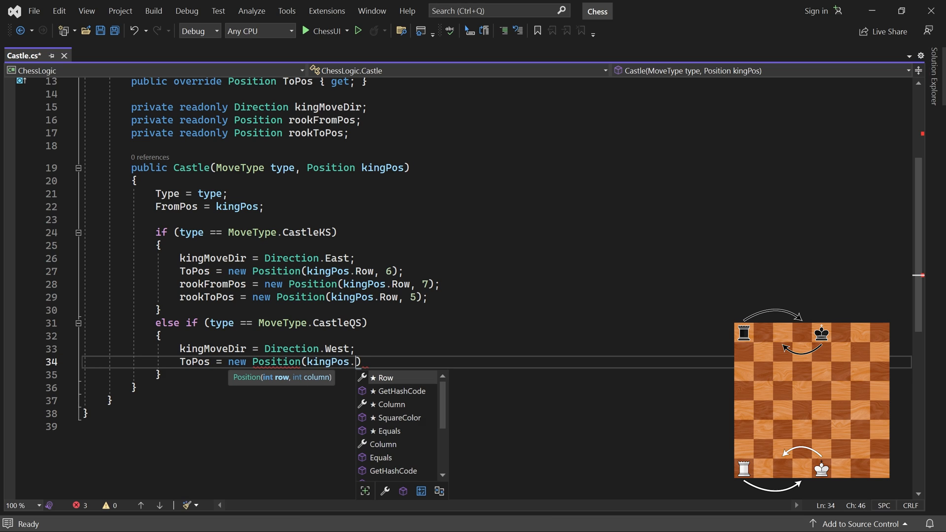
type("Row, 2)")
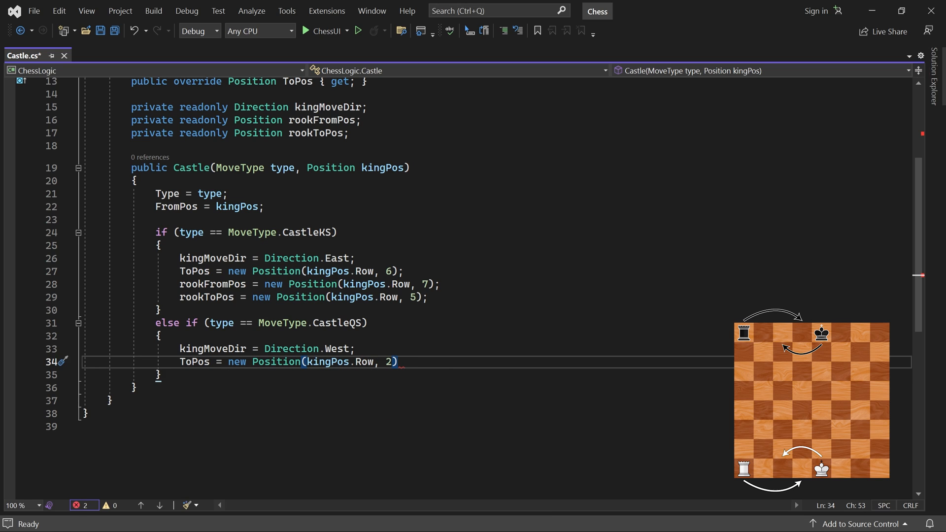
key("Return")
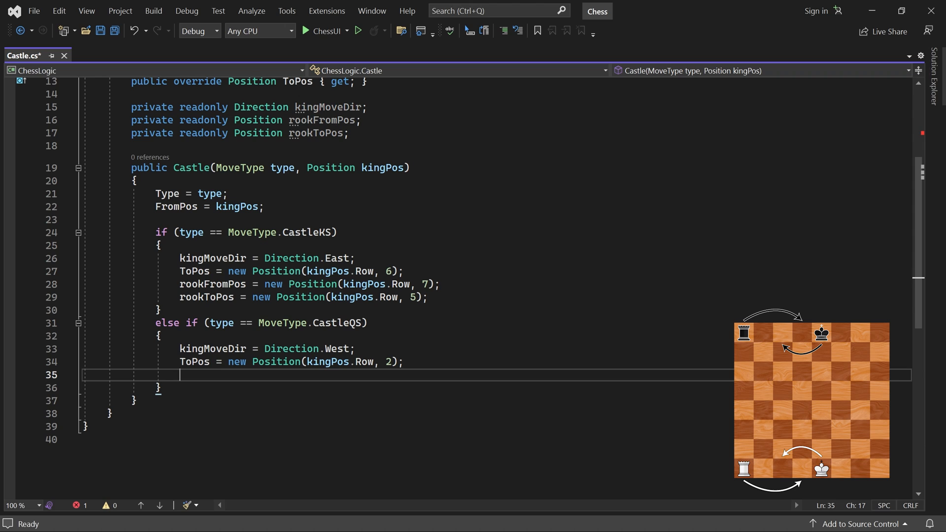
Set rookFromPos to column 0 and rookToPos to column 3 on the king's row.
type("rookFromPos = new Position(")
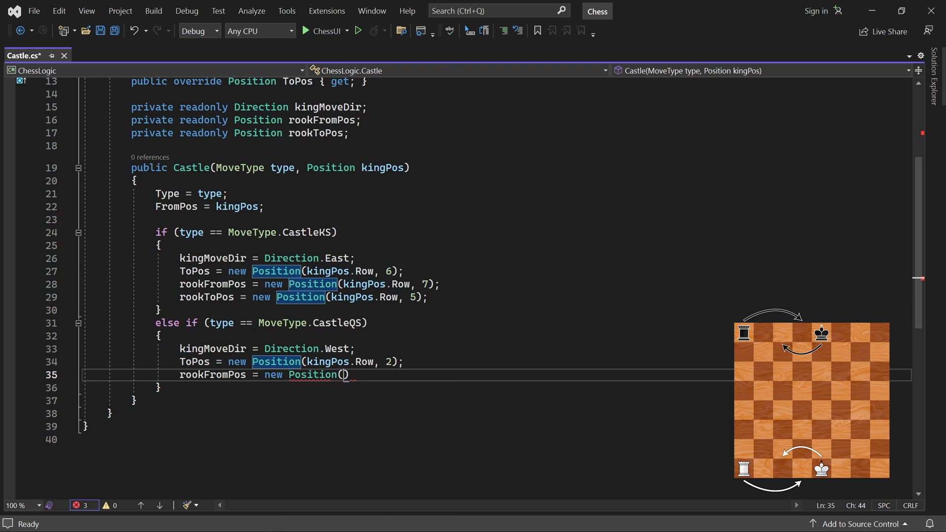
type("kingPos.Row")
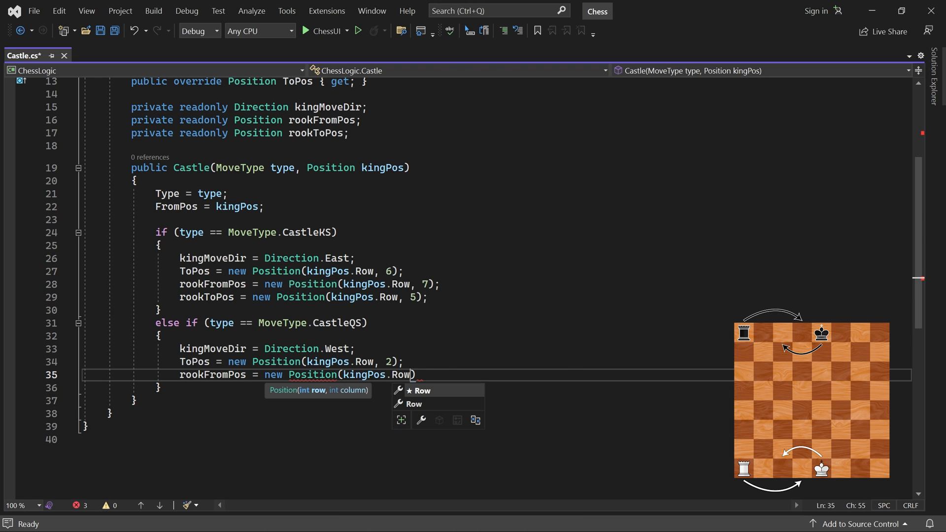
type(", 0);")
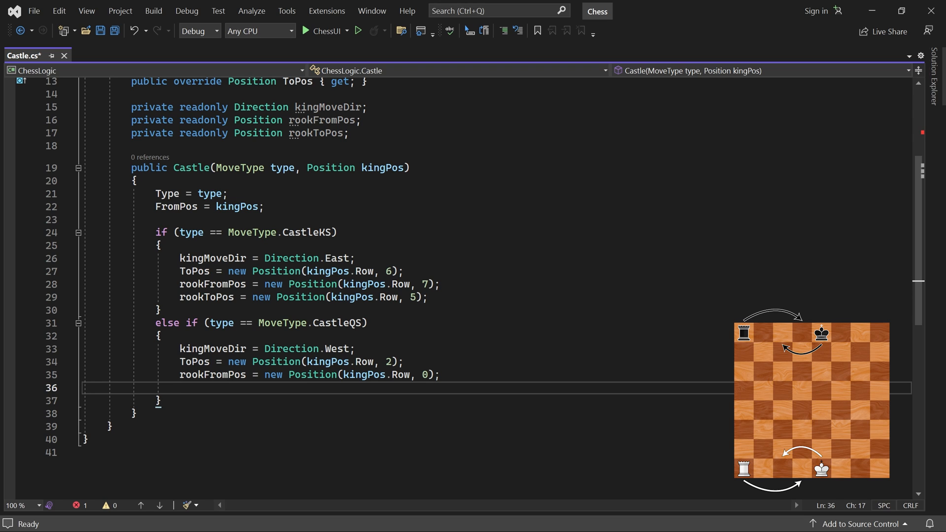
type("rookToPos =")
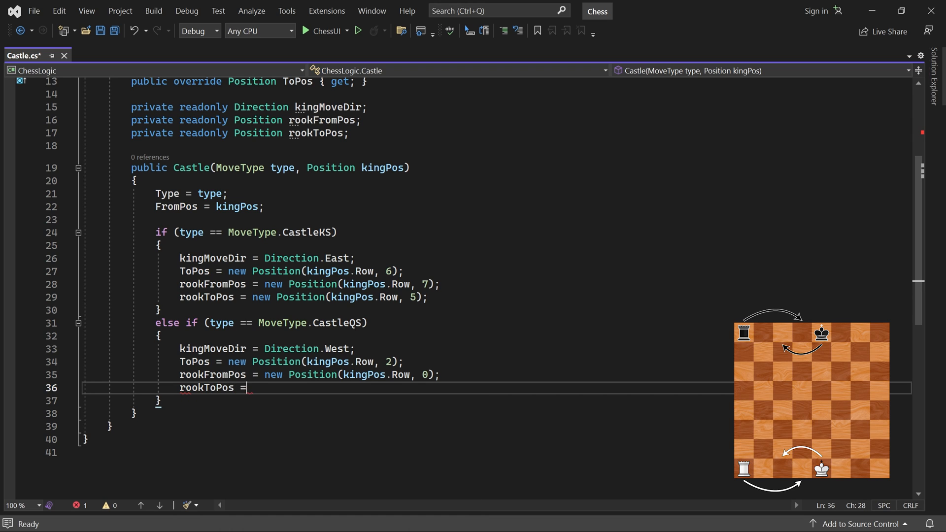
type("new Position(kingPos.Row, 3);")
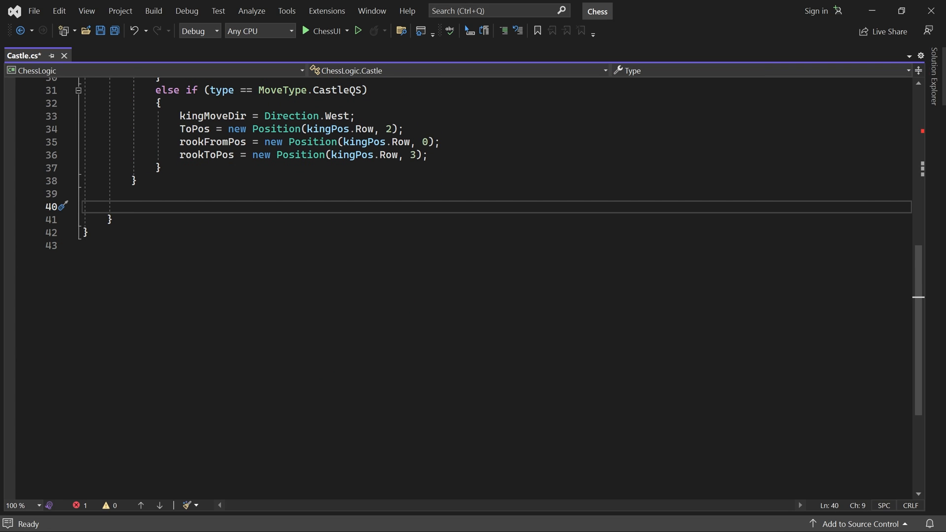
Write Execute(Board board) running NormalMoves for king FromPos→ToPos, then rook rookFromPos→rookToPos.
type("public override")
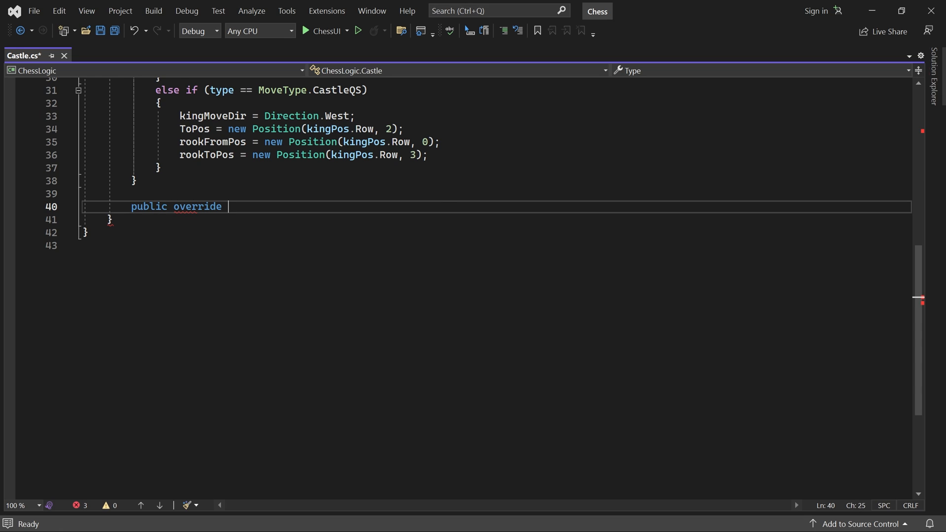
type("void Execute(Board board")
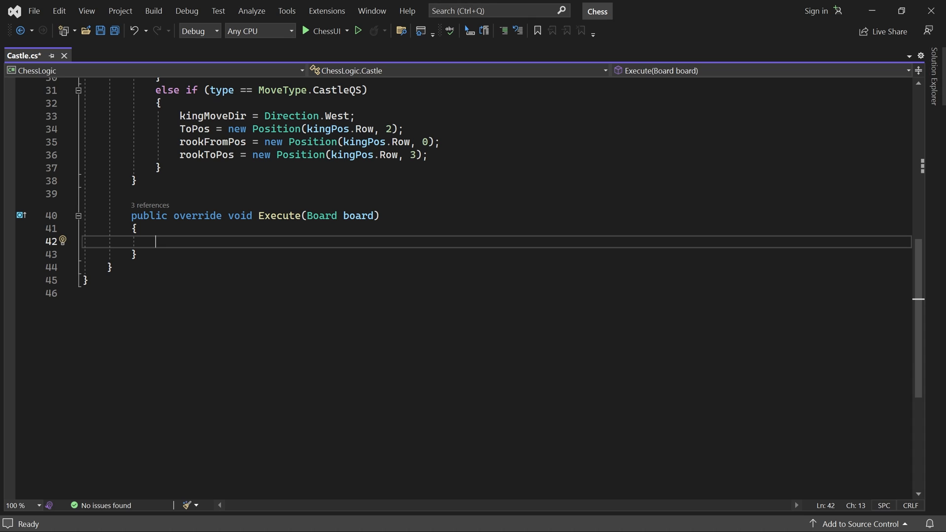
type("new")
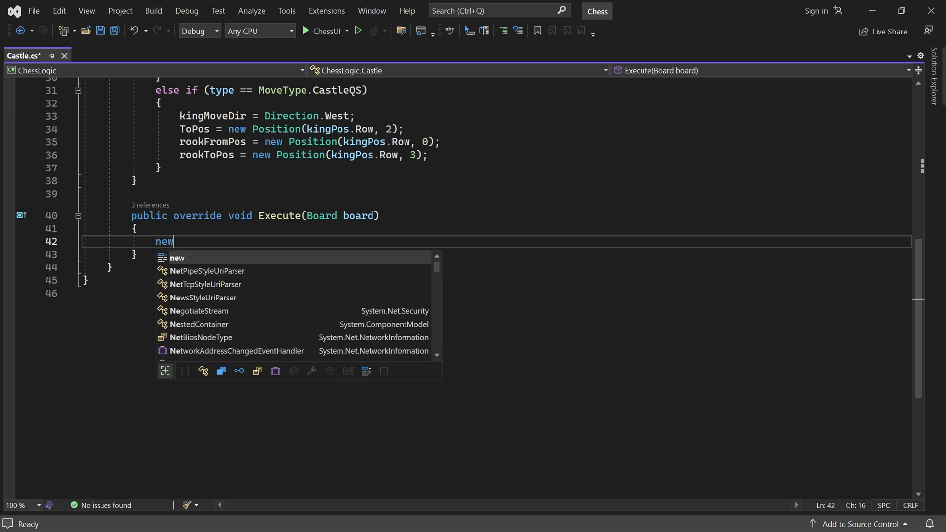
type("NormalMove(")
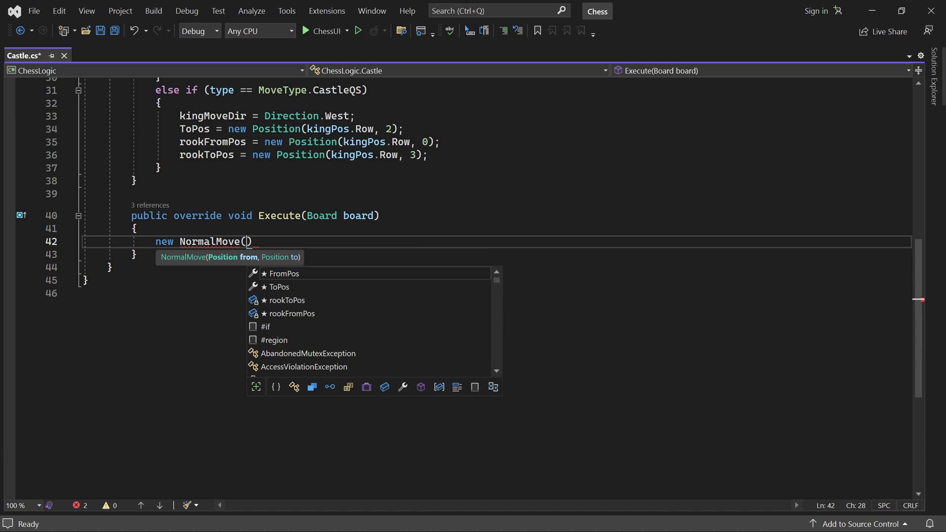
type("FromPos, ToPos")
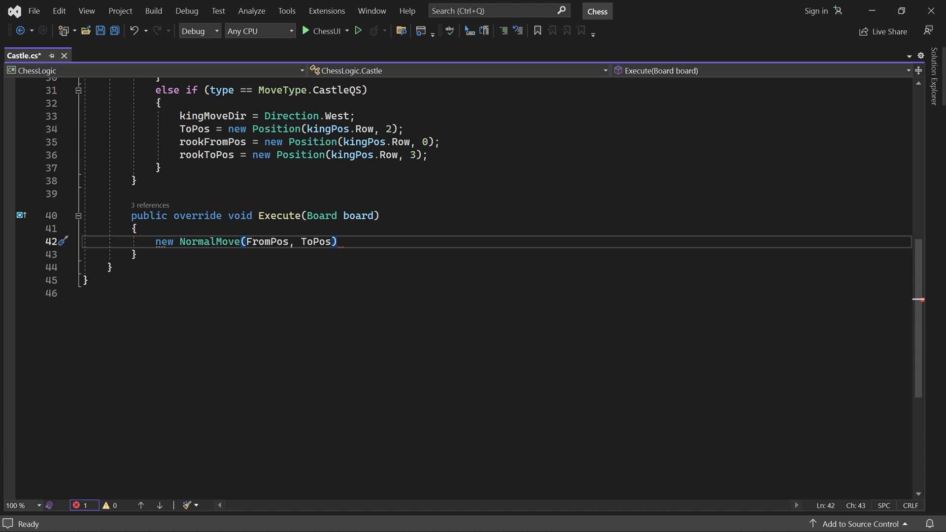
type(".Execute(board);")
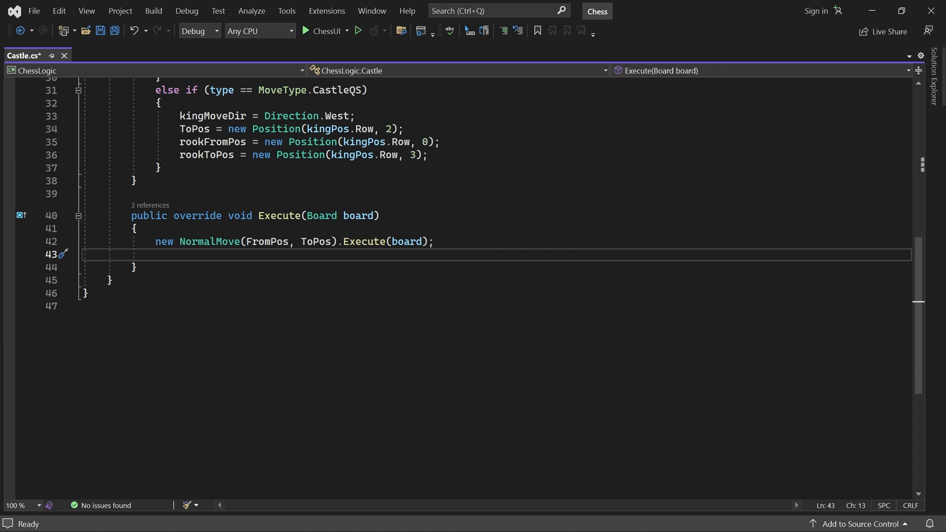
type("new NormalMove(rookFromPos, rookToPos).Execute(board);")
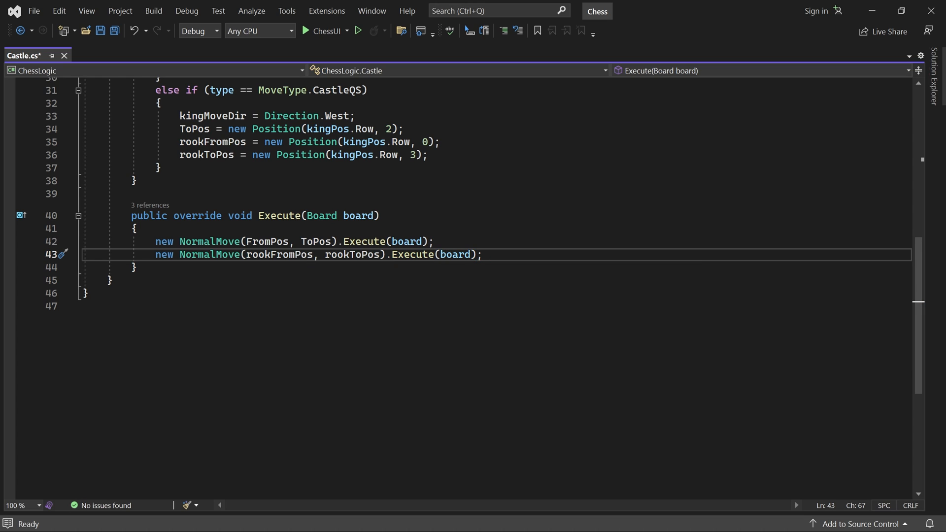
left_click(134, 267)
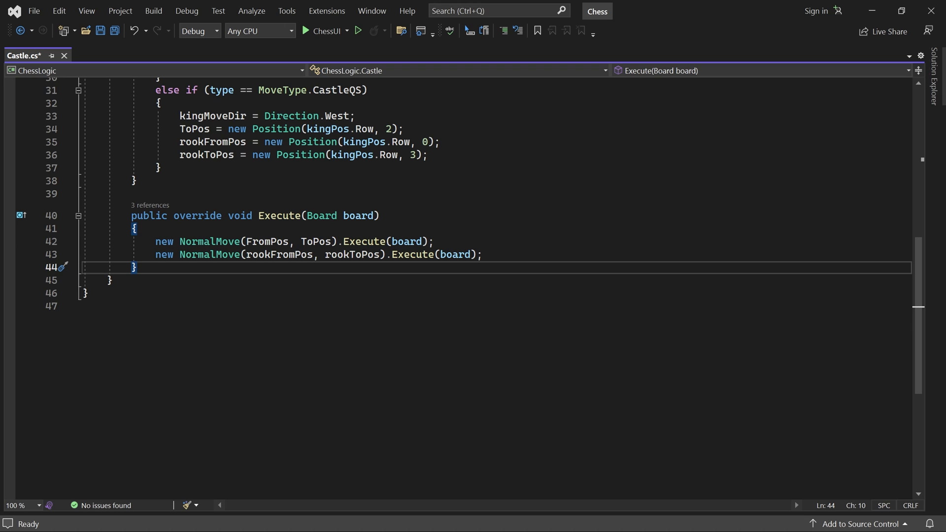
Save Castle.cs and open King.cs from the ChessLogic Pieces folder.
key("ctrl+s")
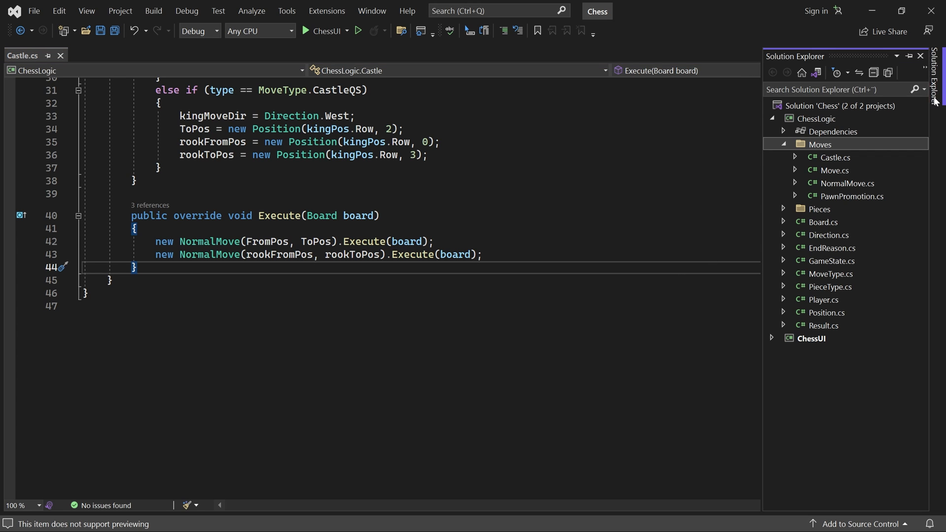
left_click(784, 209)
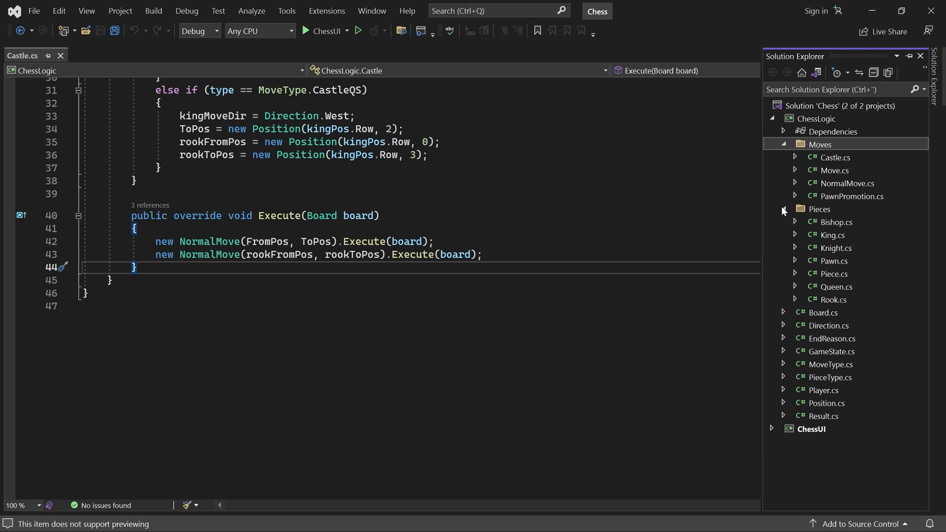
left_click(833, 235)
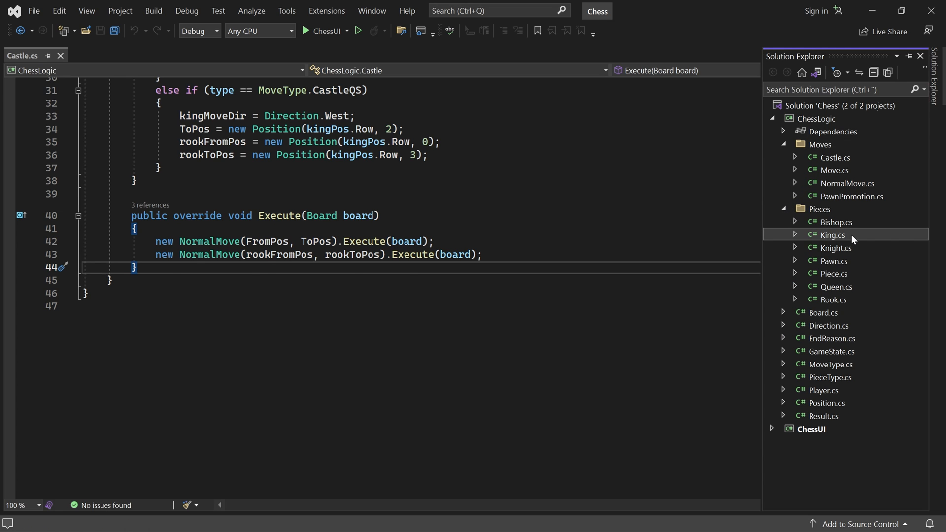
double_click(834, 234)
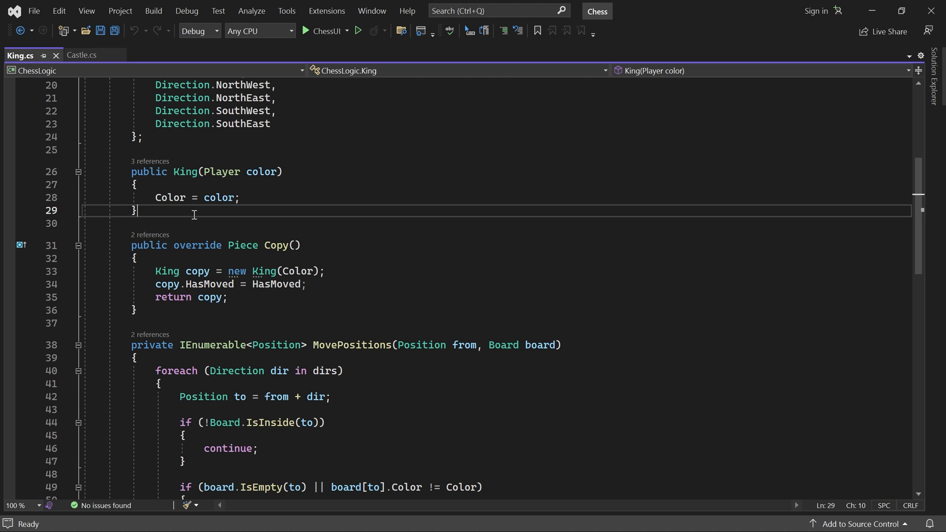
Declare private static IsUnmovedRook(Position pos, Board board) in King.cs.
key("enter")
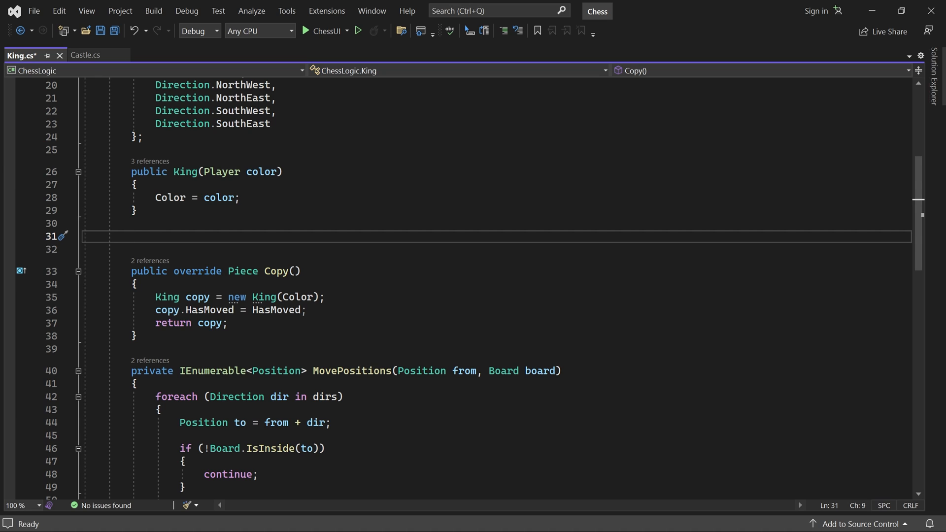
left_click(131, 236)
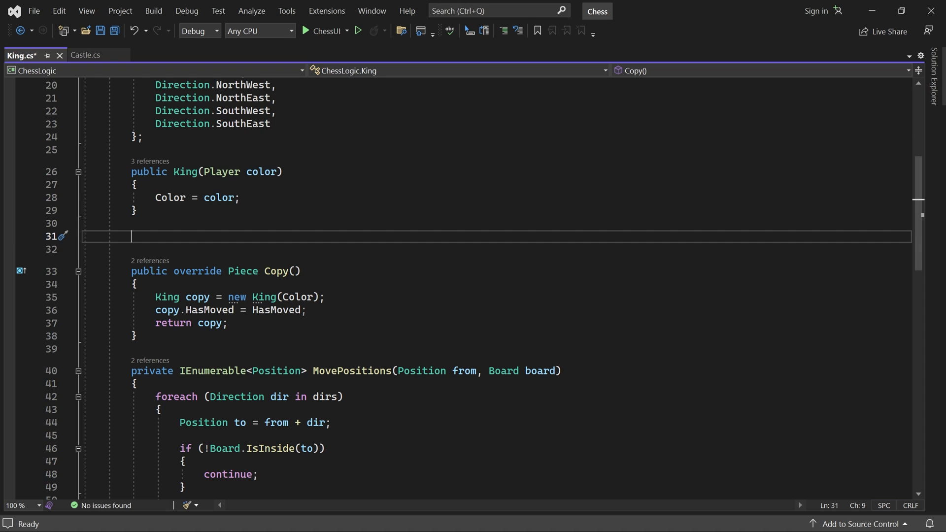
type("private static bool IsU")
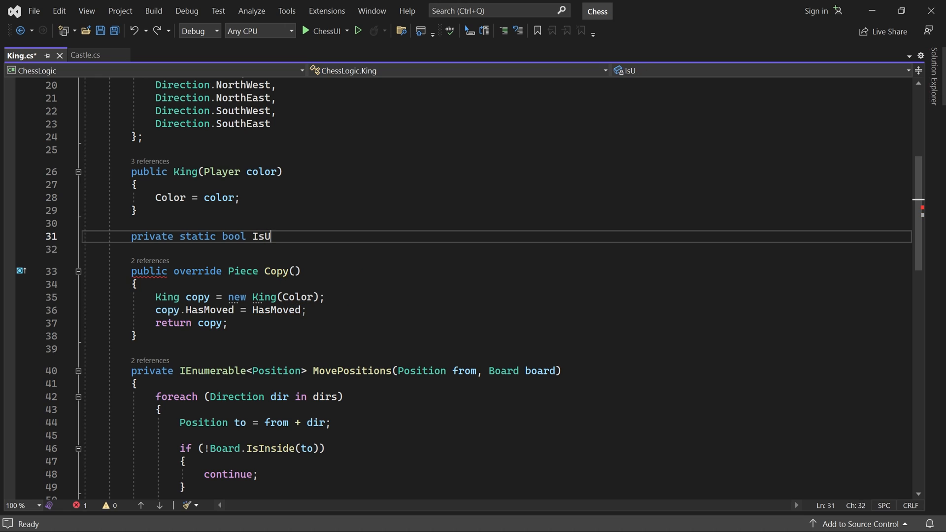
type("nmovedRook()")
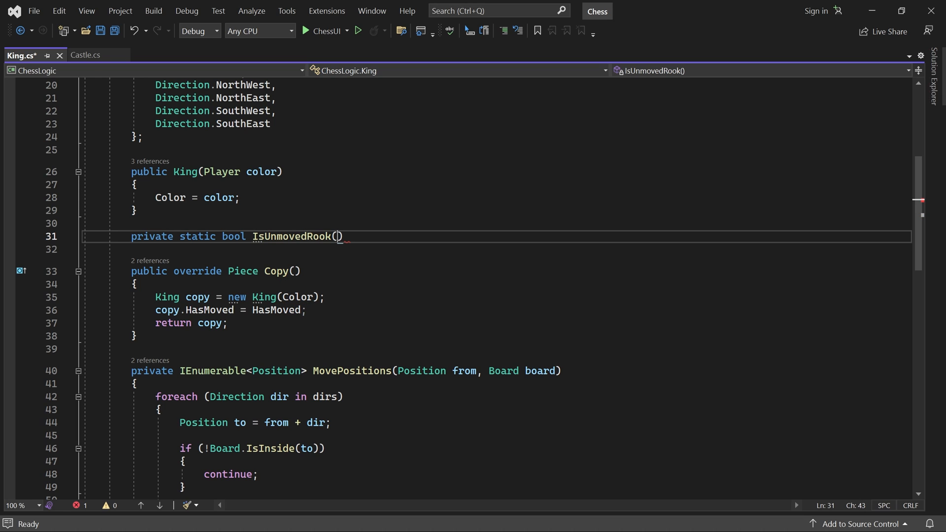
type("Position pos")
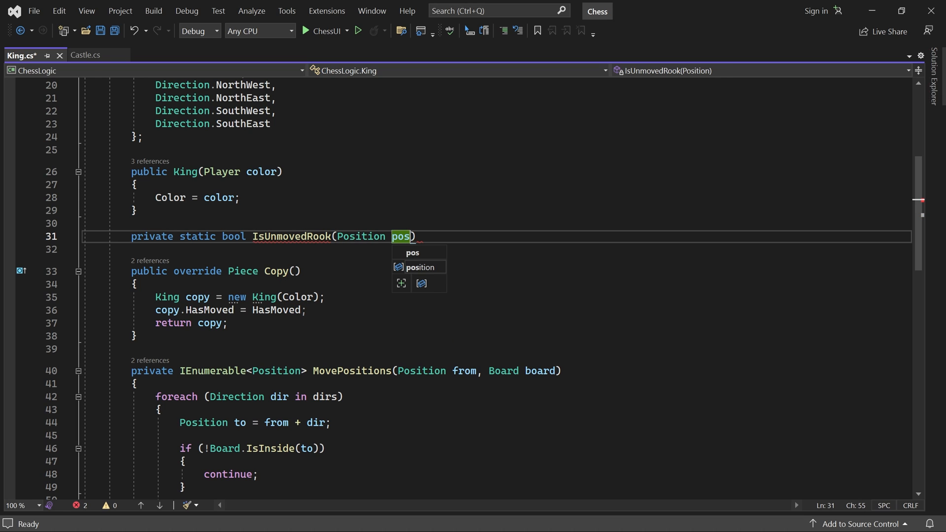
type(", Board board")
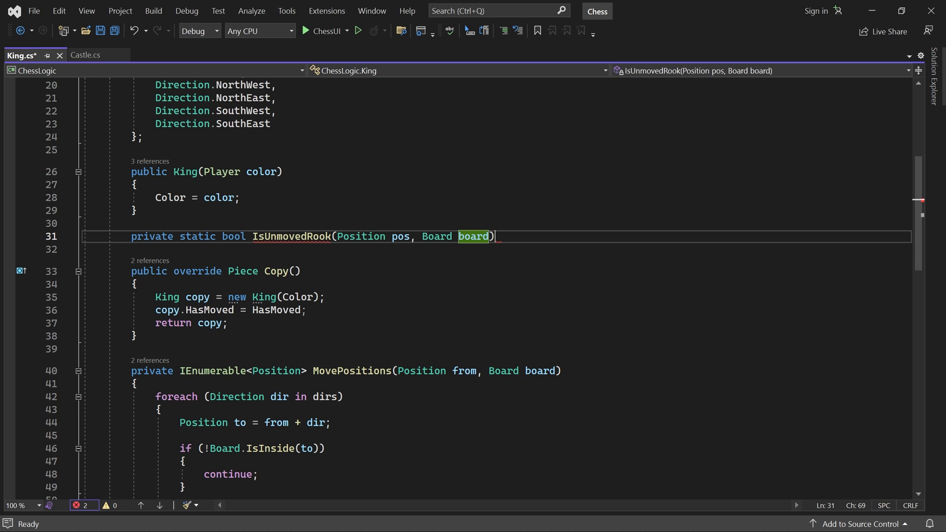
key("Enter")
type("{")
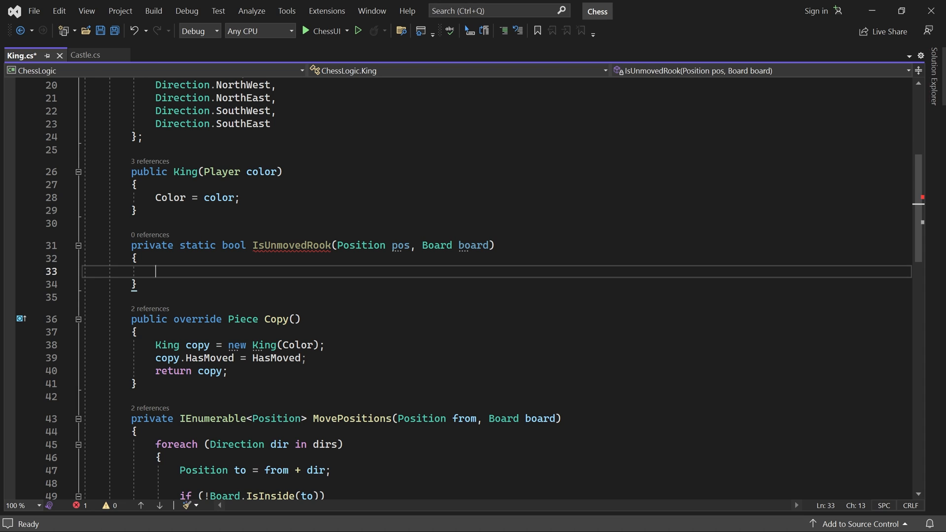
Make IsUnmovedRook return false when the square at pos is empty.
type("if (")
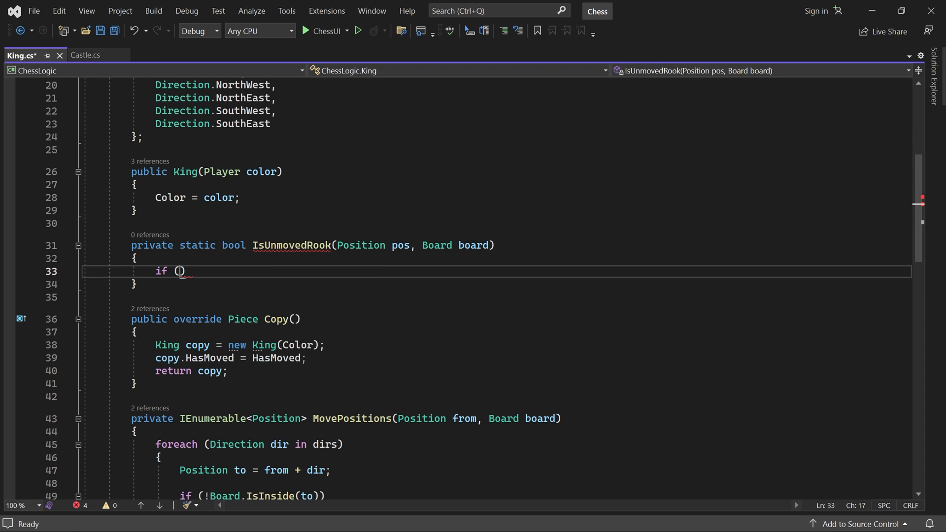
type("board.IsEmpty(pos")
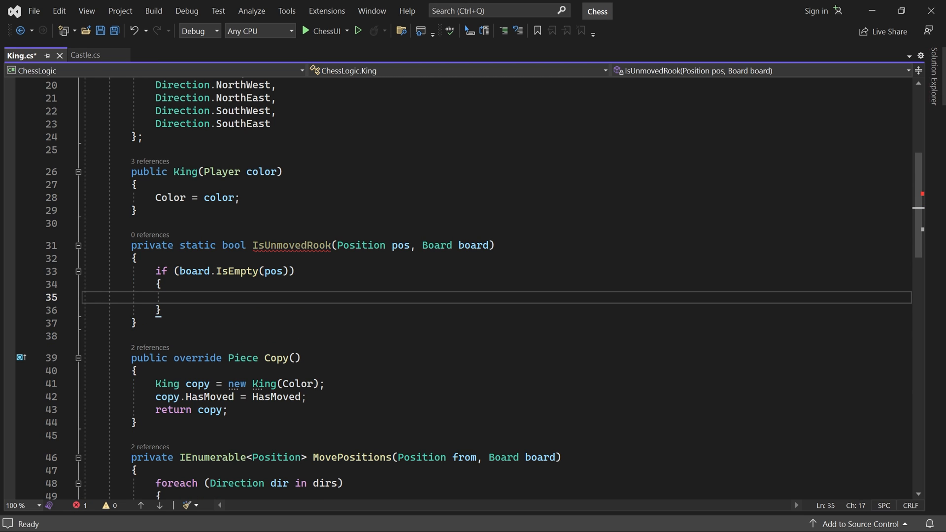
type("return false;")
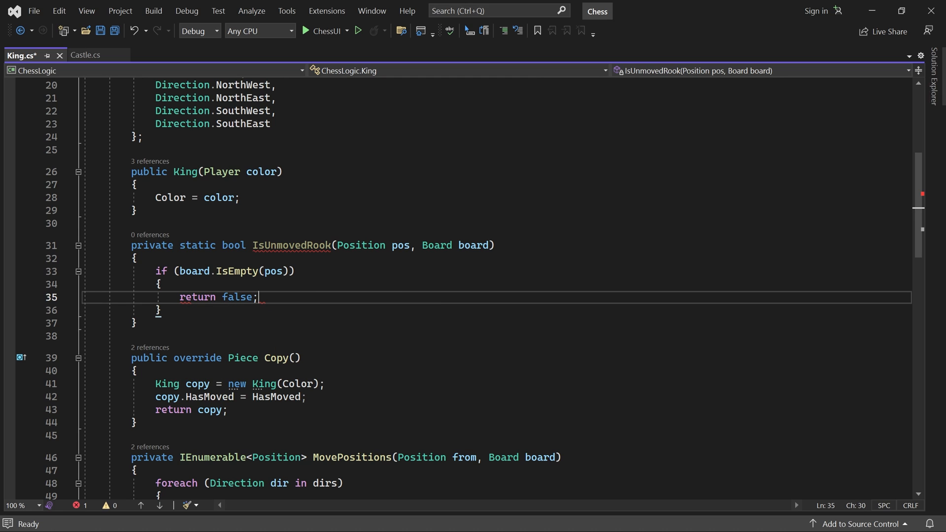
key("enter")
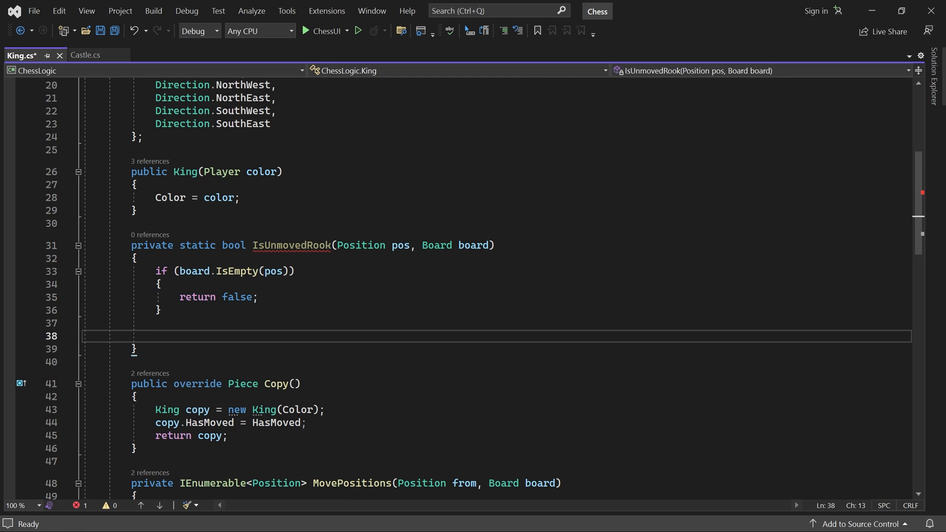
Get the piece at pos and return piece.Type == PieceType.Rook && !piece.HasMoved.
type("Piece piece = boar")
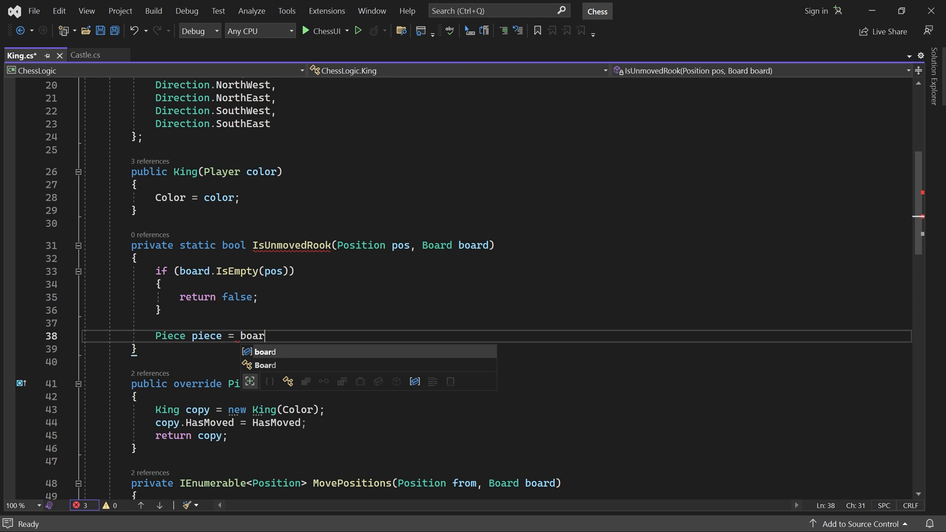
type("d[pos]")
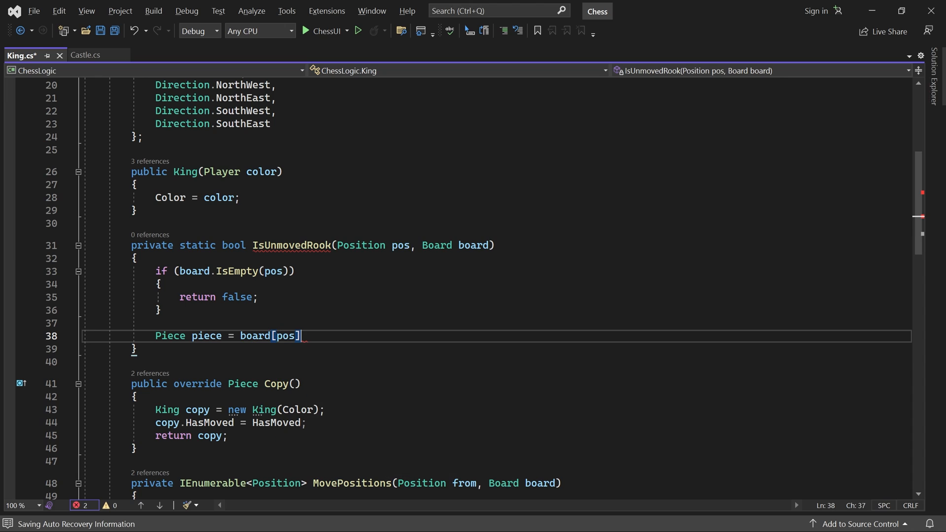
key("Enter")
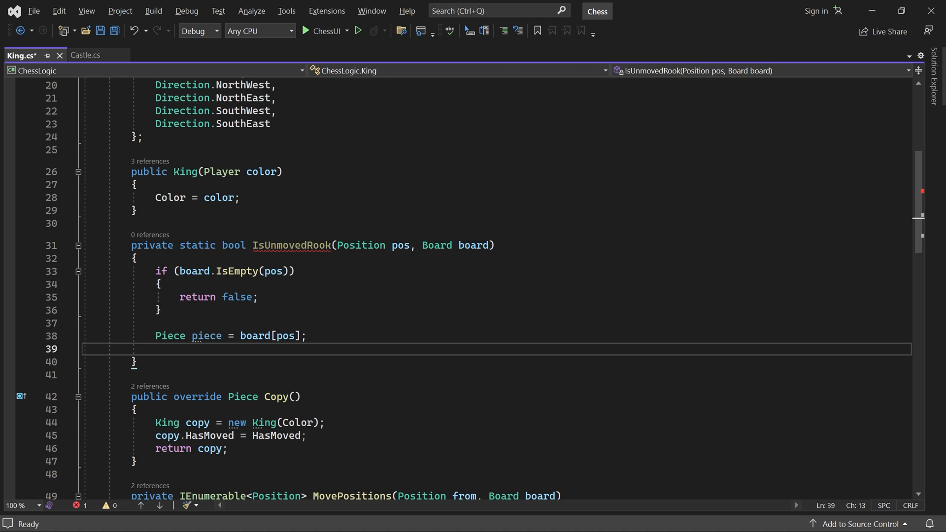
type("return p")
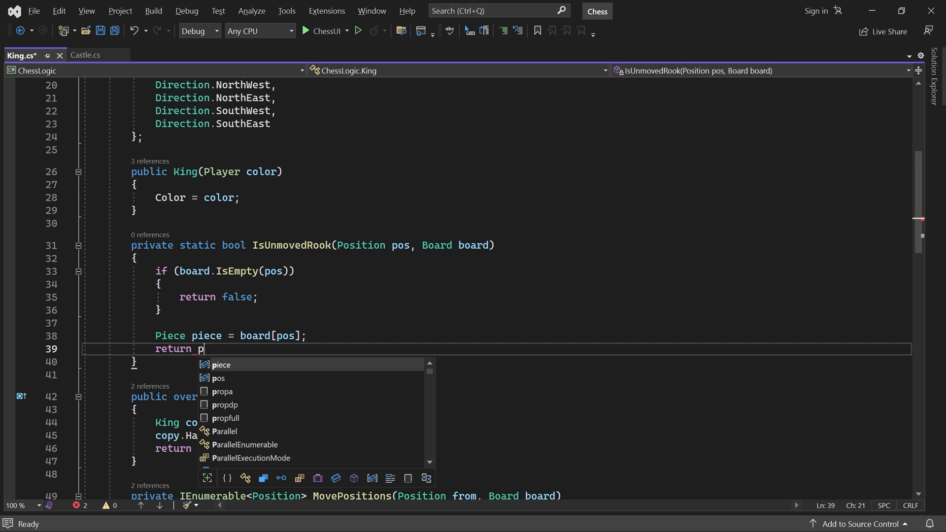
type("iece.Type ==")
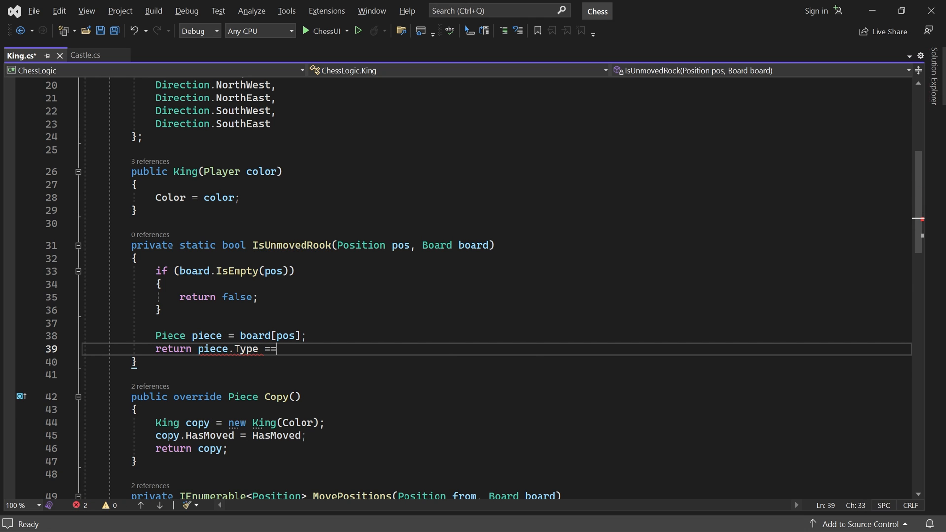
type("PieceType.Ro")
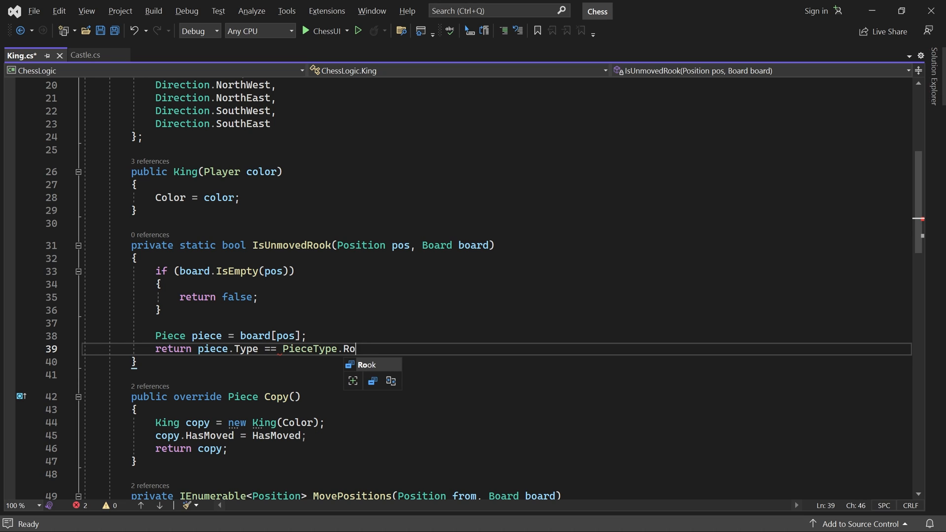
type("ok && !")
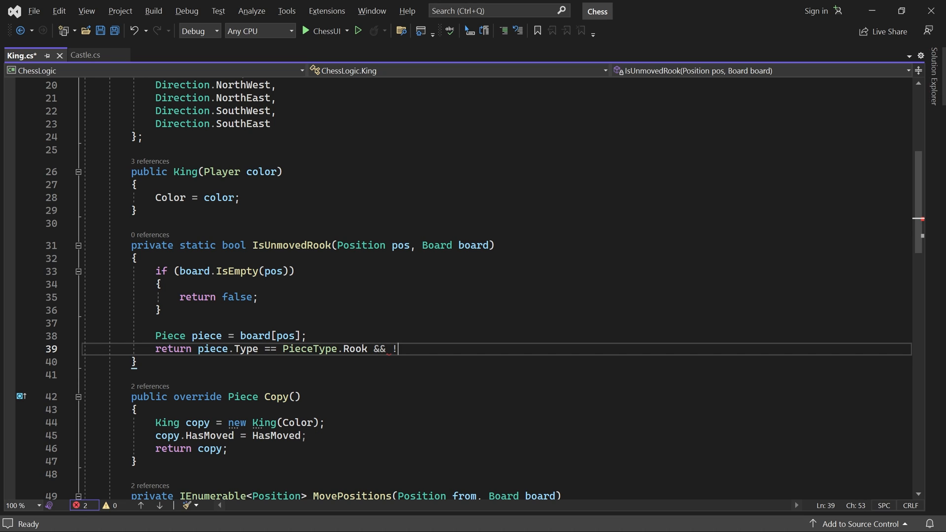
type("piece.HasMoved;")
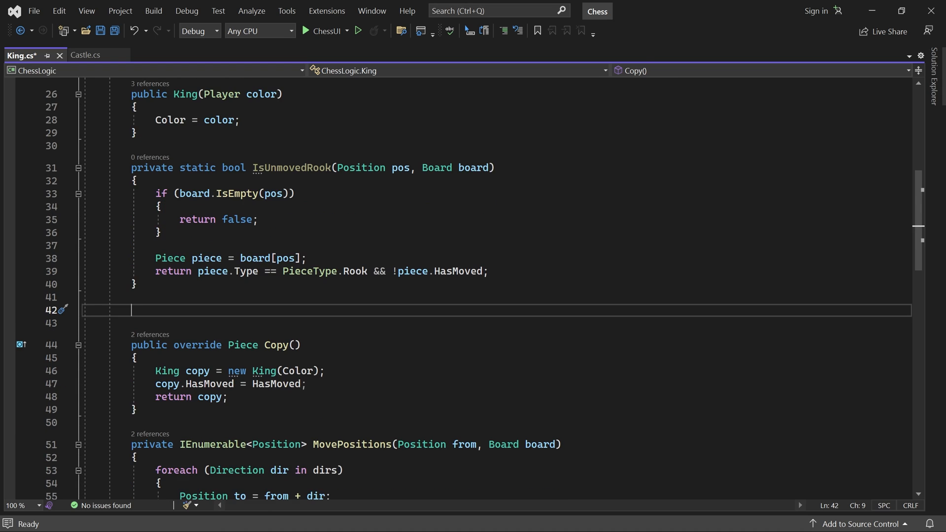
Declare 'private static bool AllEmpty(IEnumerable<Position> positions, Board board)' with empty braces.
type("private")
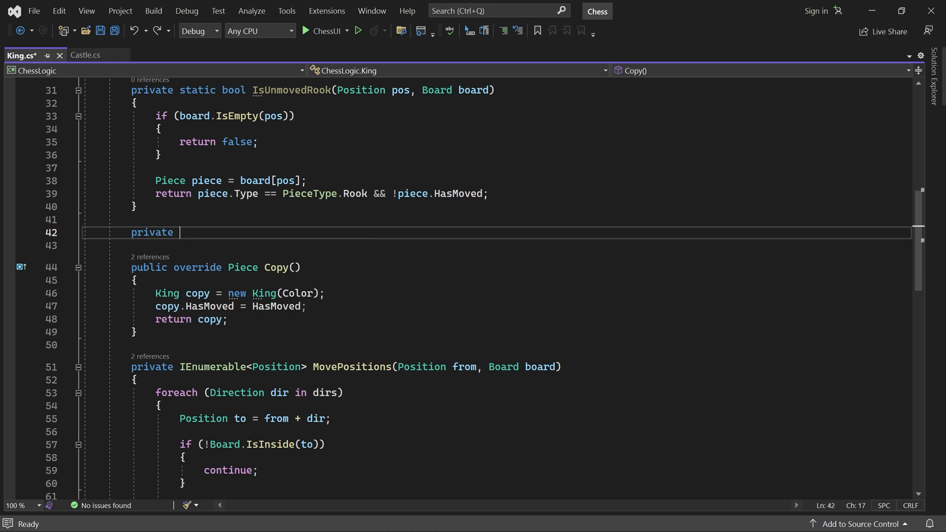
type("static bool")
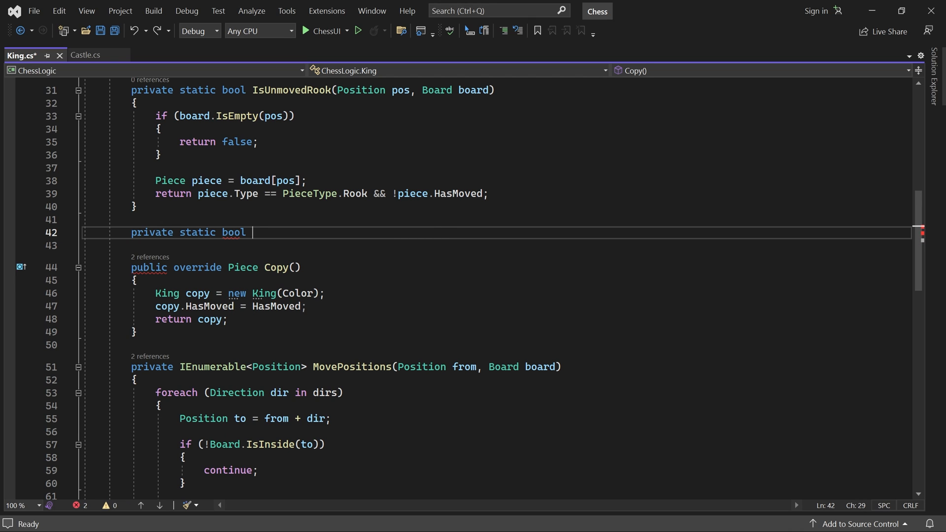
type("AllEmpty(IEnumerable<Position>")
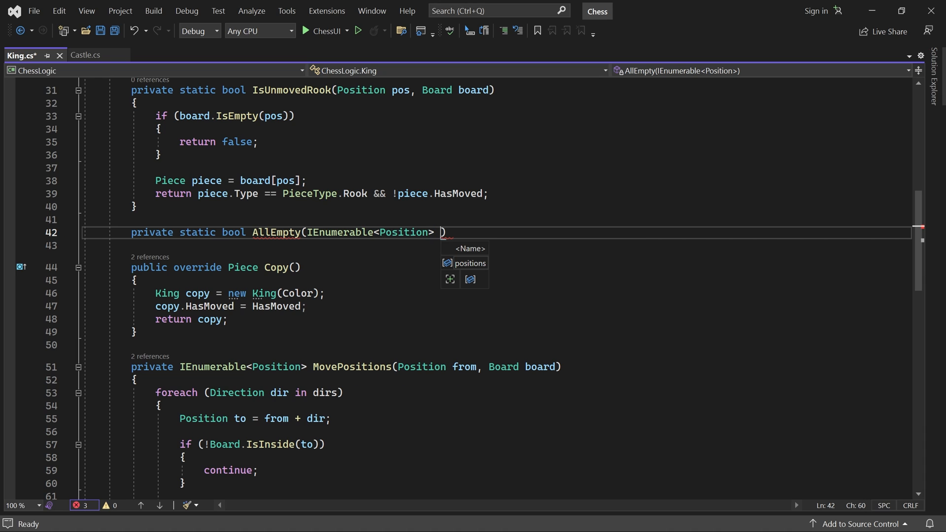
type("positions, B")
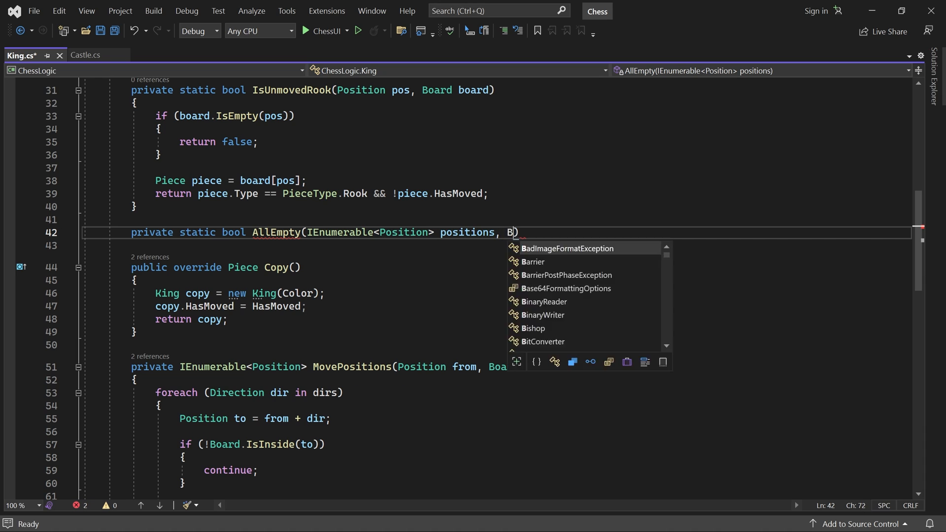
type("oard board) { }")
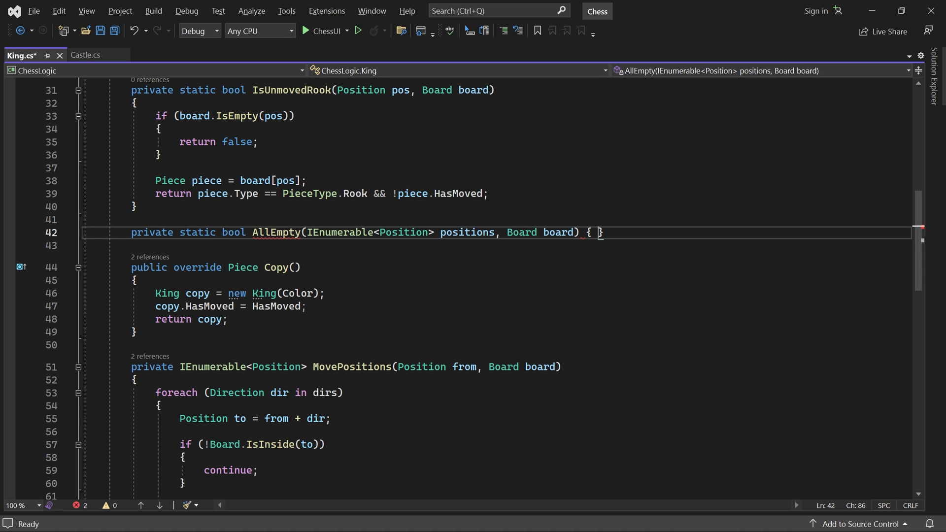
key("Enter")
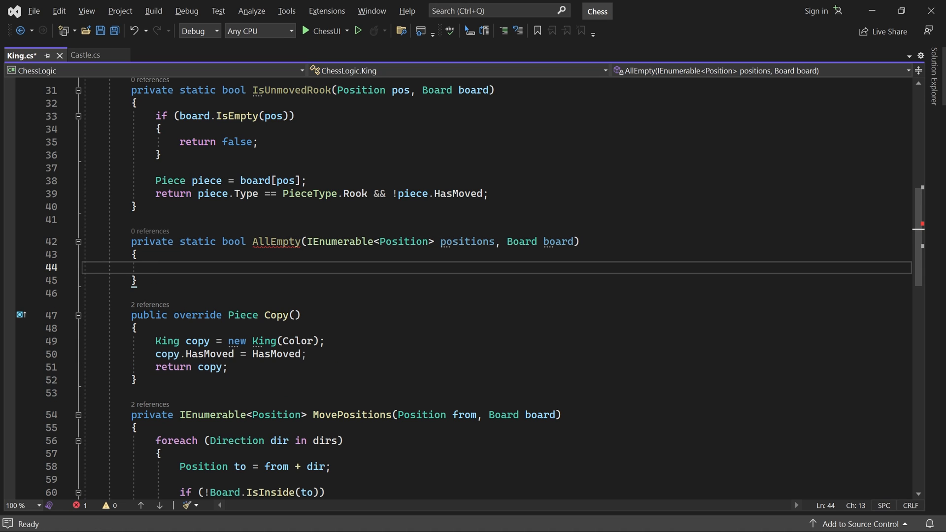
Fill AllEmpty's body with 'return positions.All(pos => board.IsEmpty(pos));'.
left_click(156, 267)
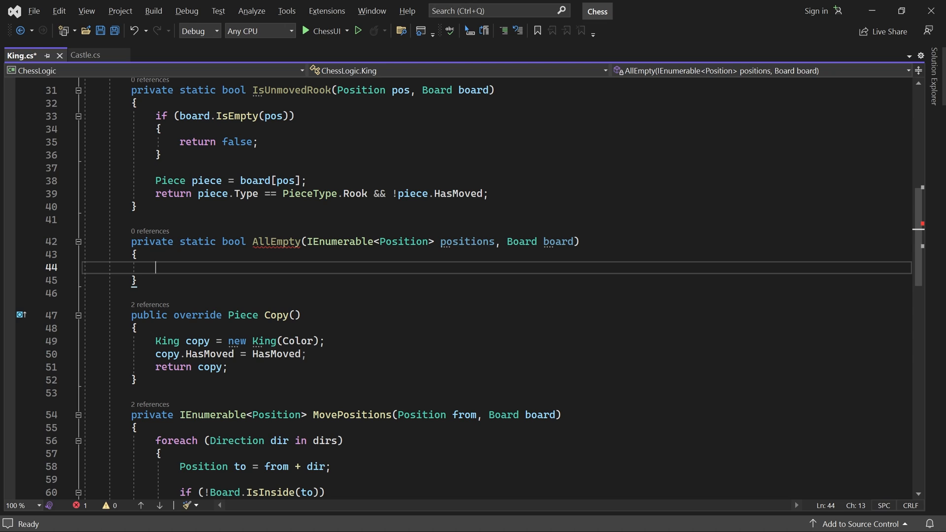
type("return")
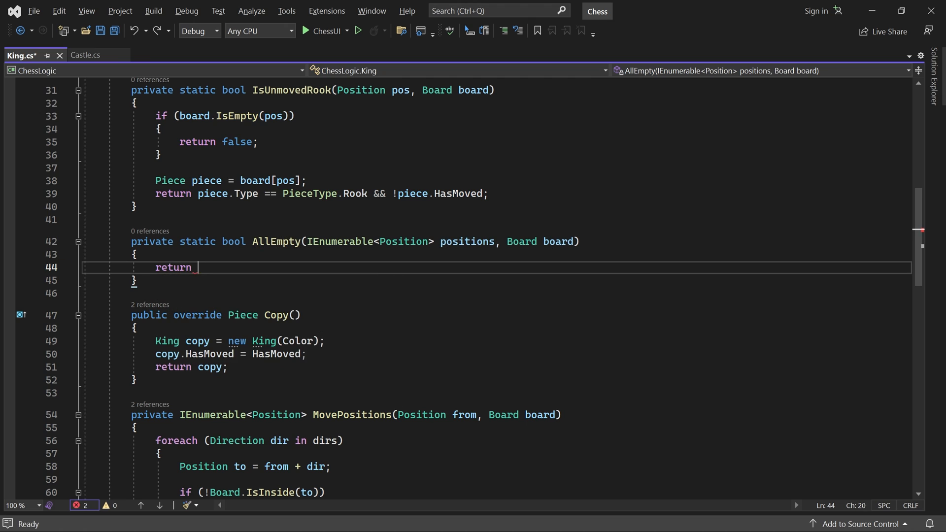
type("positions.All")
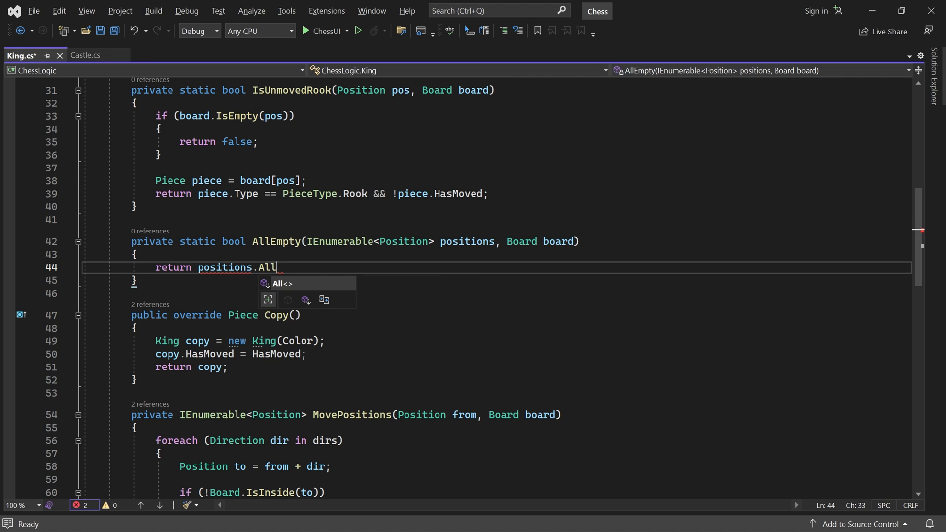
type("(pos => b")
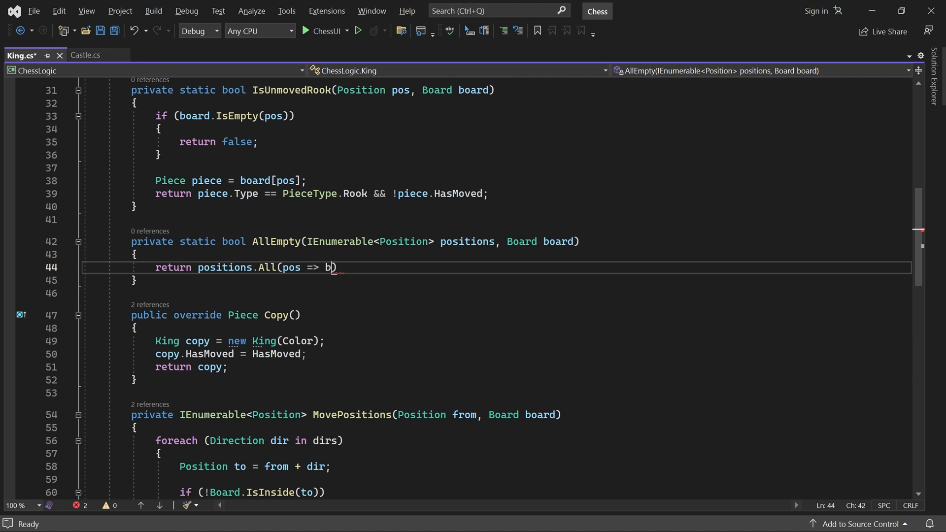
type("oard.IsEmpty(pos")
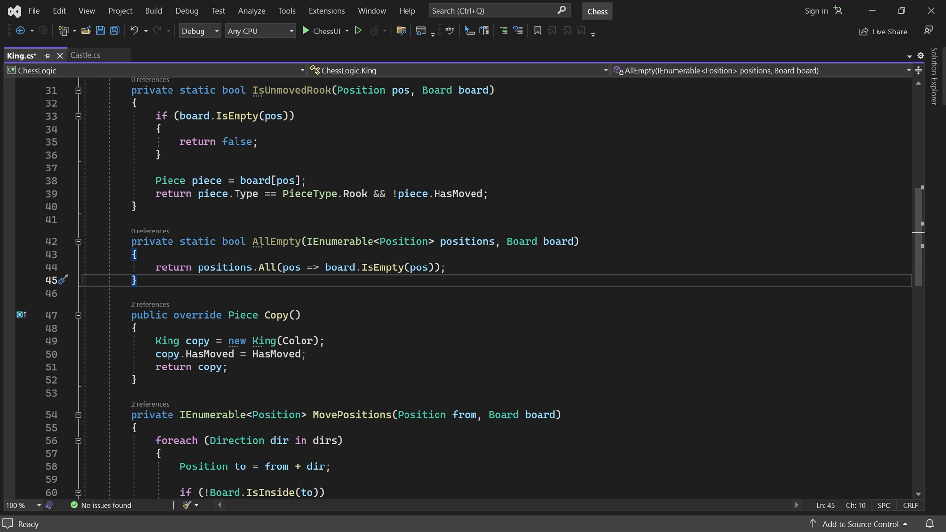
Declare CanCastleKingSide(Position from, Board board) with an 'if (HasMoved) return false;' guard.
type("private bool CanCas")
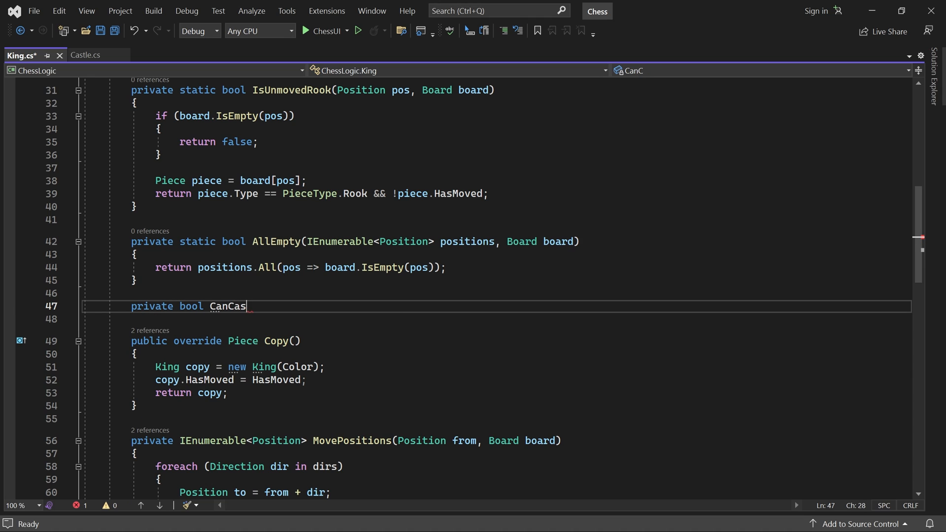
type("tleKingSide()")
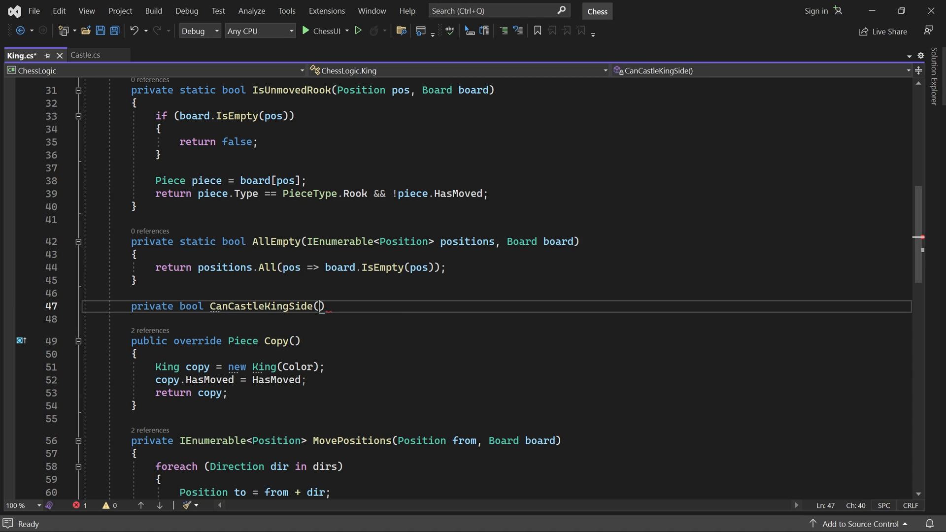
type("Position from,")
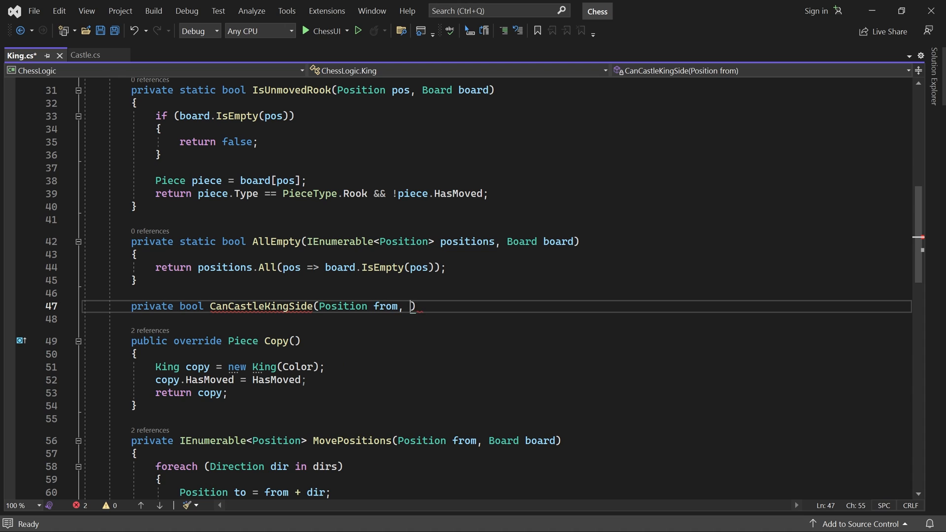
type("Board board")
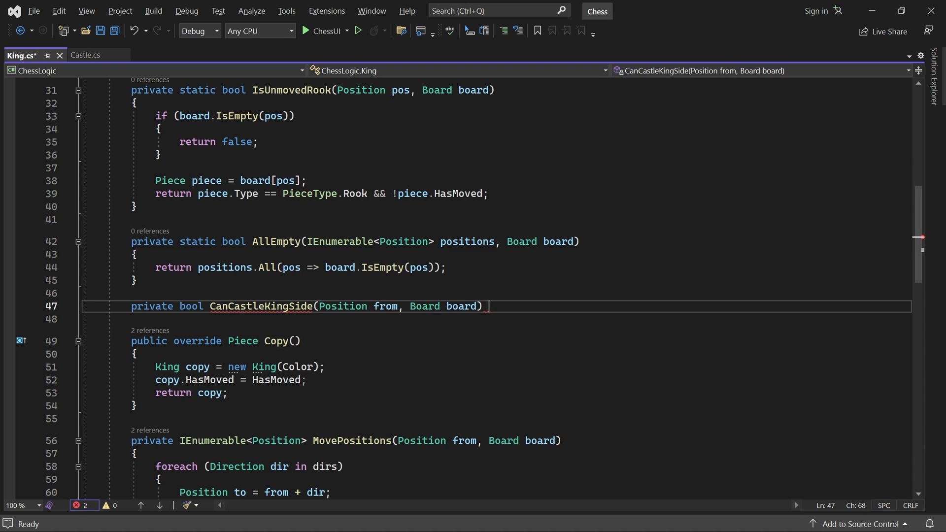
key("enter")
type("{")
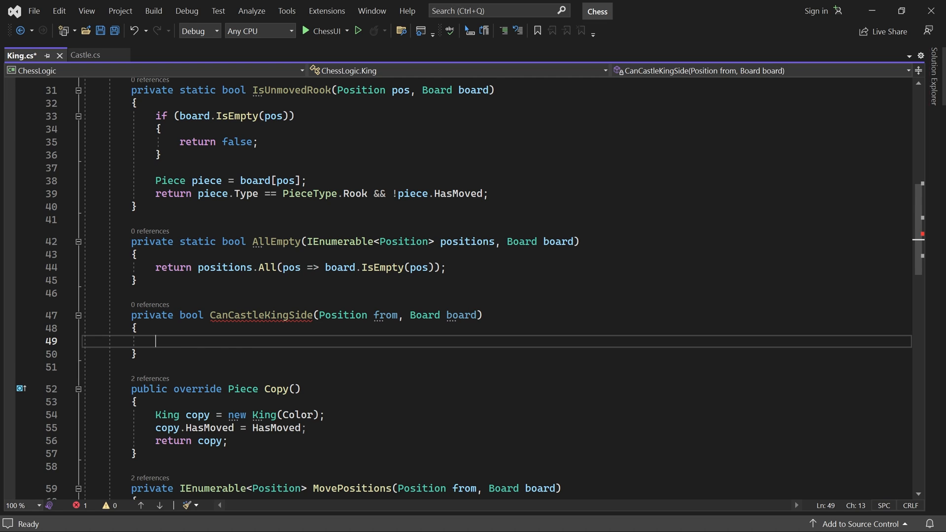
type("if (HasMoved")
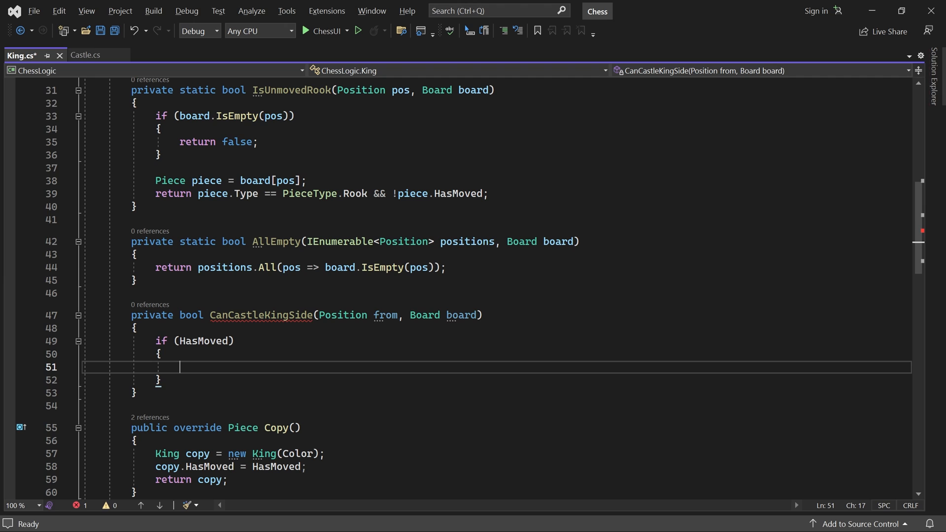
type("return false;")
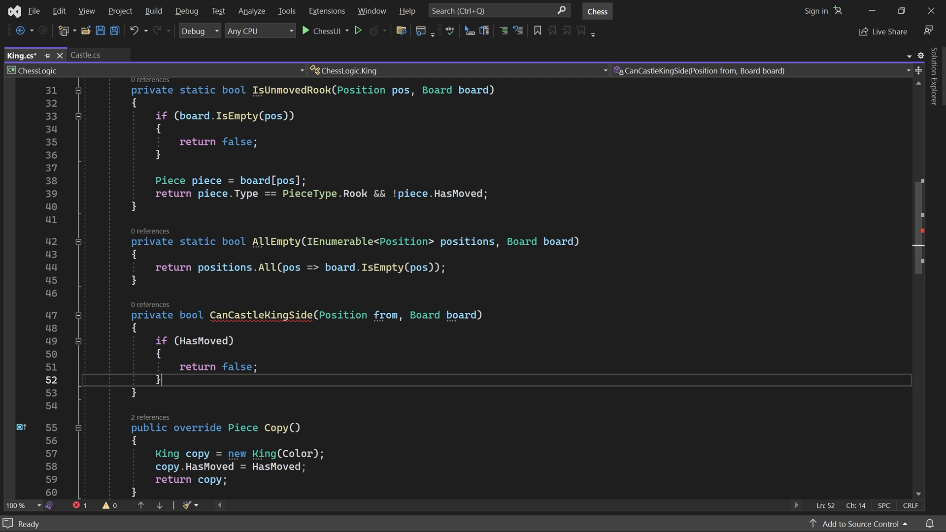
key("enter")
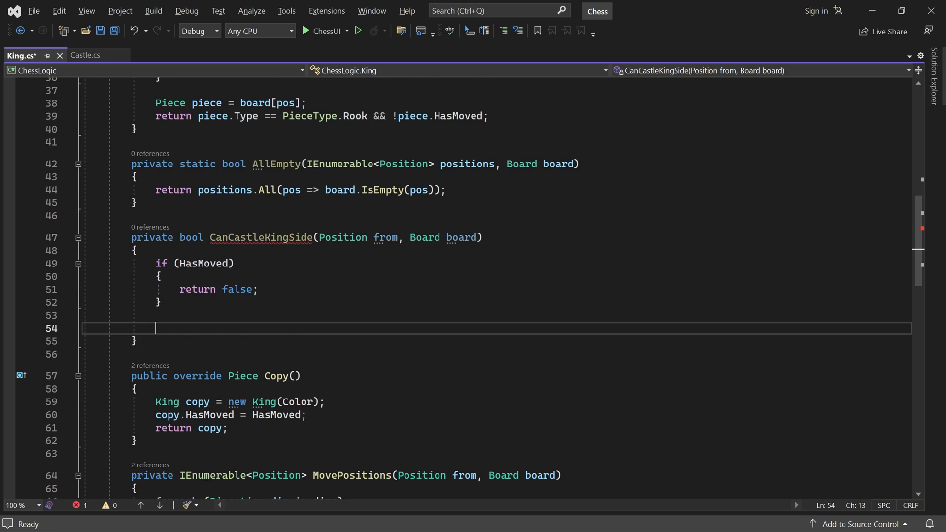
scroll("down", 3)
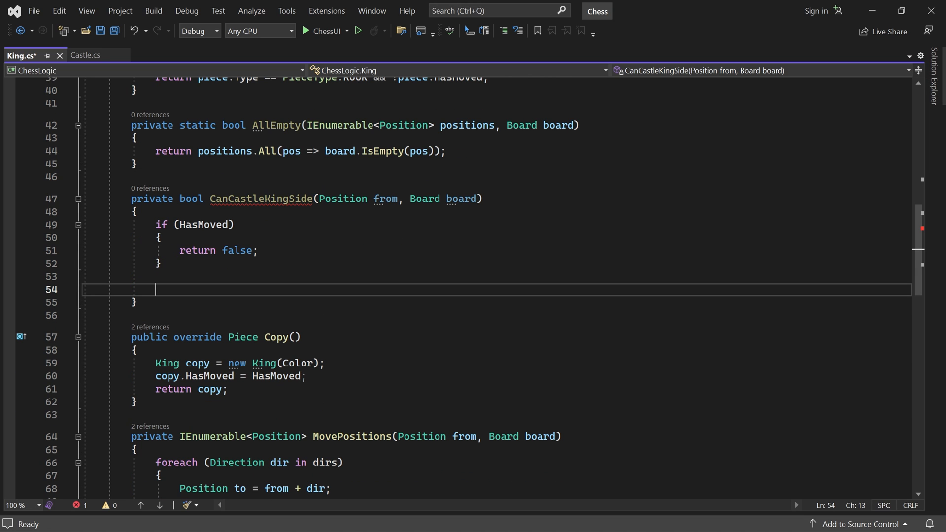
Declare rookPos as new Position(from.Row, 7).
type("Positio")
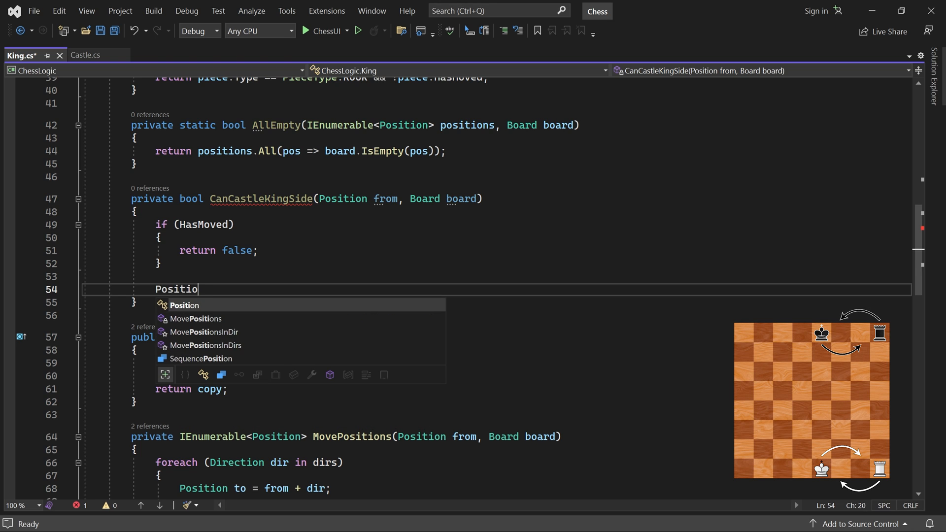
type("rookPos = n")
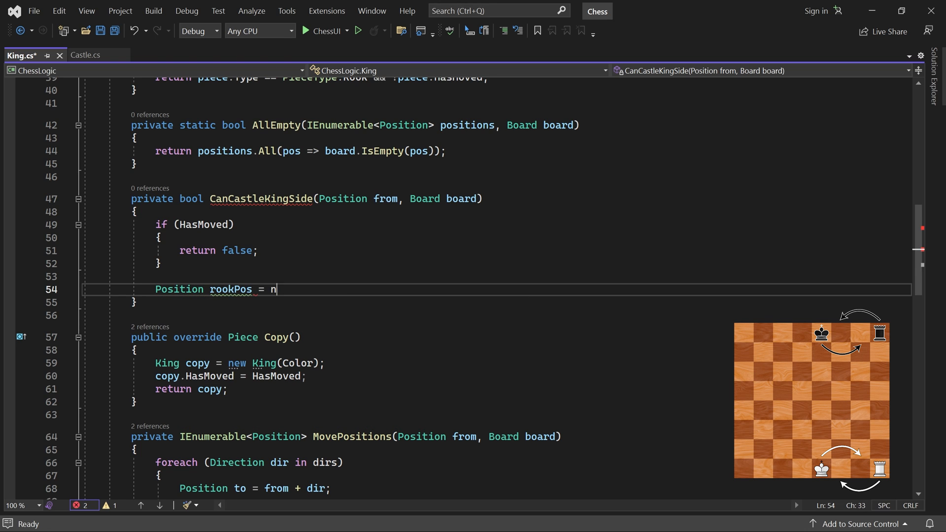
type("ew Position()")
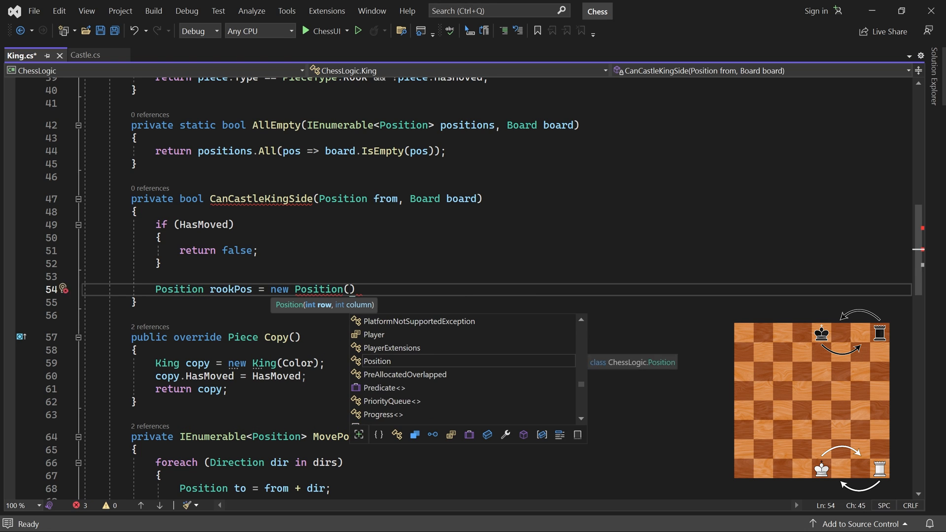
type("from.Row,")
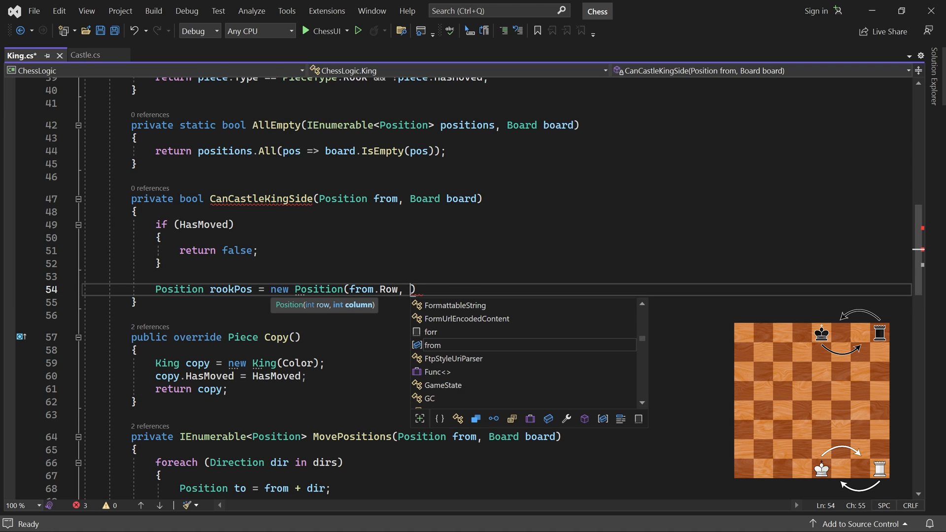
type("7);")
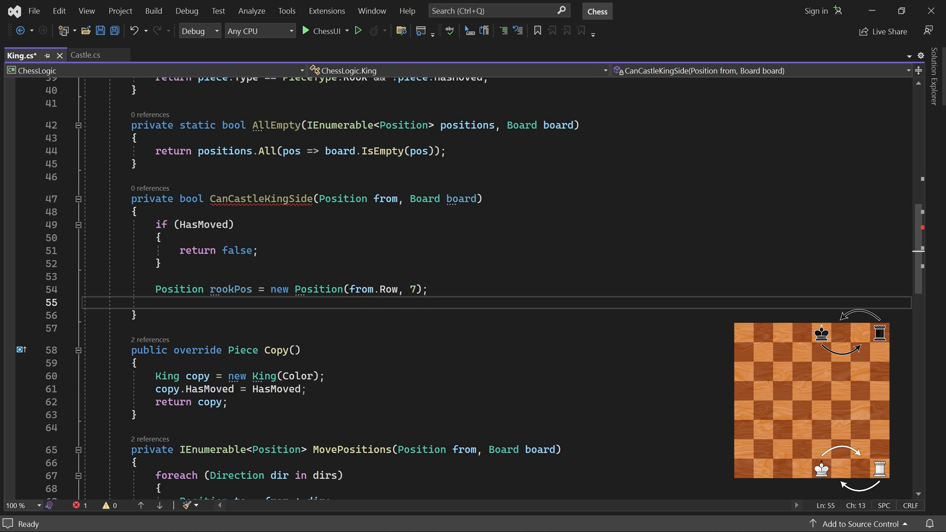
Declare betweenPositions holding positions at from.Row columns 5 and 6.
type("Position[] betweenPositions")
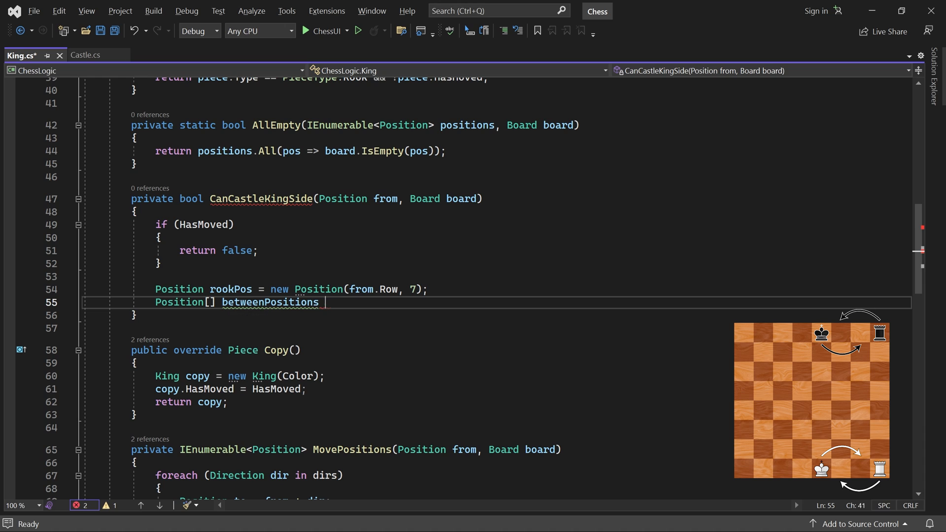
type("= new Position[] {")
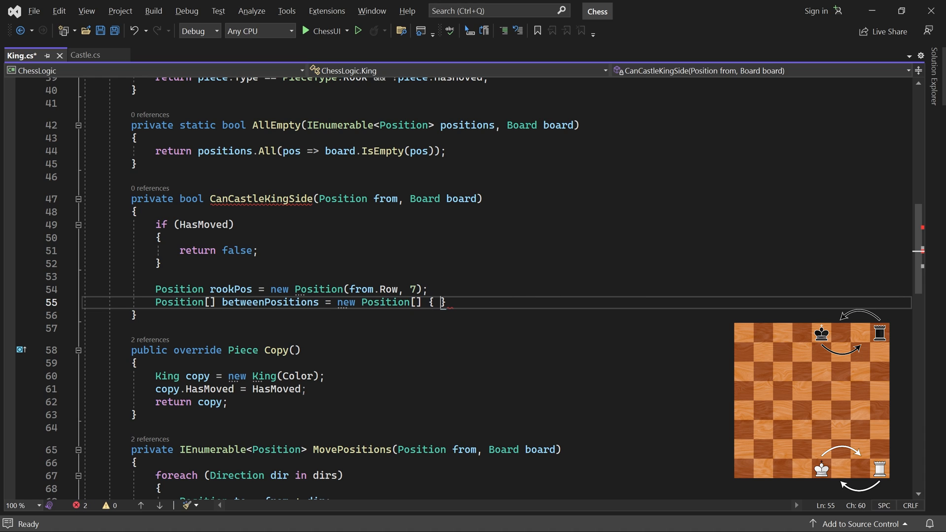
type("new(from)")
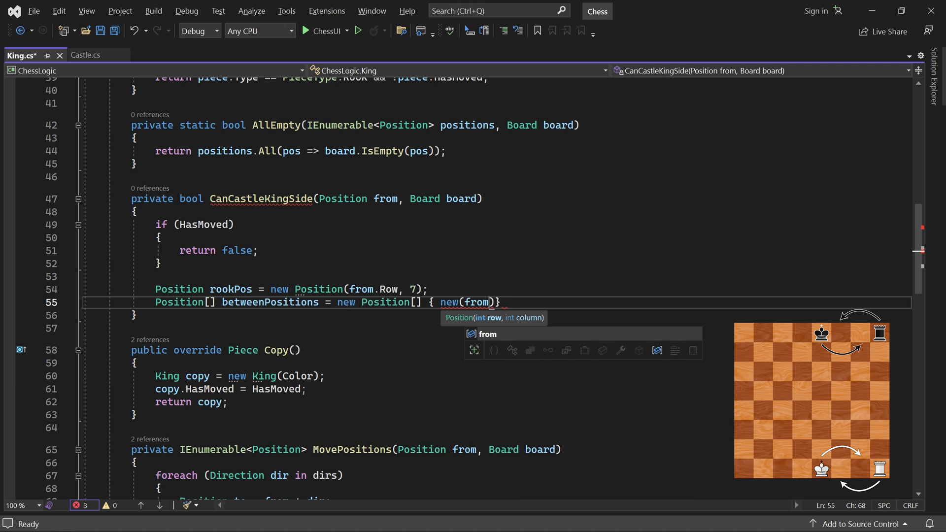
type(".Row, 5")
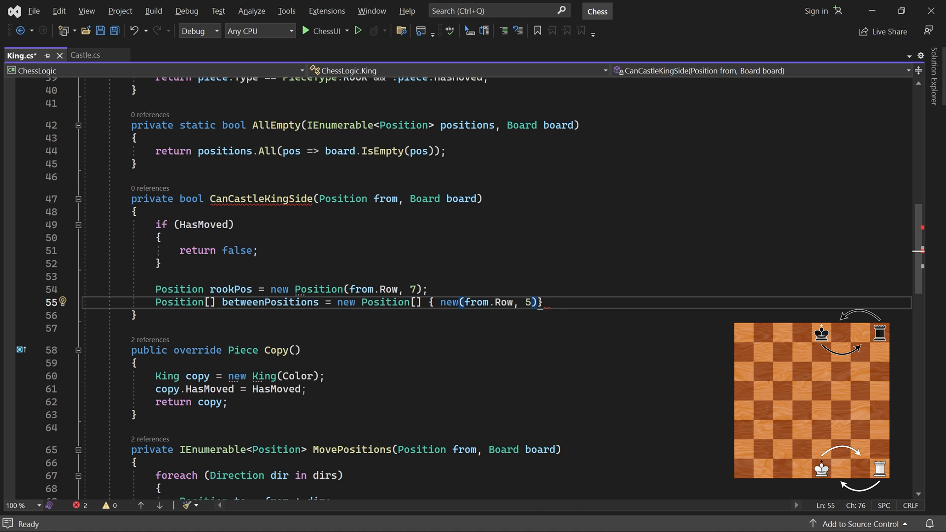
type(", new(from")
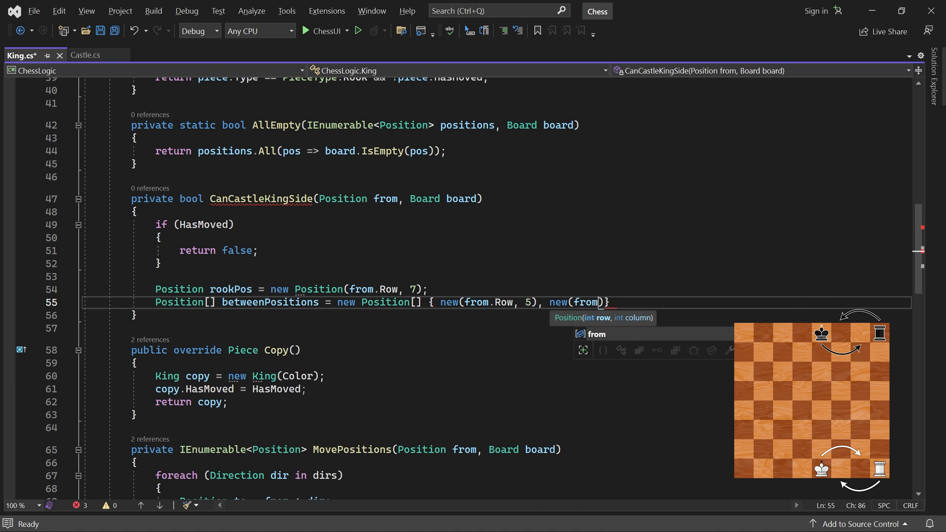
type(".Row, 6)")
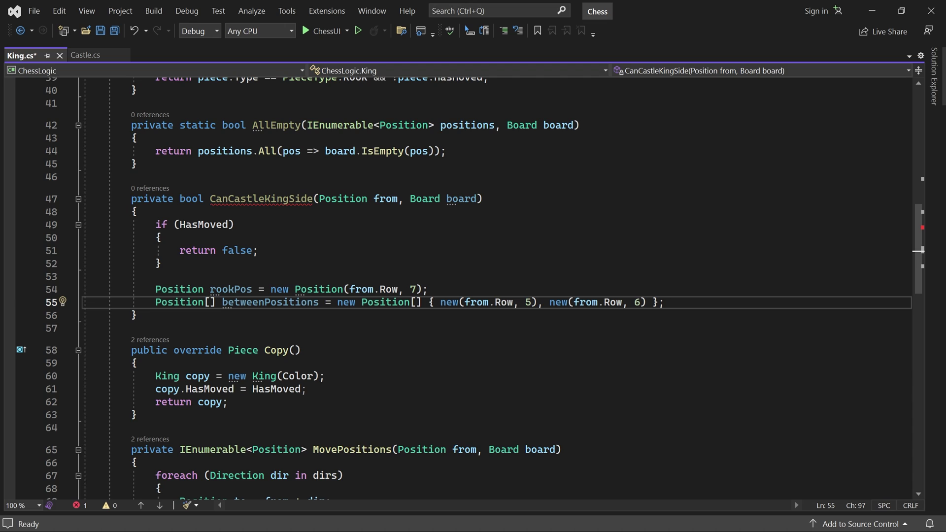
Return IsUnmovedRook(rookPos, board) && AllEmpty(betweenPositions, board).
key("Enter")
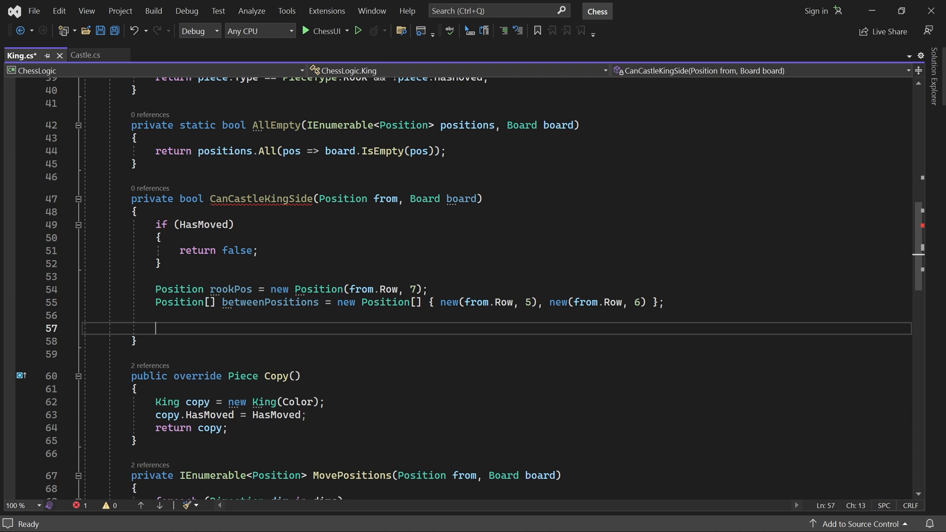
type("return IsUnmovedRook(")
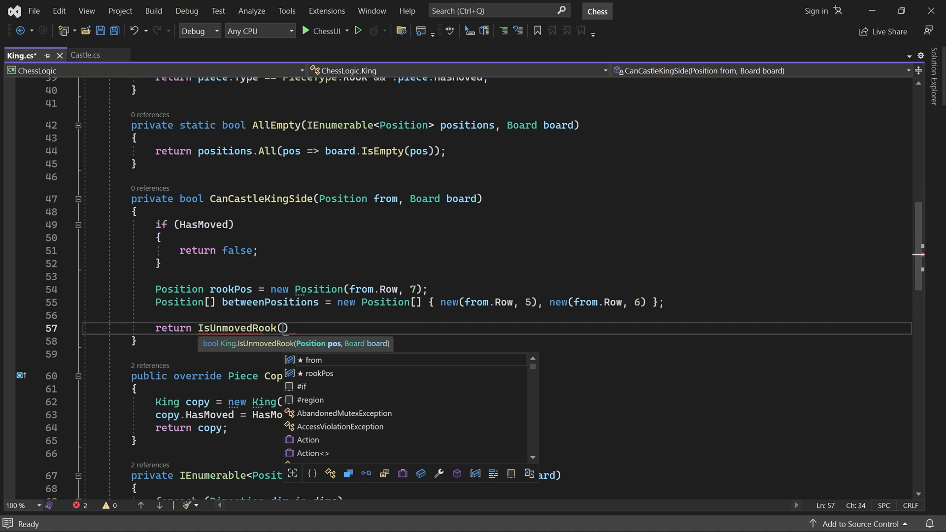
type("rookPos, board")
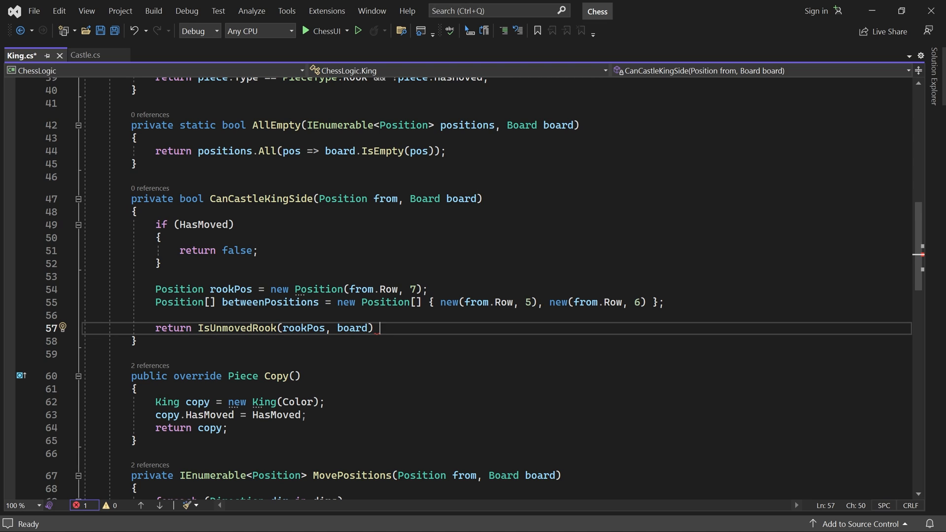
type("&&")
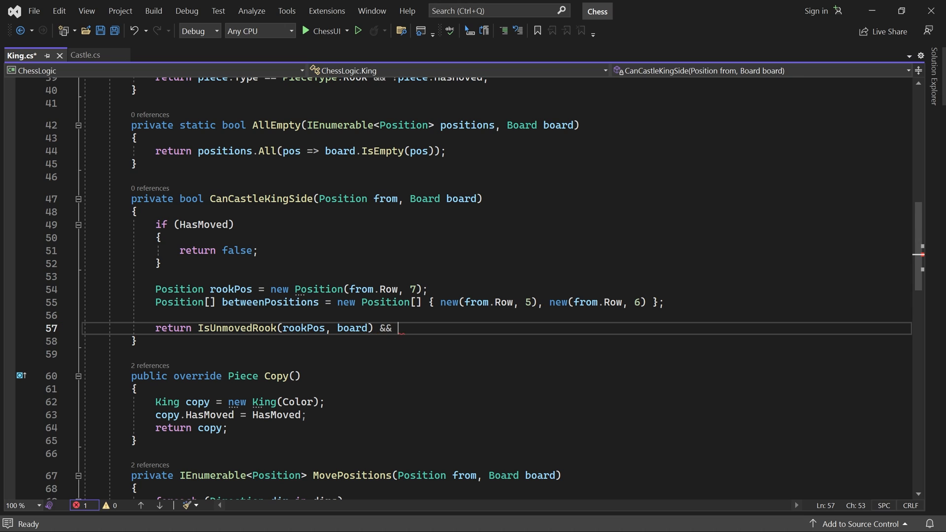
type("AllEmpty(betweenPositions, board);")
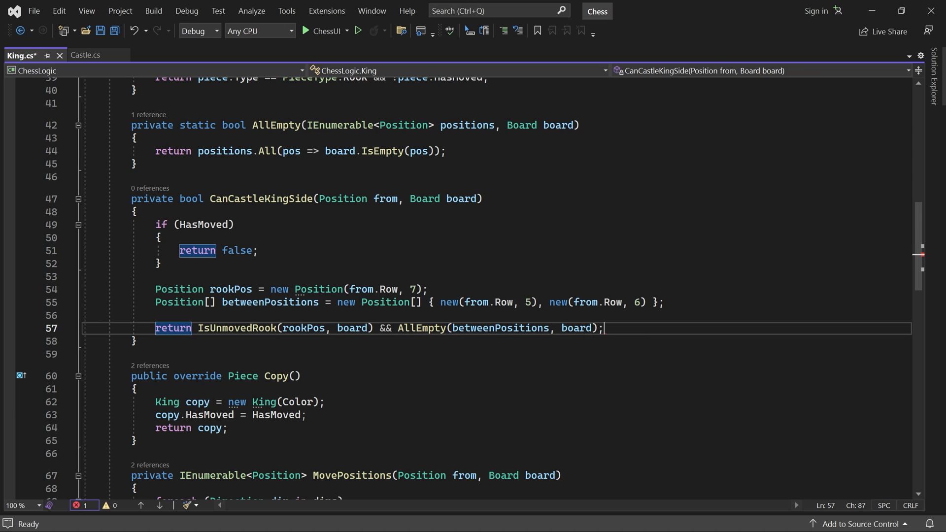
left_click(135, 341)
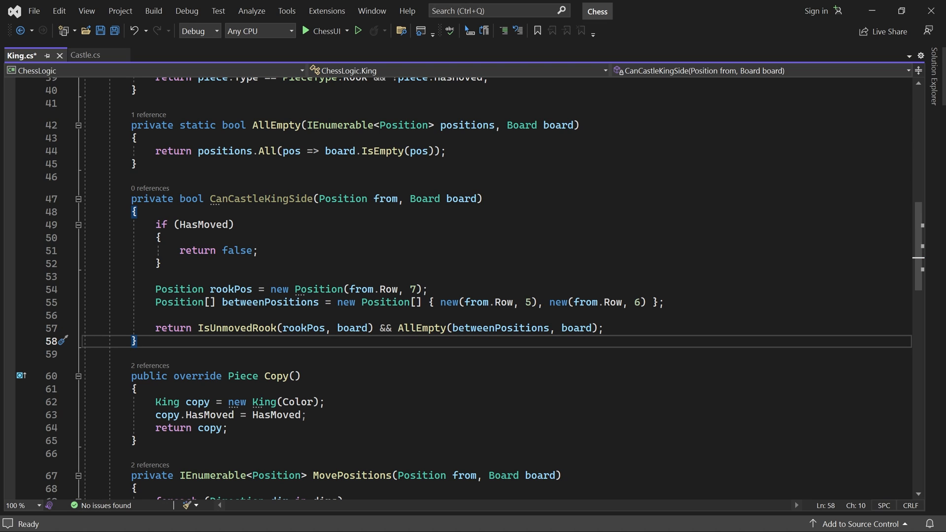
Declare CanCastleQueenSide(Position from, Board board) returning false if HasMoved.
type("private bool CanC")
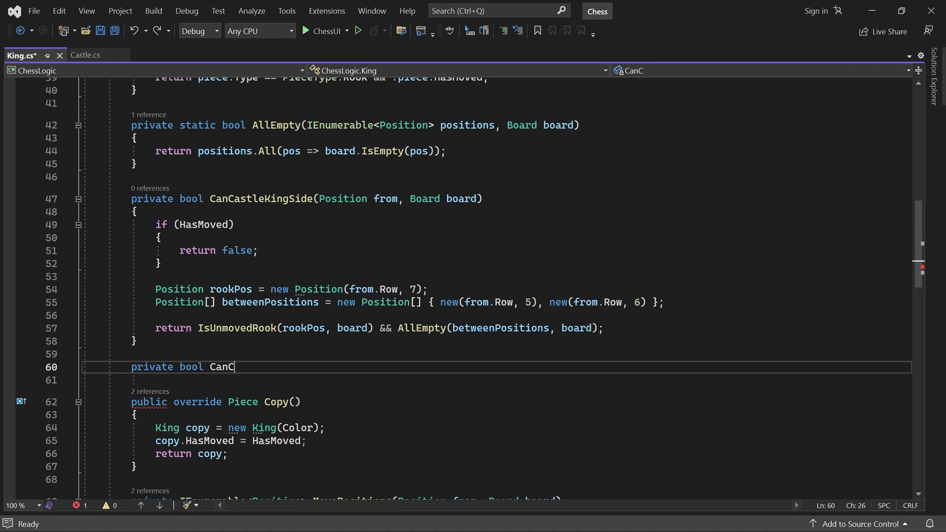
type("astleQueenSide")
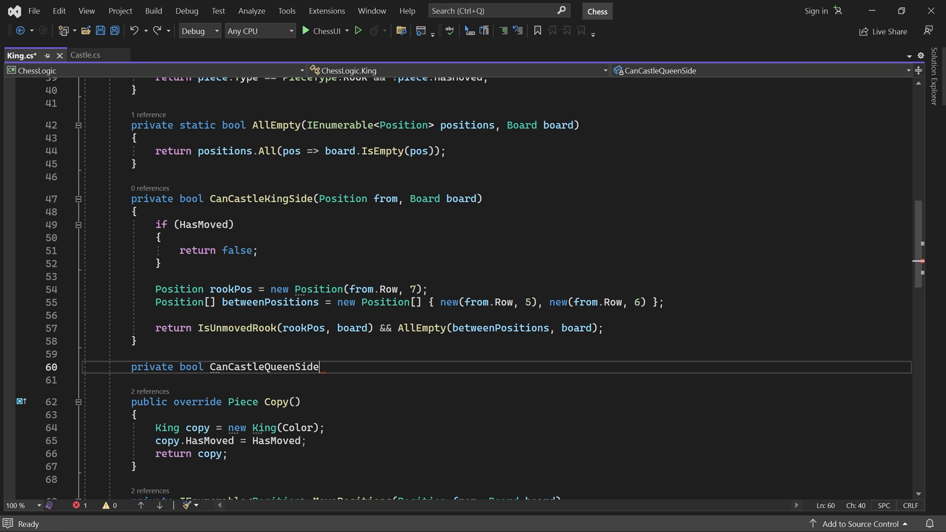
type("(Position from")
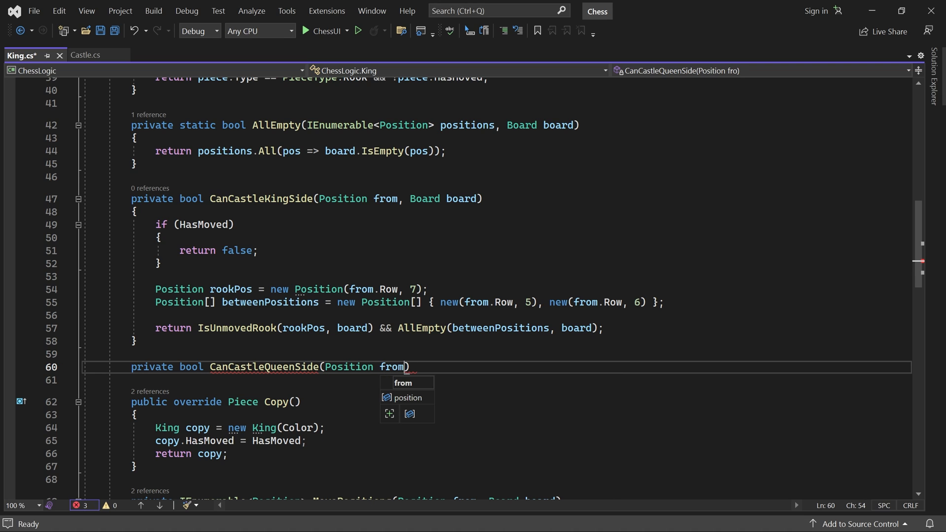
type(", Board board")
left_click(496, 380)
type("{")
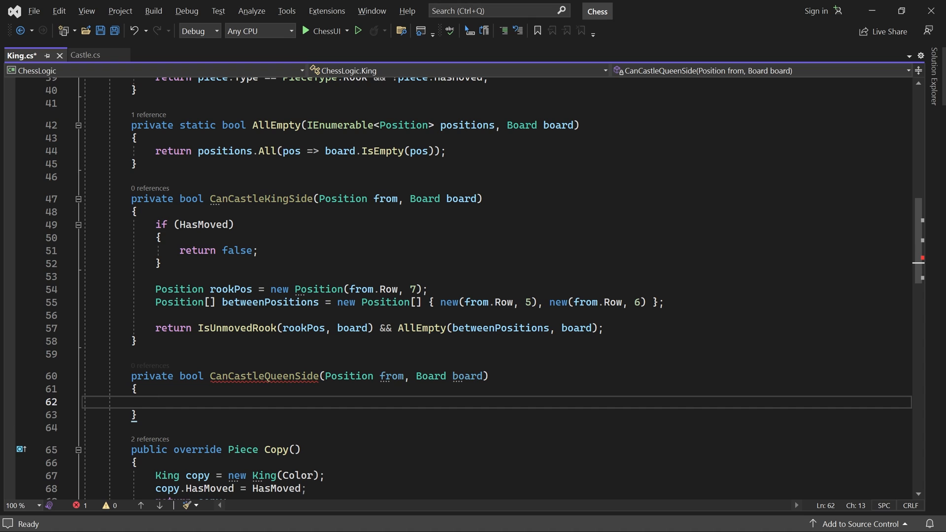
scroll("down", 3)
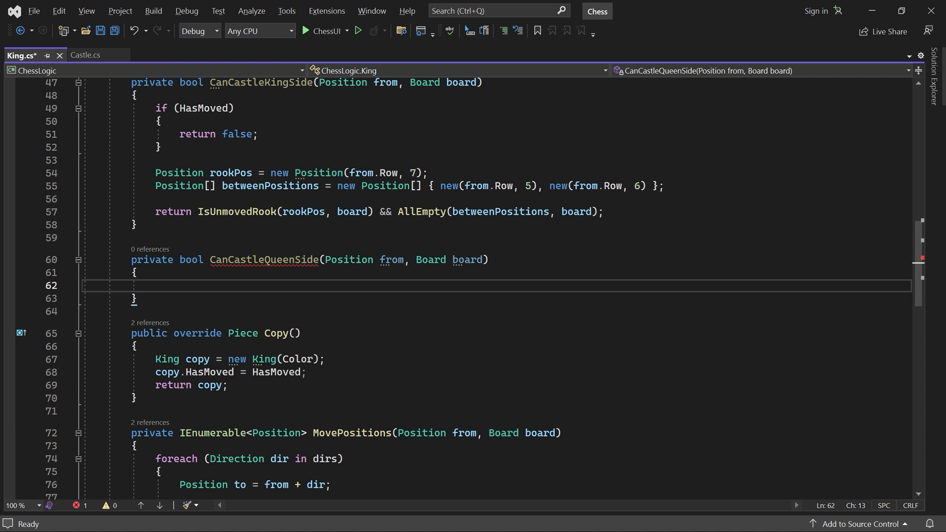
scroll("down", 3)
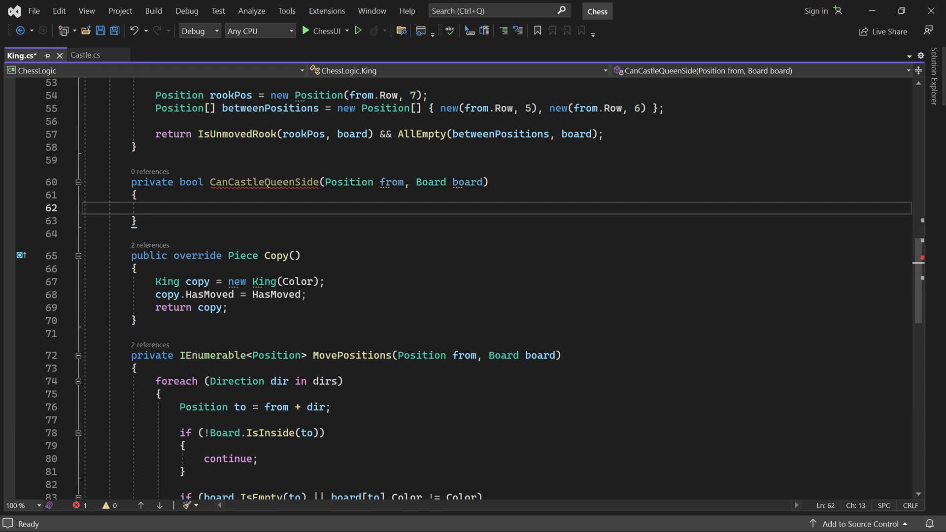
type("if (HasMoved)")
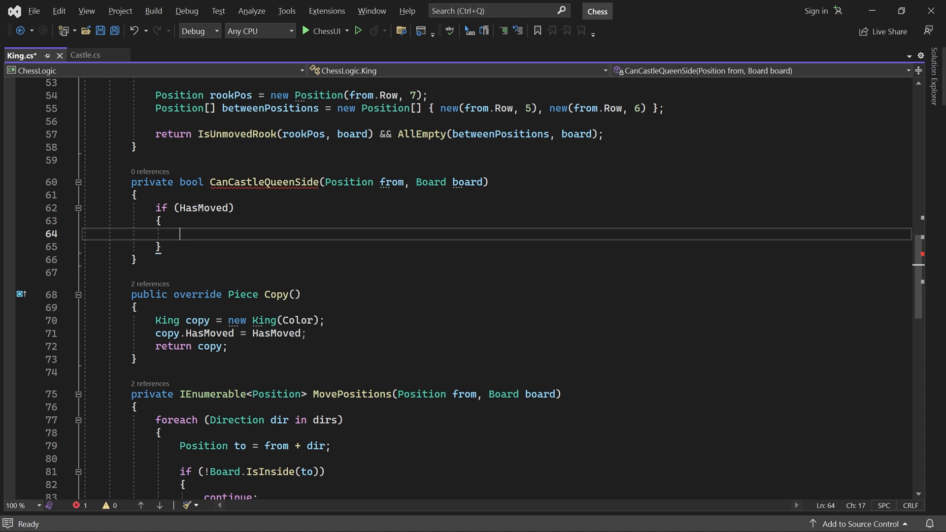
type("return false;")
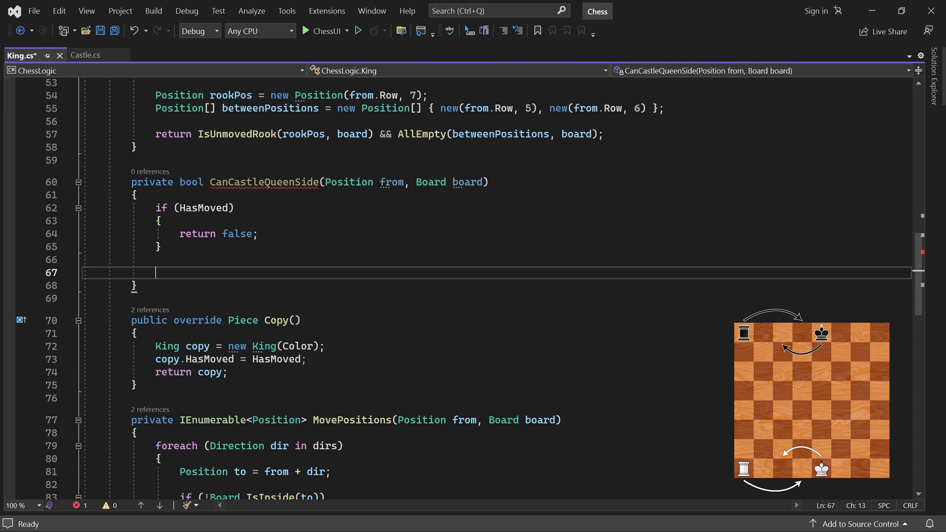
Add rookPos at column 0, betweenPositions at columns 1–3, and the IsUnmovedRook && AllEmpty return.
type("Position rookPos = new Position(from.Row, 0);")
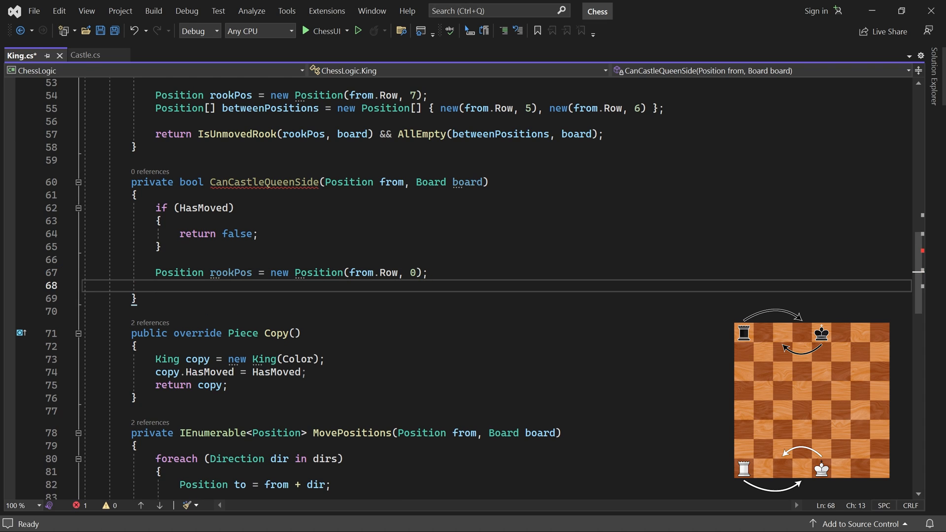
type("Posi")
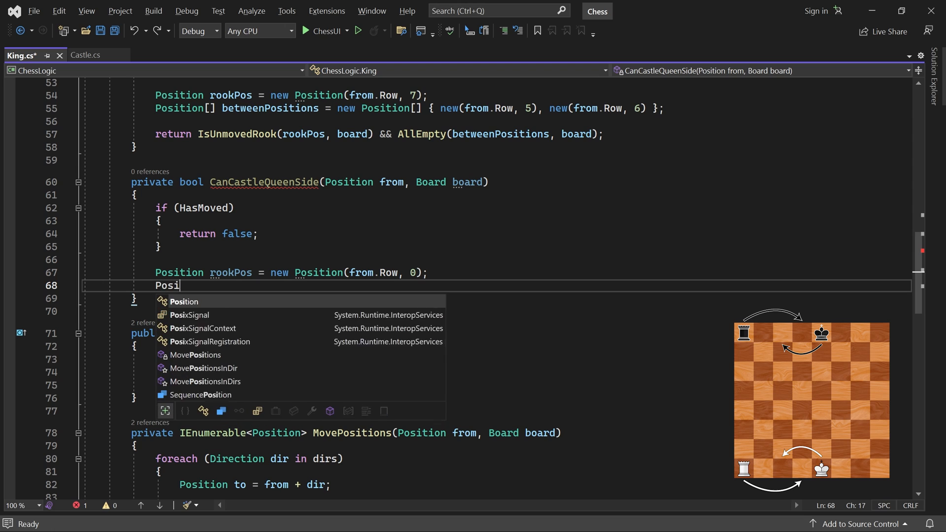
type("tion[] betweenPositions =")
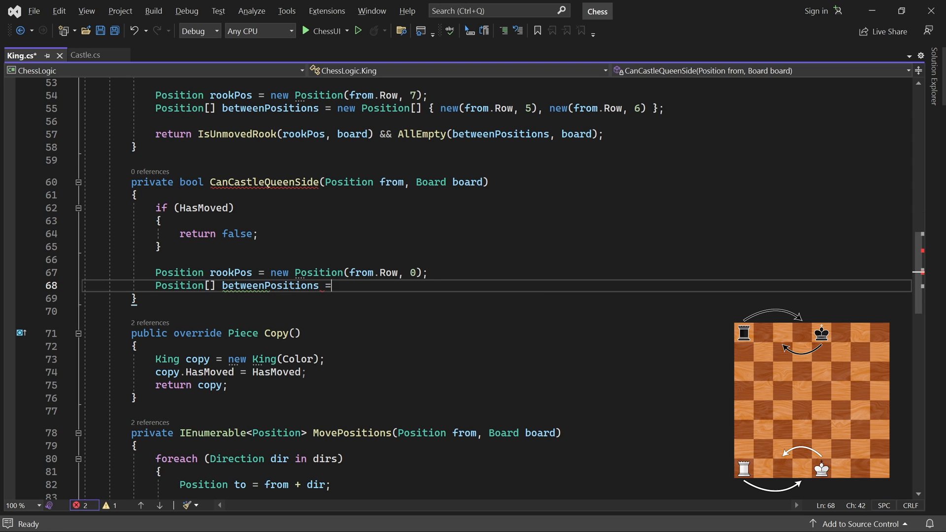
type("new Position[] {")
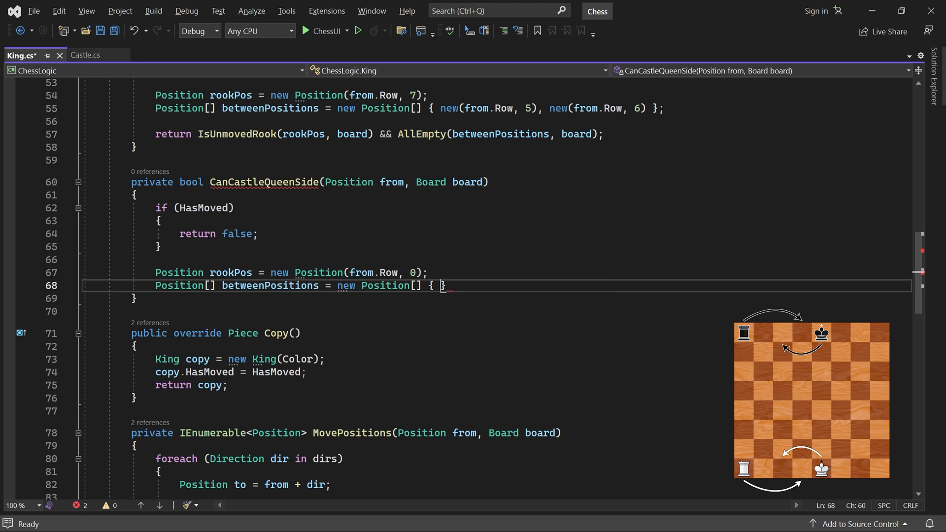
type("new(from.Row, 1), new(from.Row")
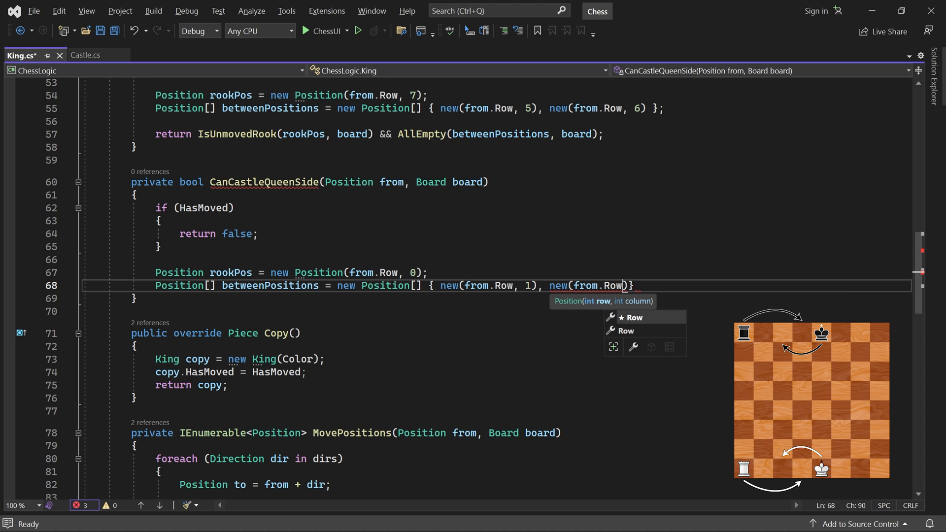
type(", 2), new(from.Row, 3")
type("return IsUnmovedRook(")
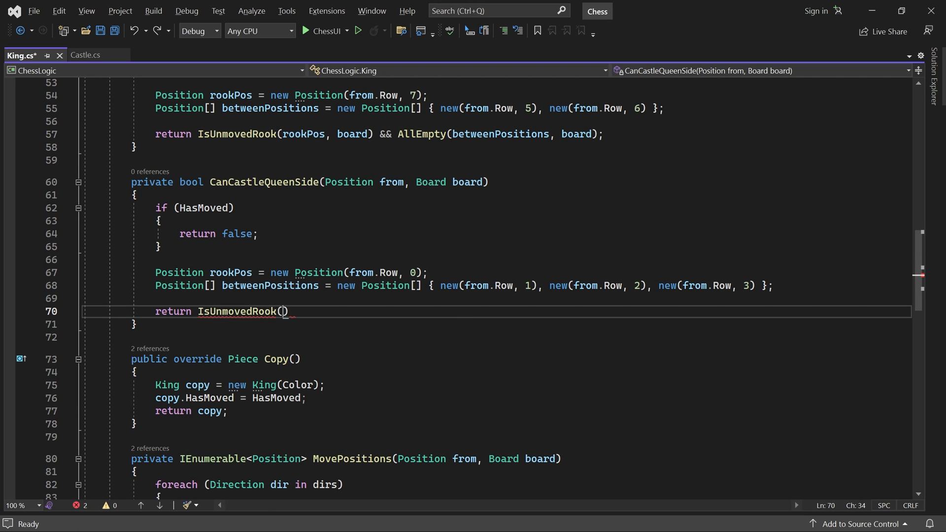
type("rookPos, board")
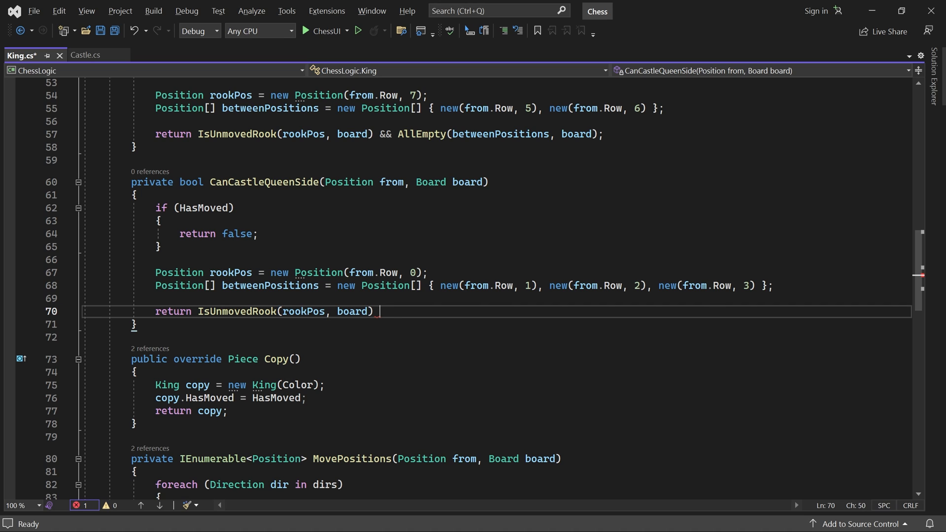
type("&& AllEmpty(betweenPositions, board);")
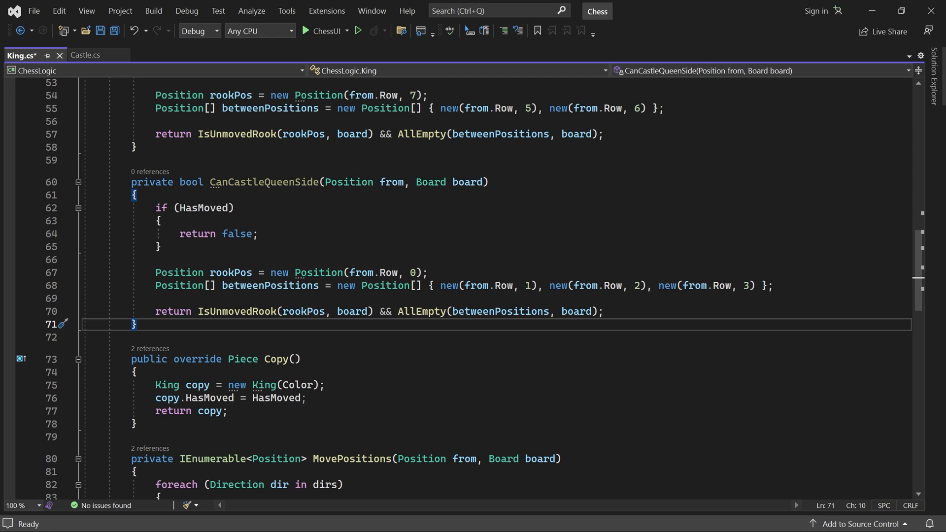
In GetMoves, yield new Castle(MoveType.CastleKS, from) when CanCastleKingSide passes.
scroll("down", 3)
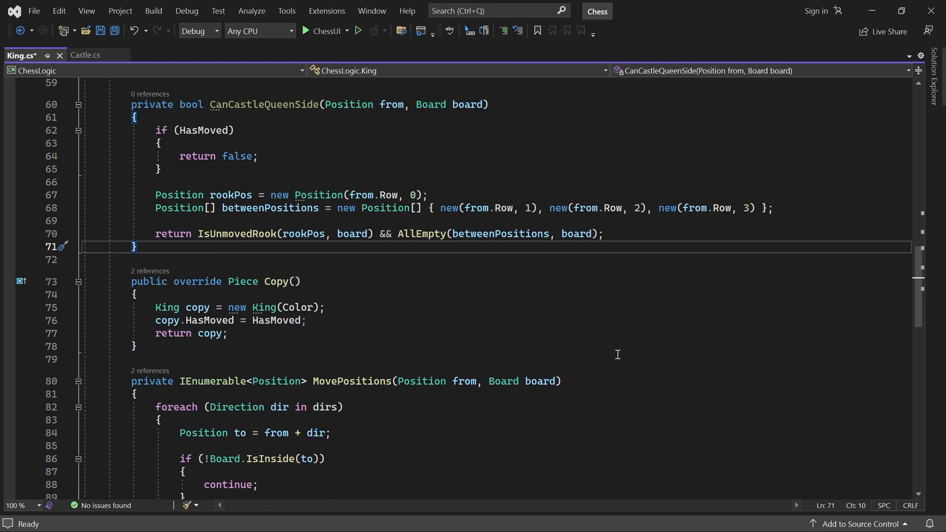
scroll("down", 3)
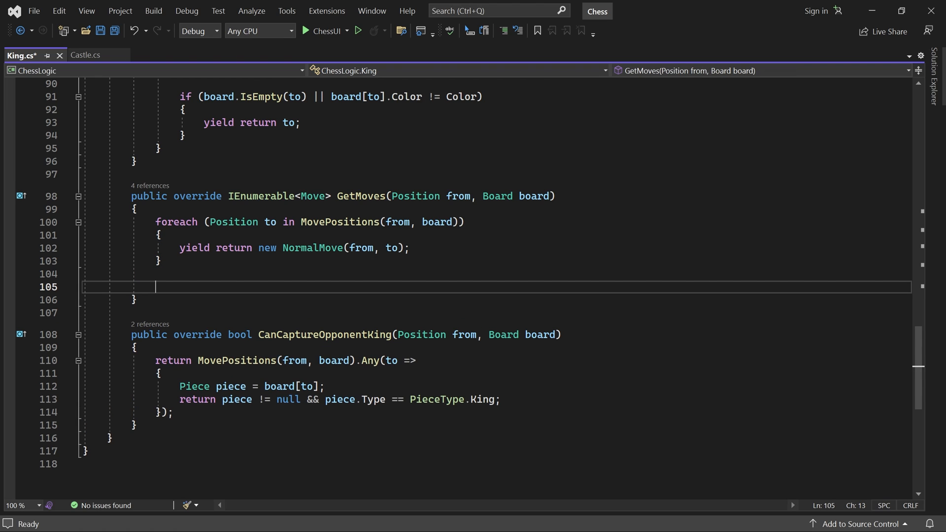
type("if (CanCastleKingSide(from, board")
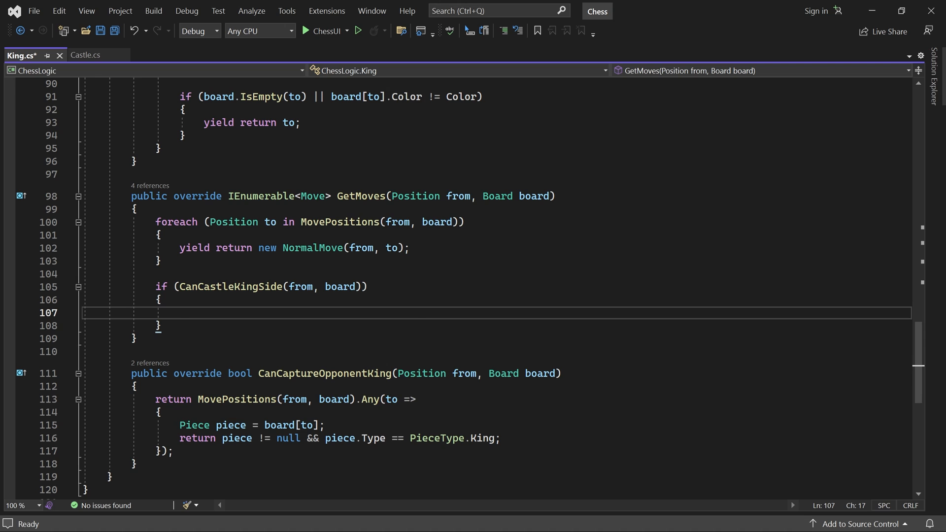
type("yield return")
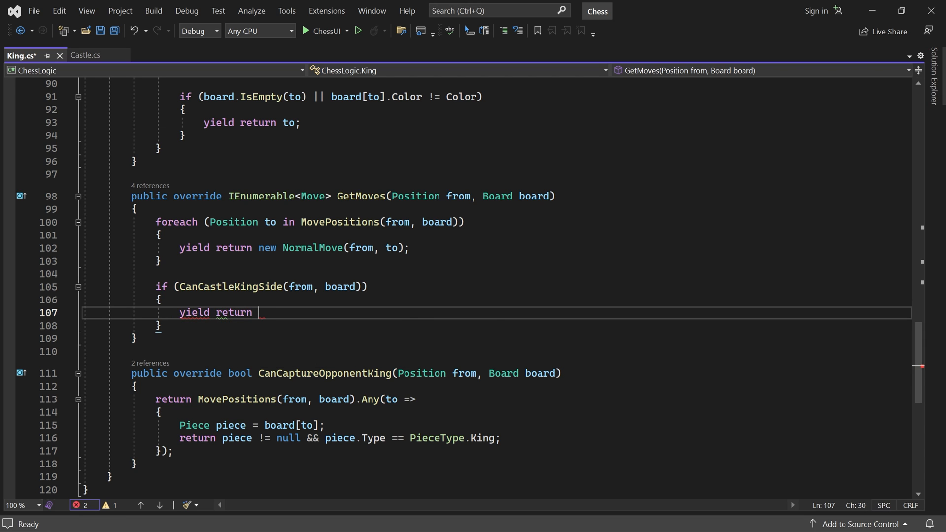
type("new Castle(")
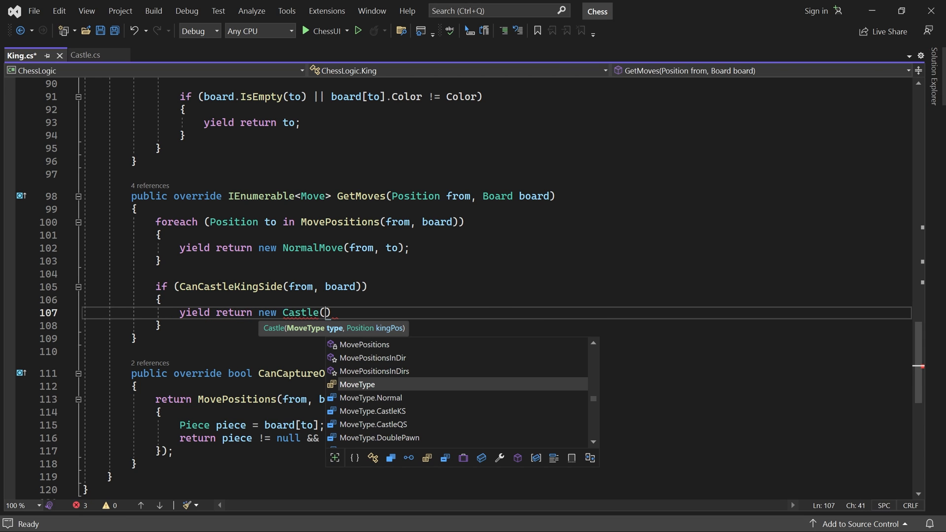
type("MoveType.CastleKS,")
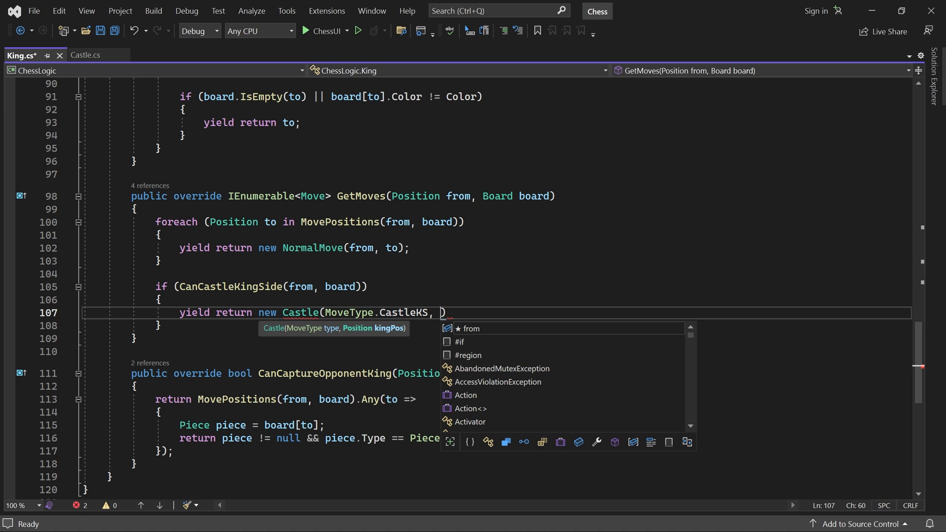
mouse_move(470, 329)
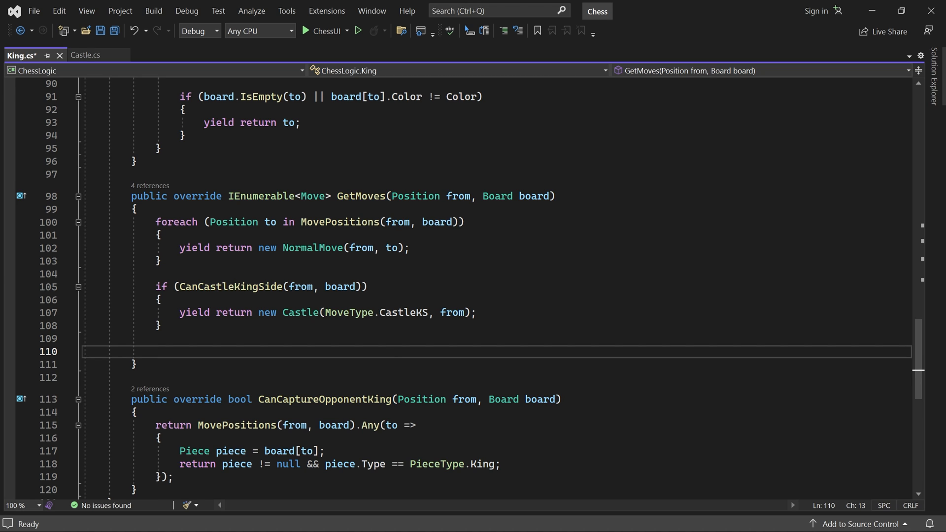
Yield new Castle(MoveType.CastleQS, from) when CanCastleQueenSide passes.
type("if (CanCastleQueenSide(")
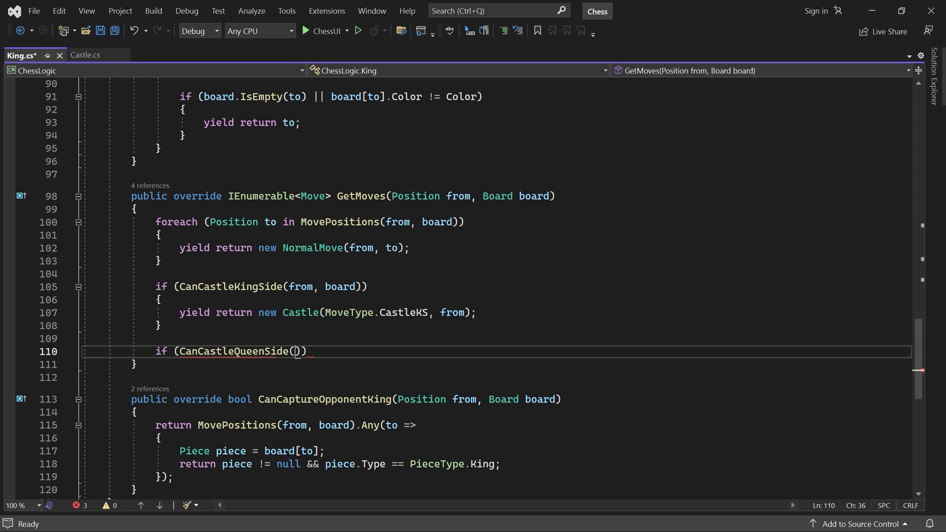
type("from, board")
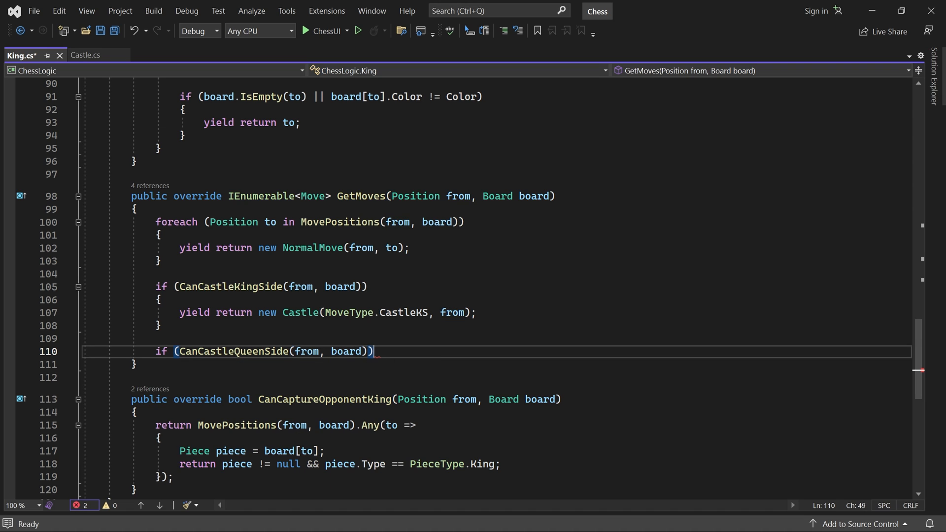
type("{")
type("yield return new Castle")
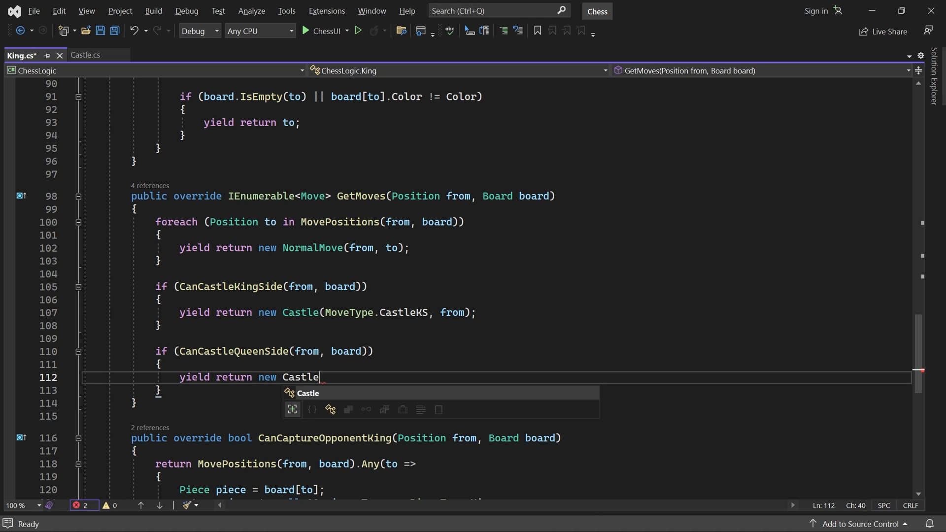
type("(MoveType.CastleQS, from);")
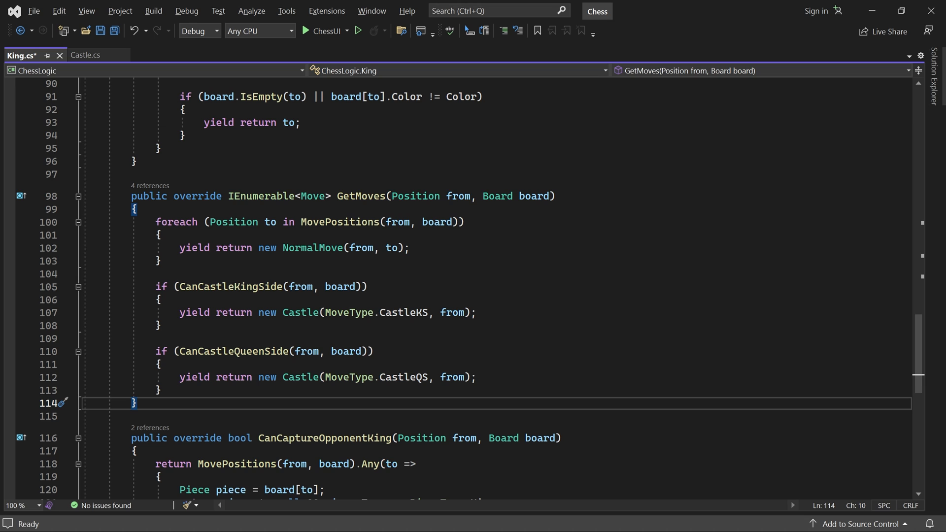
scroll("up", 3)
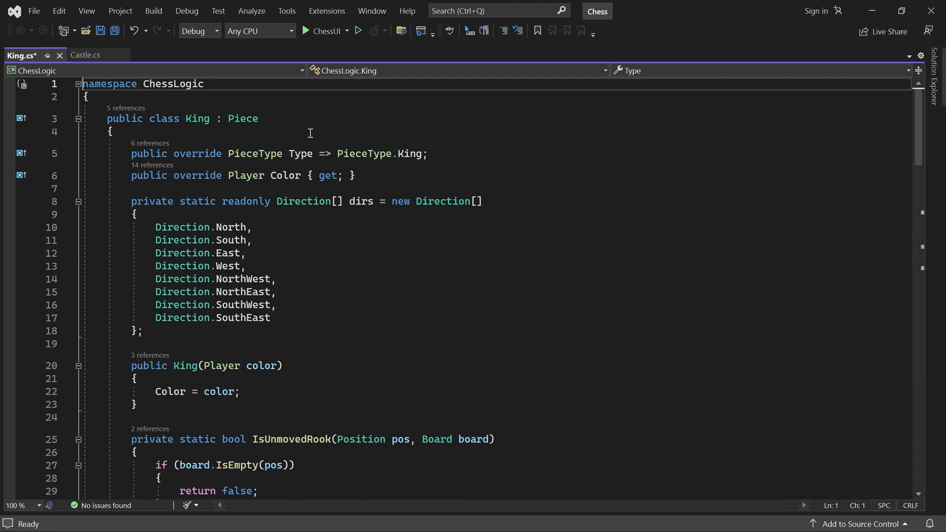
Save King.cs and switch to the Castle.cs code.
key("ctrl+s")
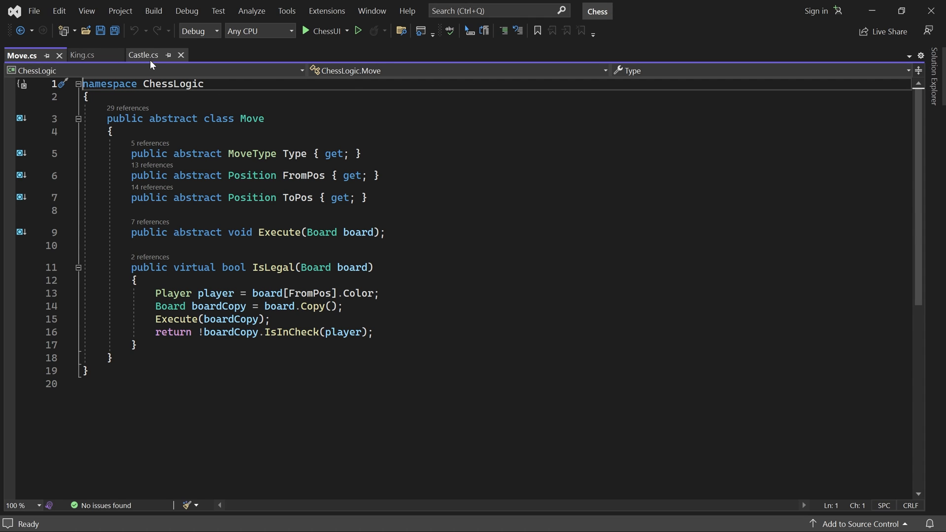
left_click(144, 55)
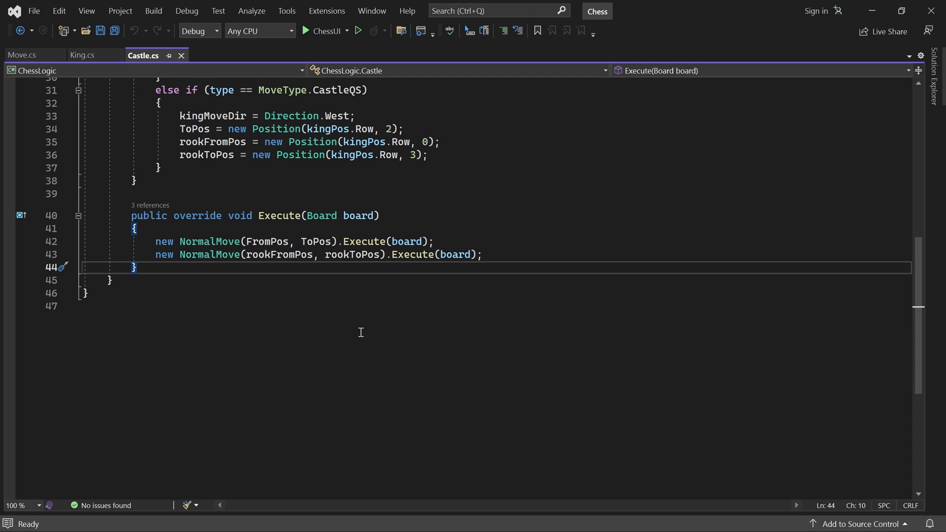
Add a 'public override bool IsLegal' stub below Execute, removing the base call.
key("enter")
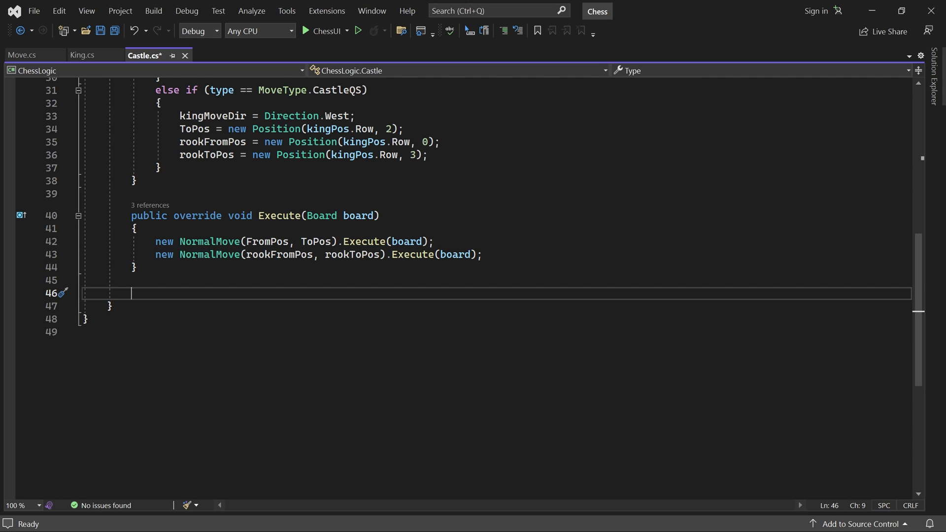
type("public")
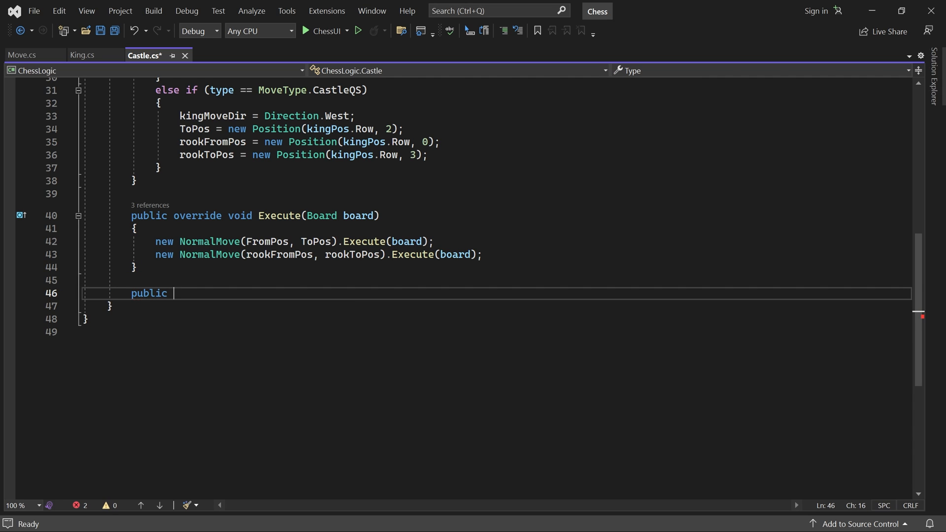
type("override bool IsLegal(Board board")
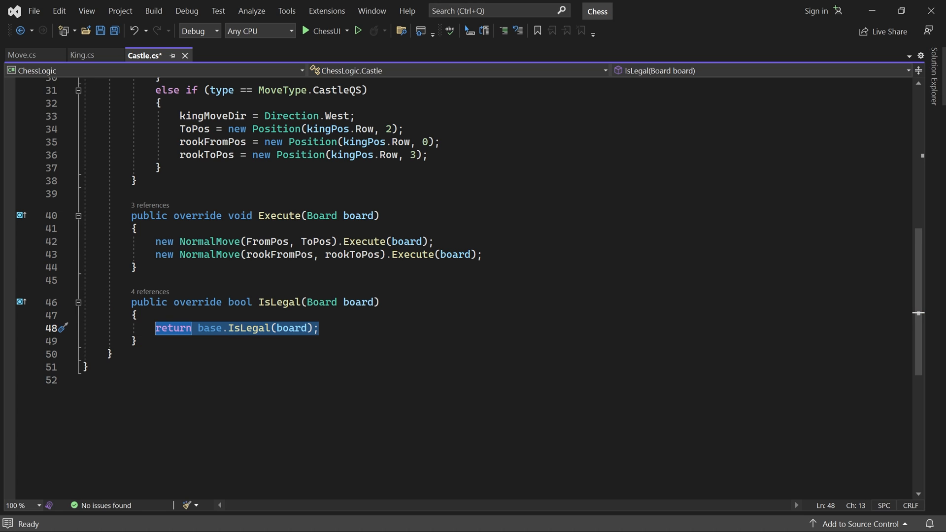
key("Delete")
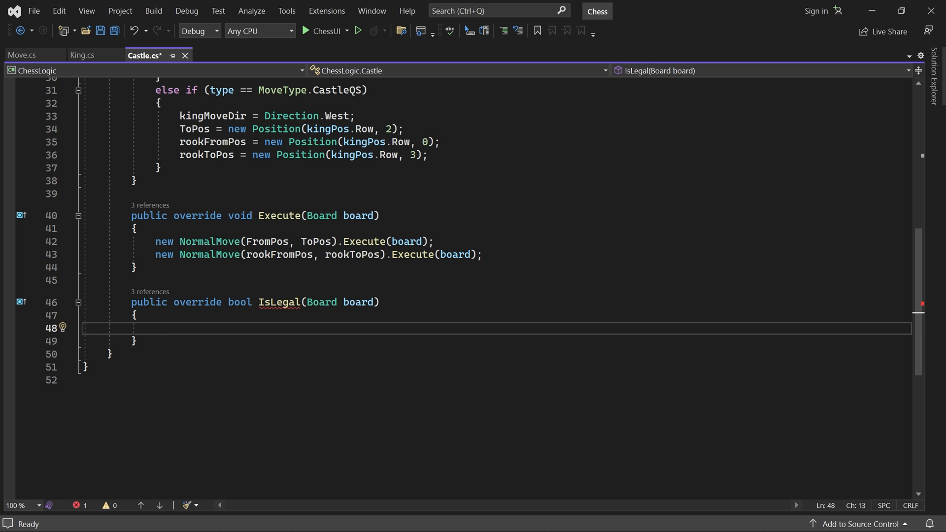
Get the player from FromPos's color and return false if board.IsInCheck(player).
type("Player player = board[")
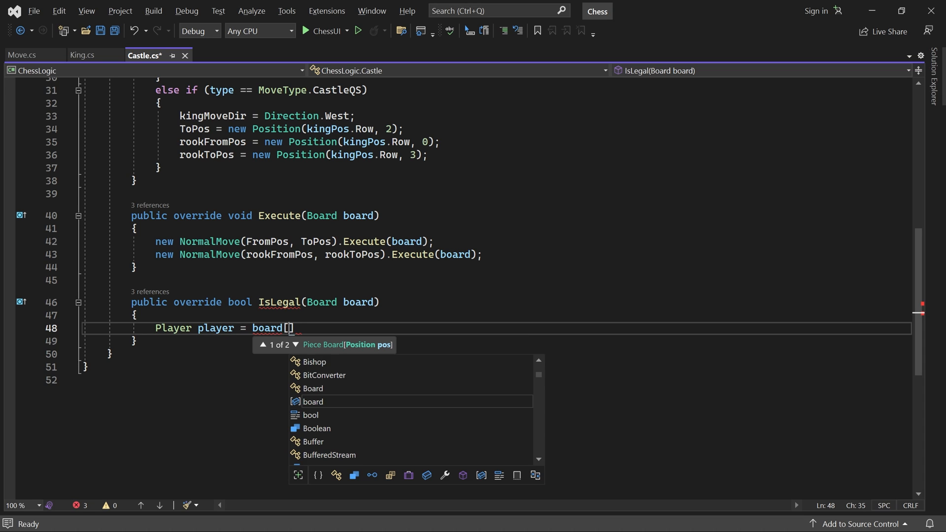
type("FromPos")
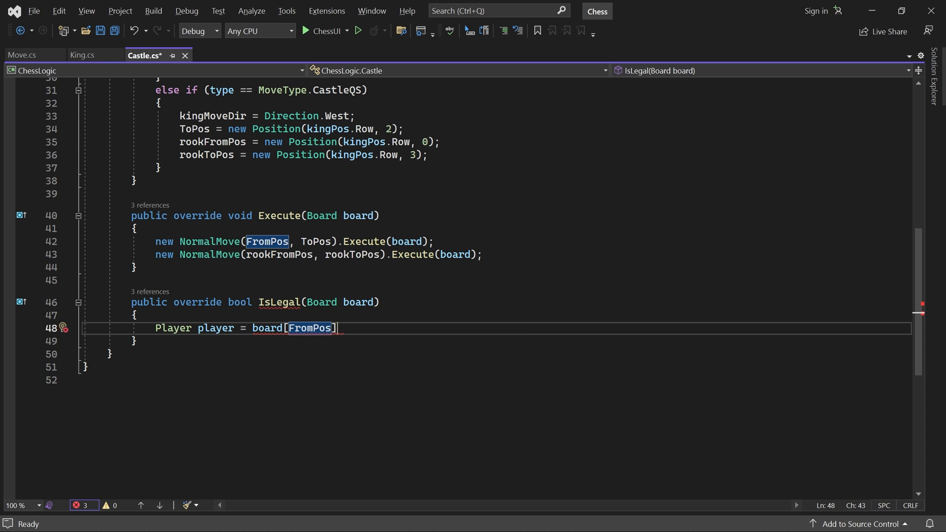
type(".Color;")
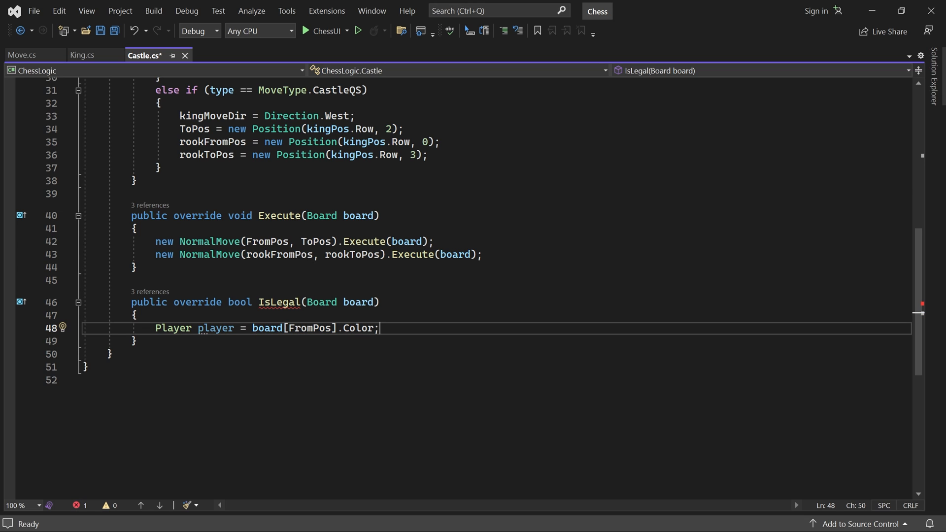
type("if (")
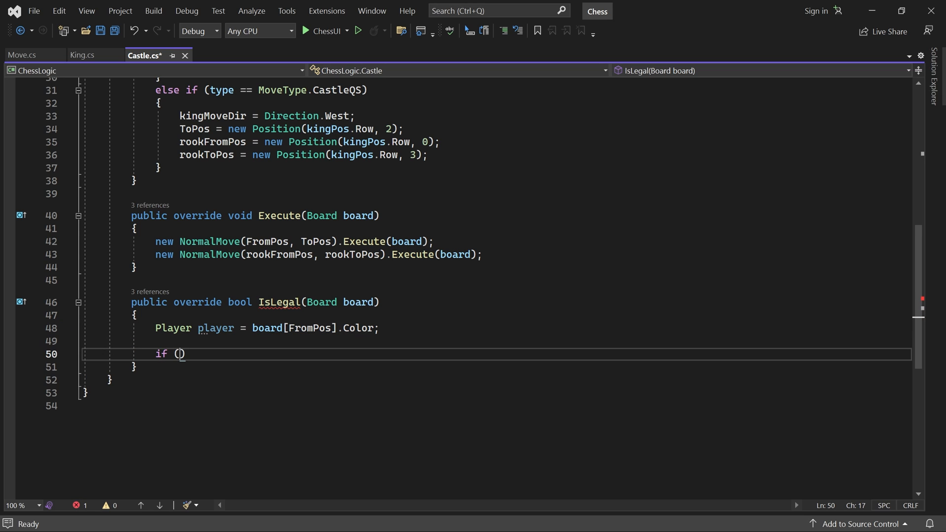
type("board.IsInCheck(playe")
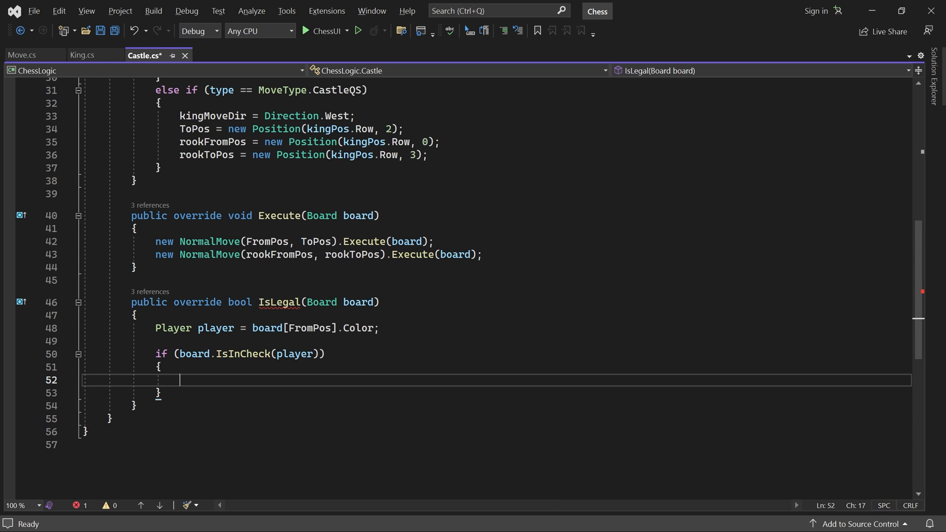
type("return")
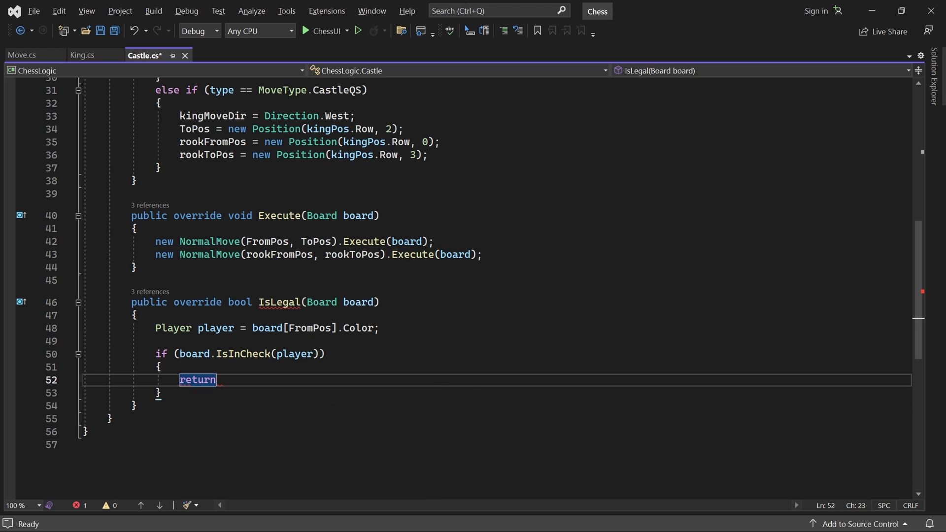
type("false;")
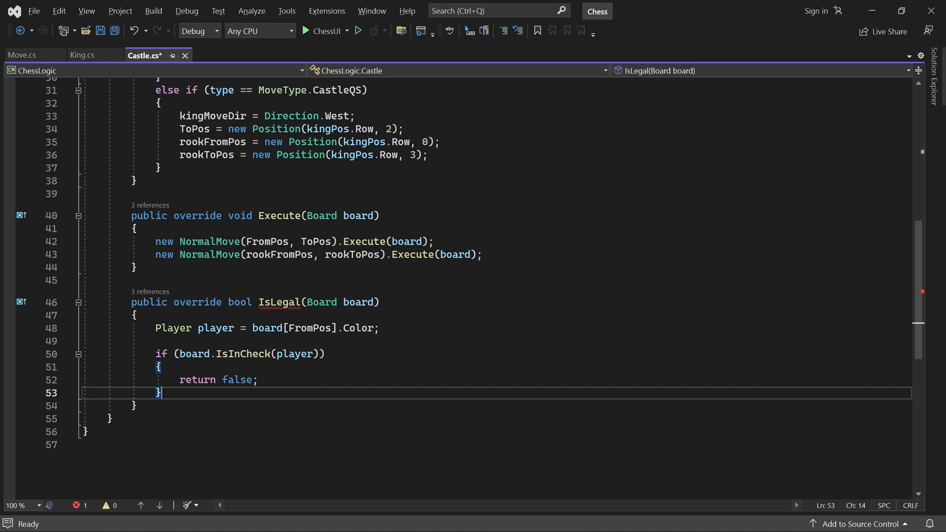
key("Enter")
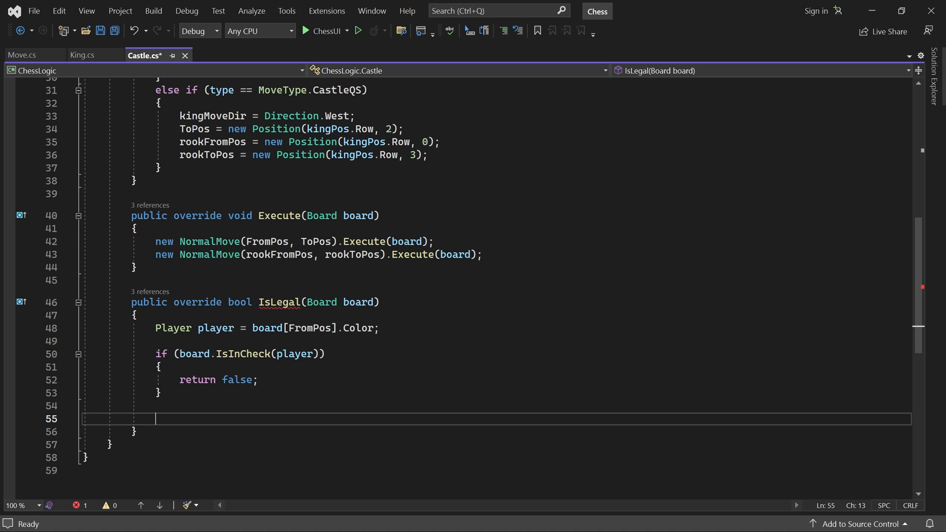
Create a board copy and set kingPosInCopy to FromPos.
type("Board copy")
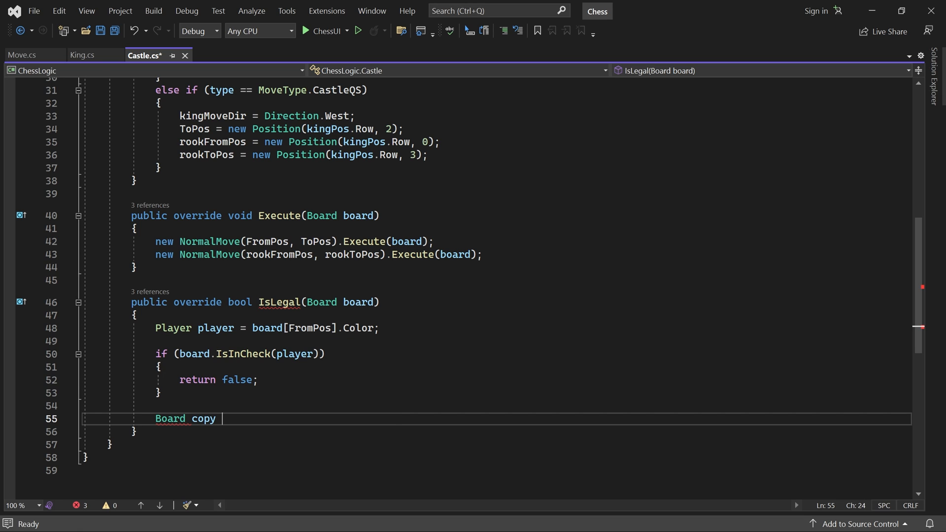
type("= board.Copy()")
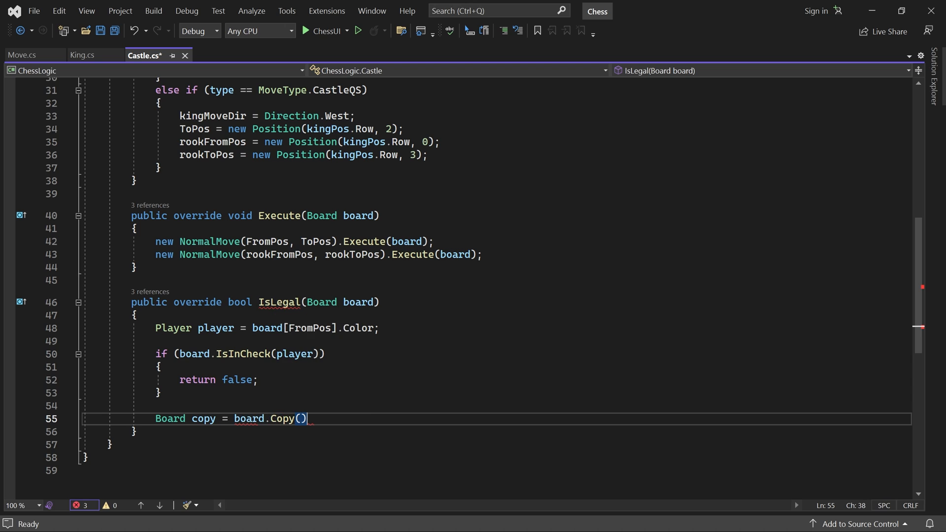
key("Enter")
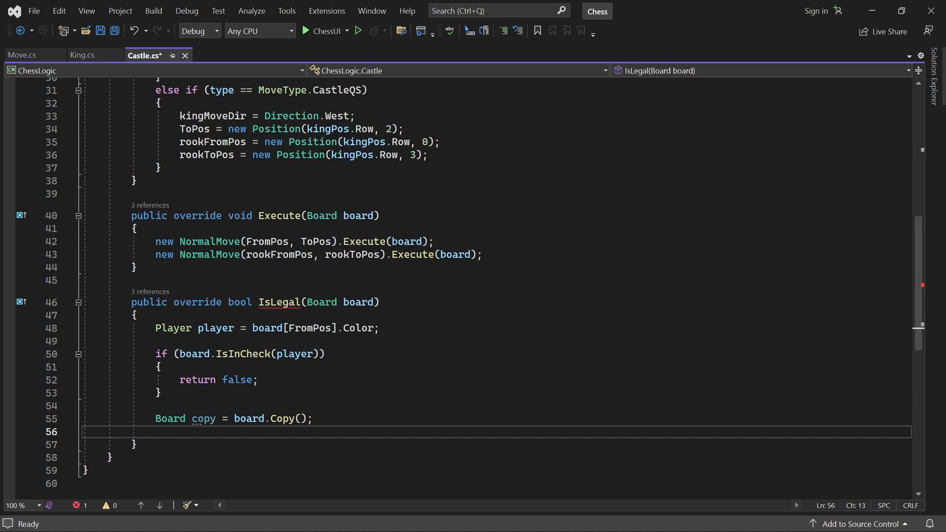
type("Position")
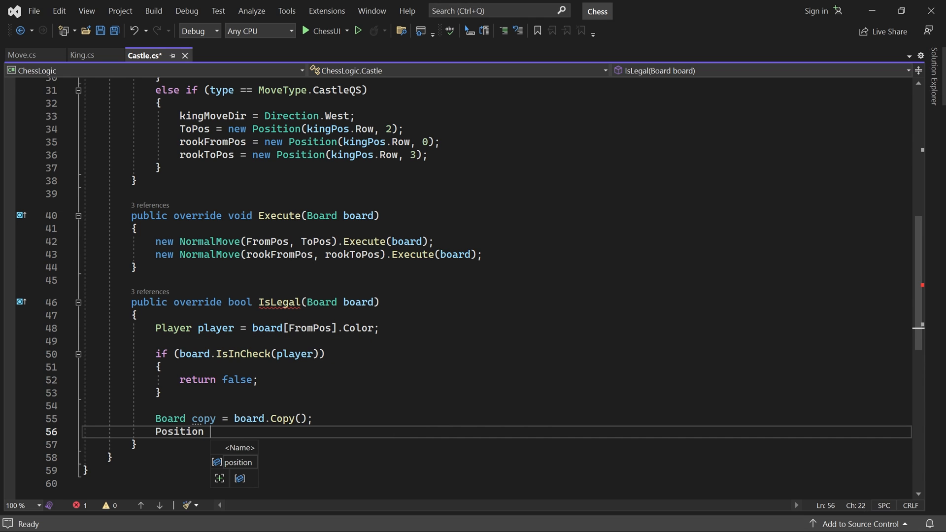
type("kingPosInCopy")
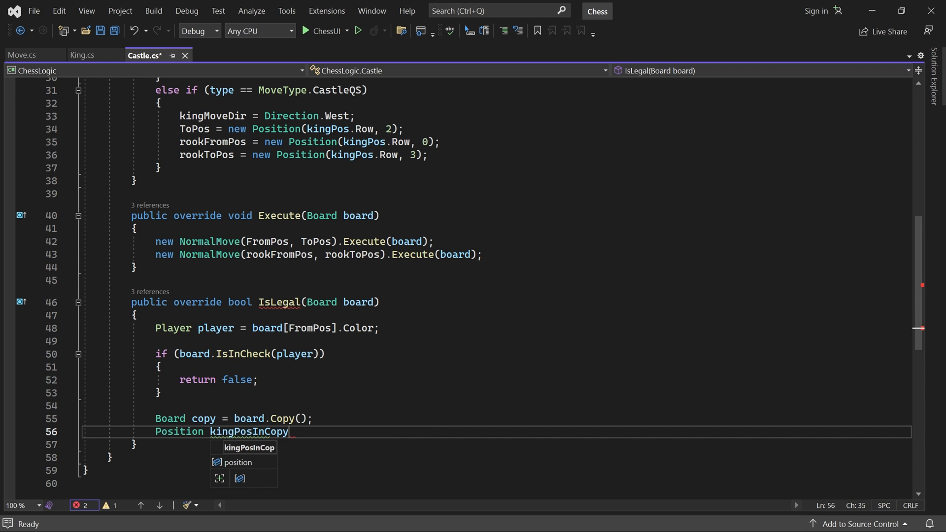
type("= FromPos;")
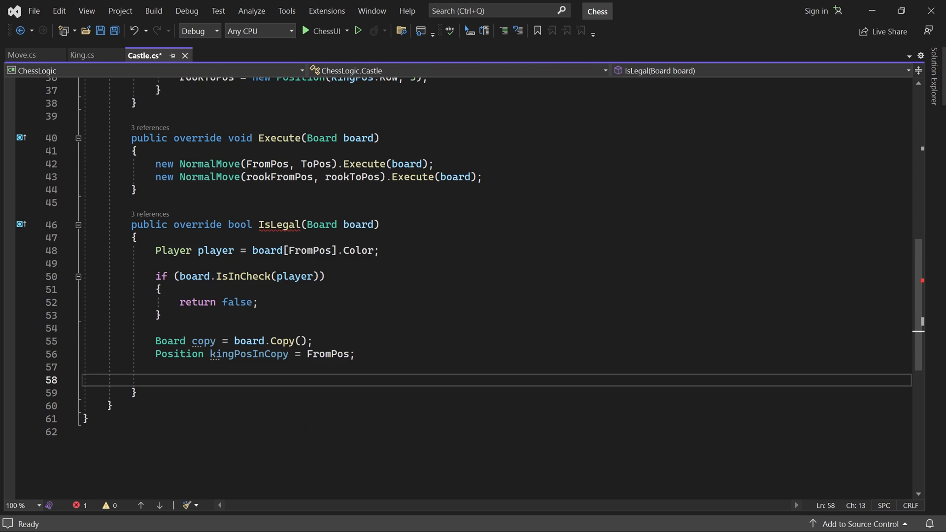
Loop twice, executing a NormalMove on the copy and advancing kingPosInCopy by kingMoveDir.
scroll("down", 3)
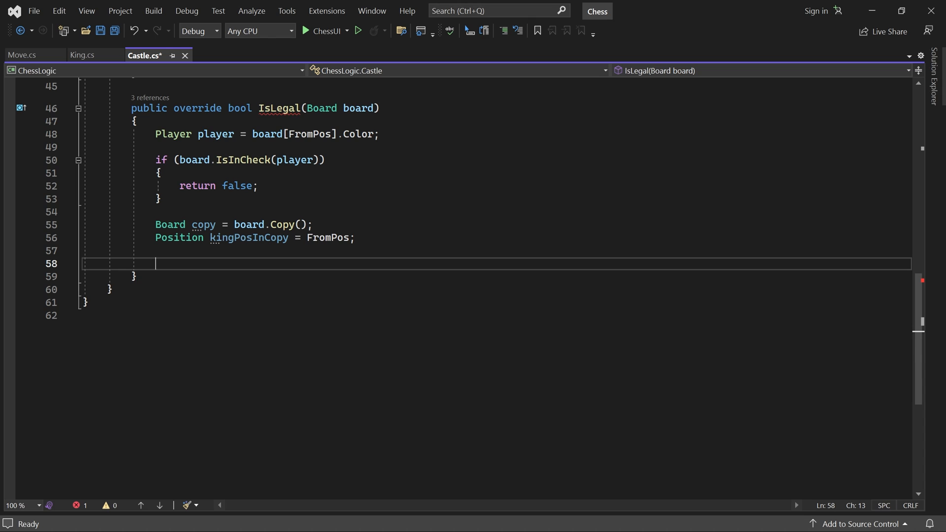
type("for (int i = 0;")
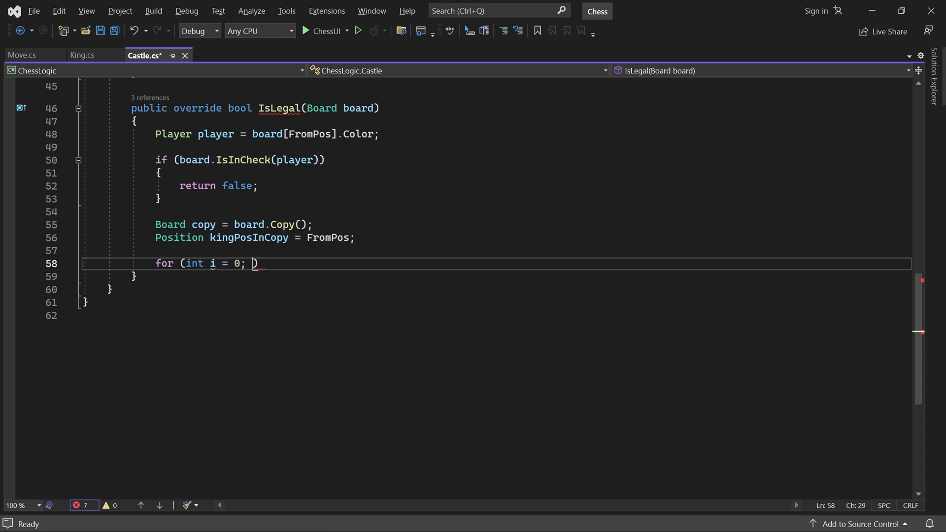
type("i < 2; i++)")
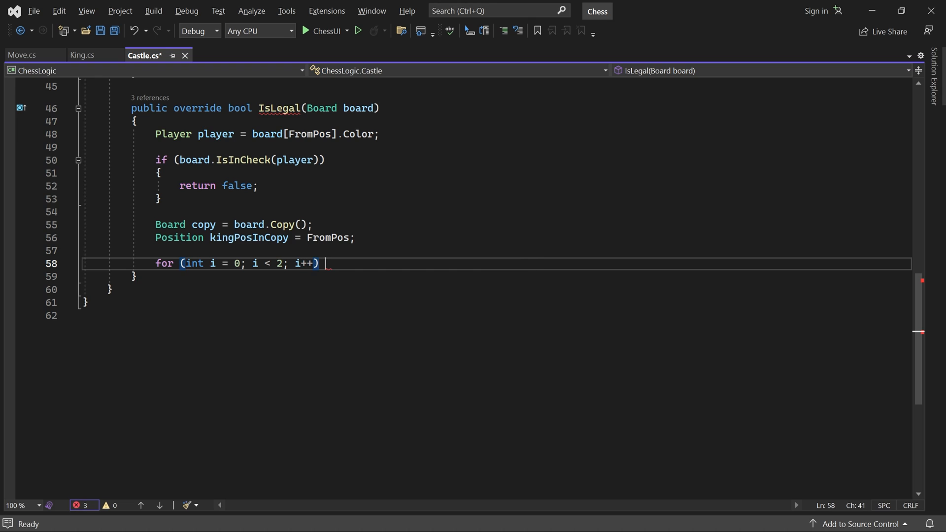
key("Enter")
type("{")
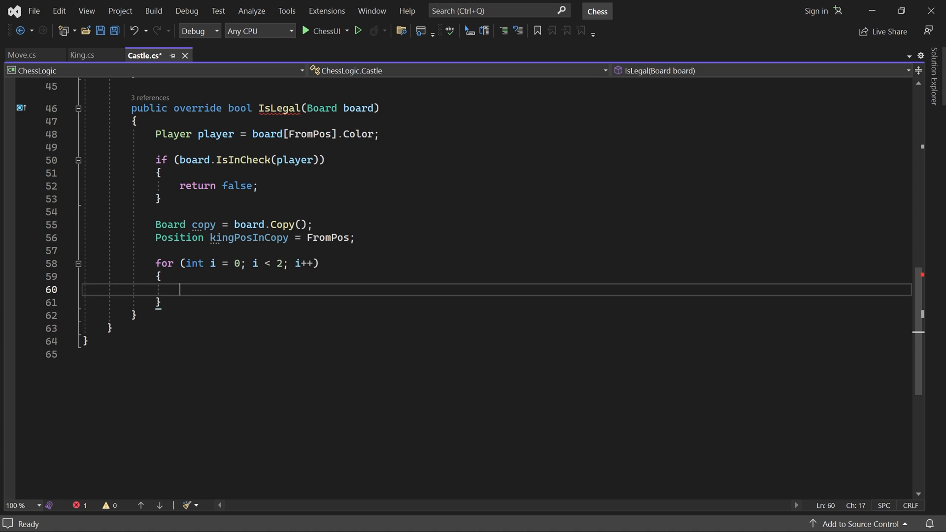
type("new")
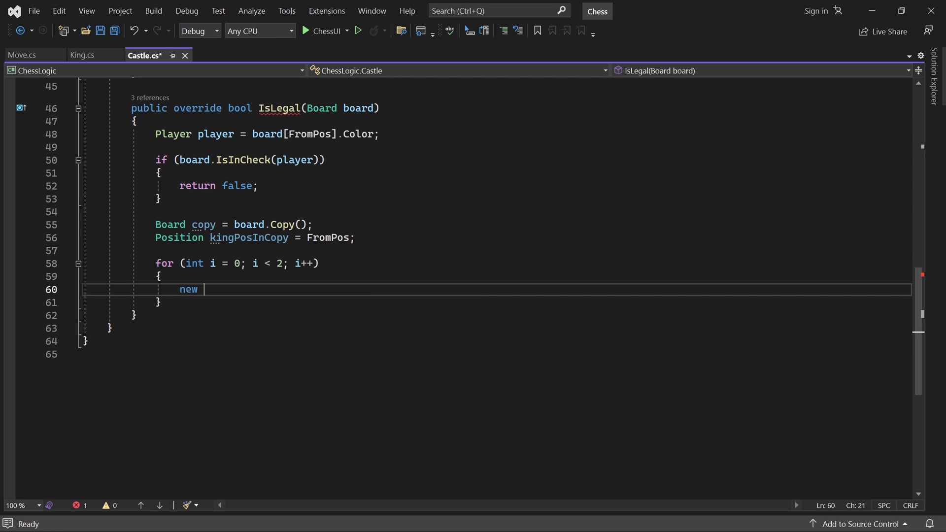
type("NormalMove(")
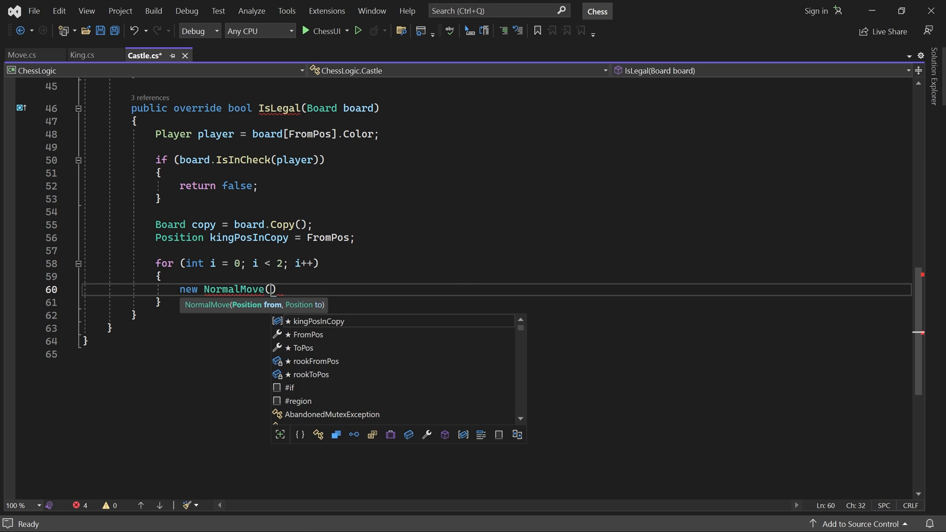
type("kingPosInCopy, kingPosInCopy +")
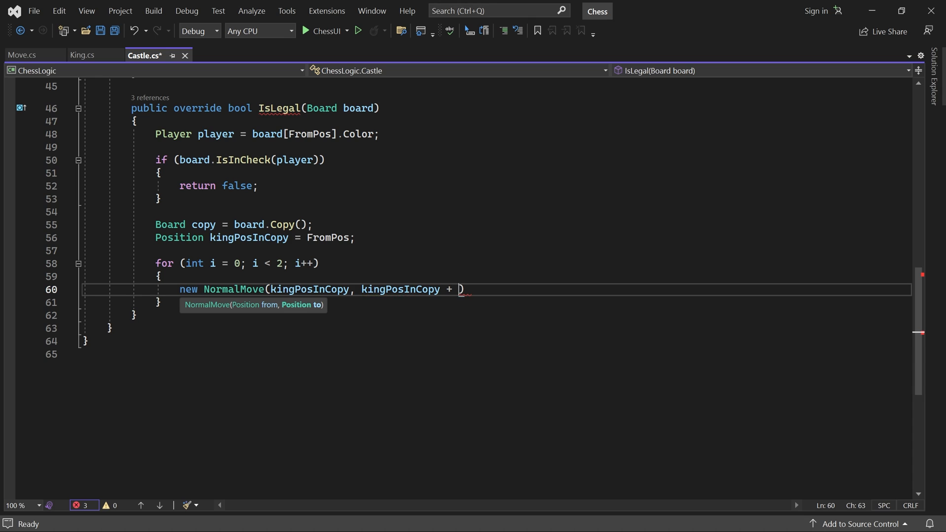
type("kingMoveDir")
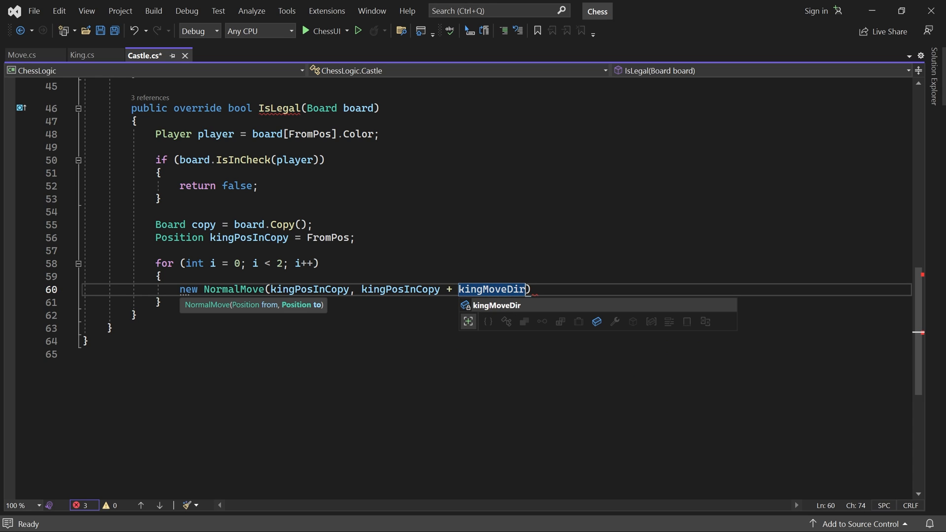
type(".Execute(copy);")
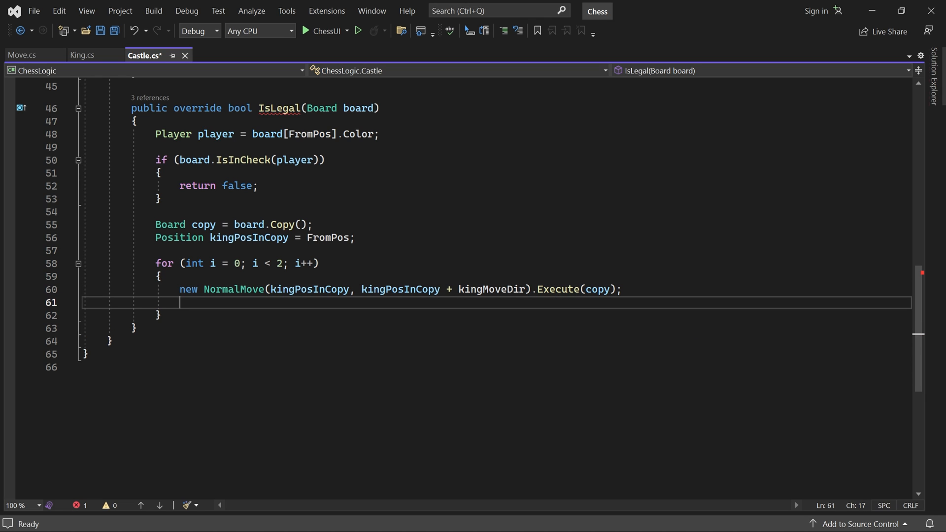
type("kingPosInCopy")
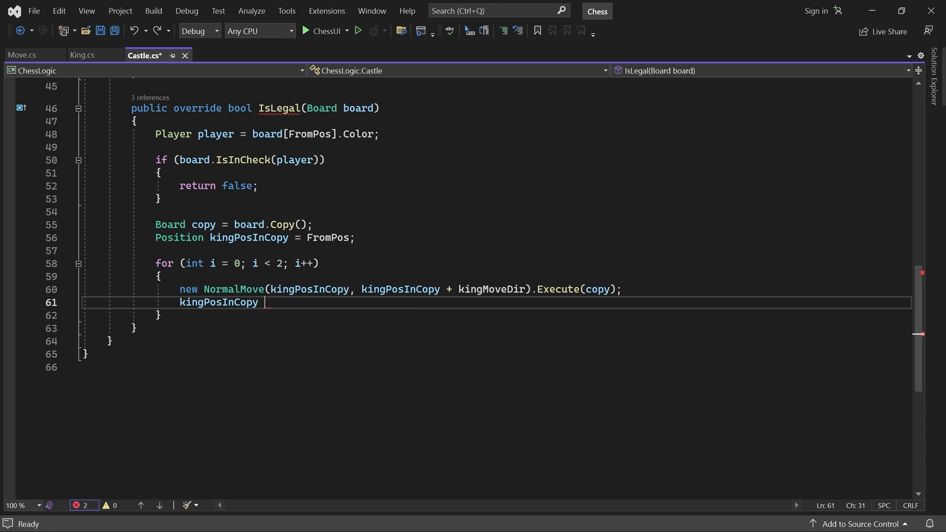
type("+= kingMoveDir;")
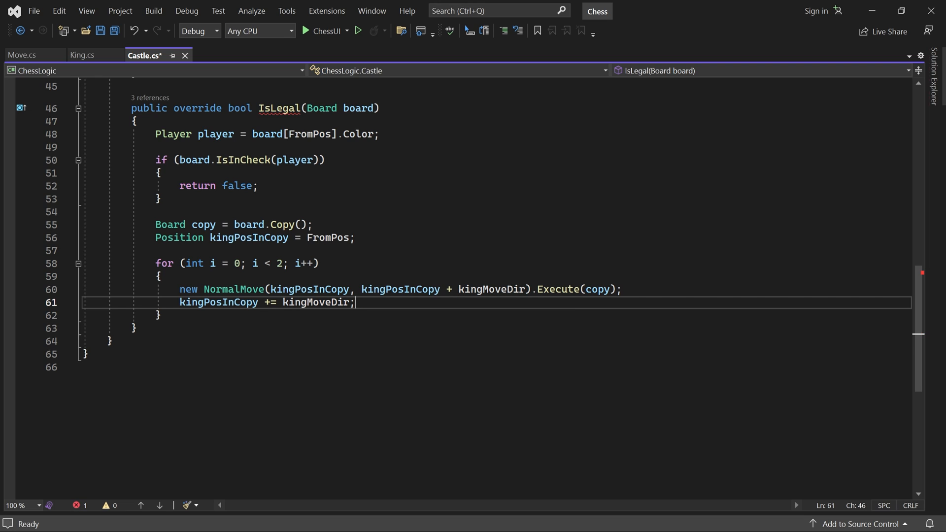
Return false if the copy shows the player in check, otherwise return true.
type("if")
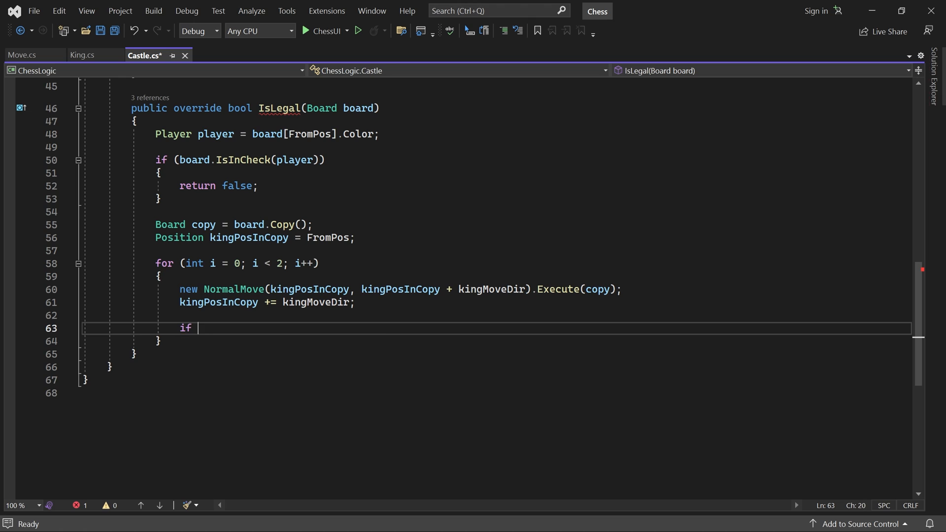
type("copy.IsInCheck(player")
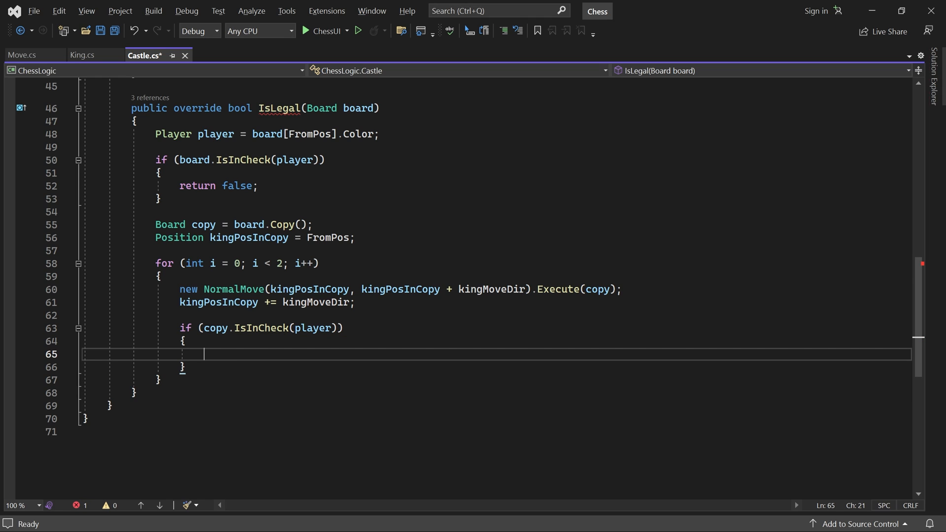
type("return false;")
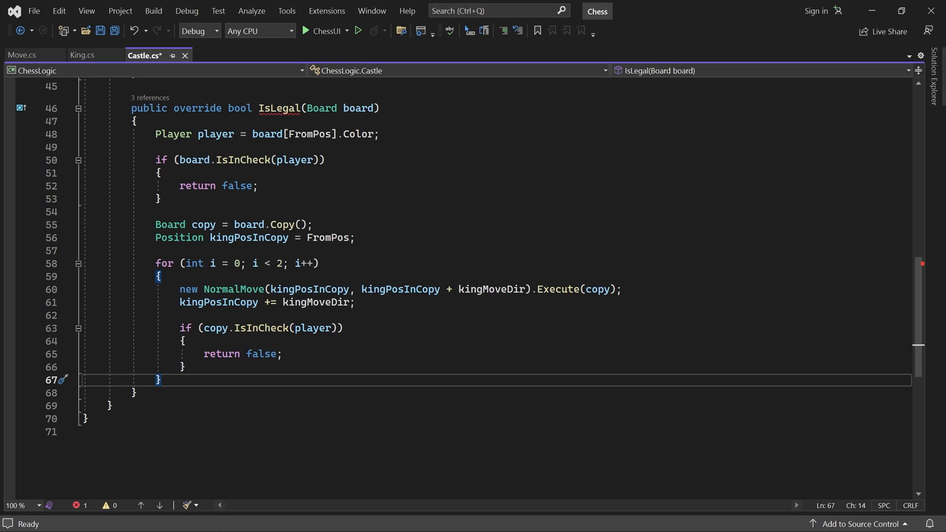
type("return true;")
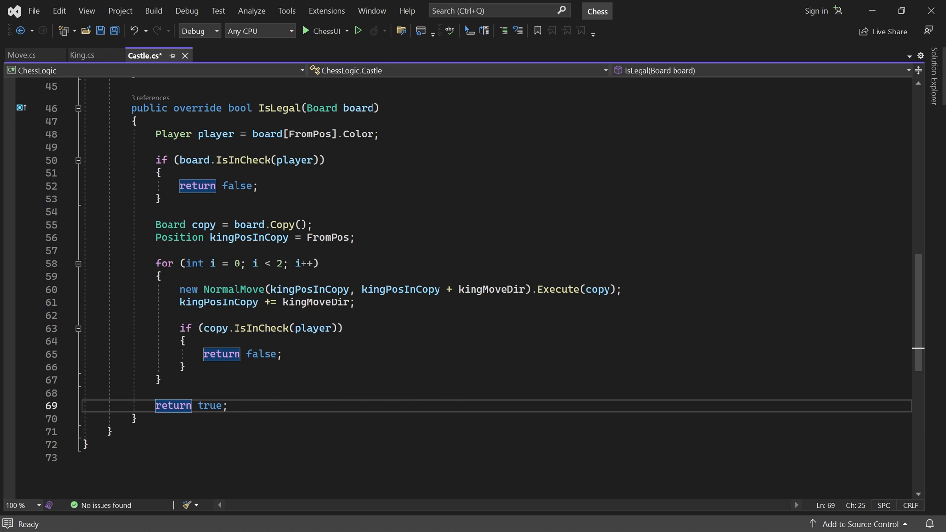
Run the Chess app, castle White's king kingside, and view Black king's moves.
left_click(135, 419)
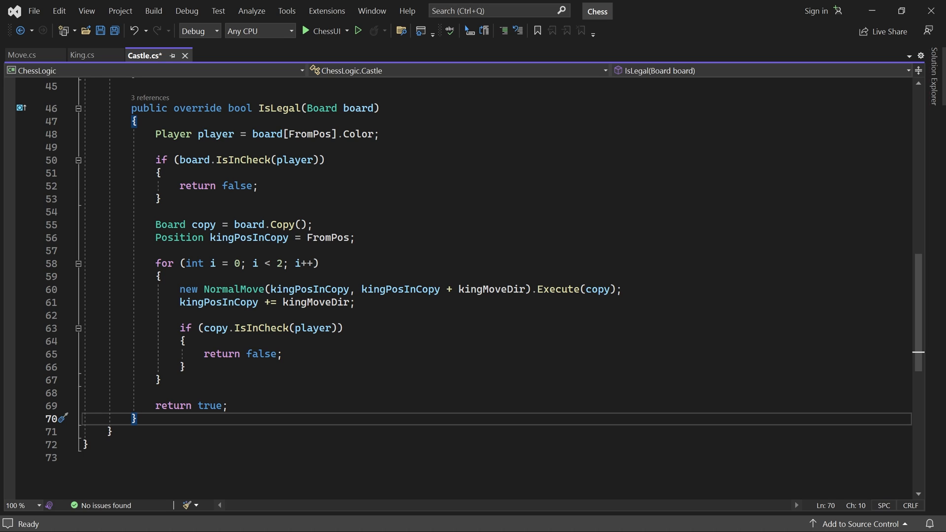
left_click(306, 30)
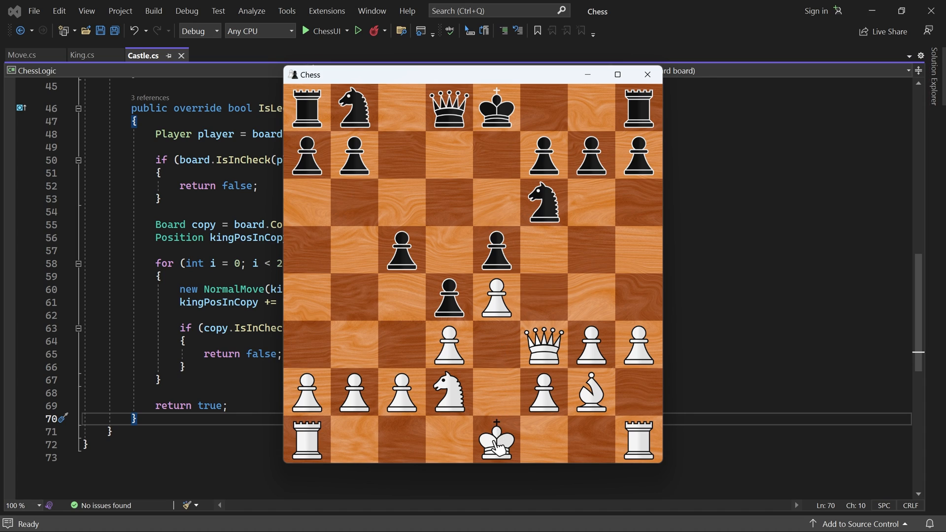
left_click(495, 441)
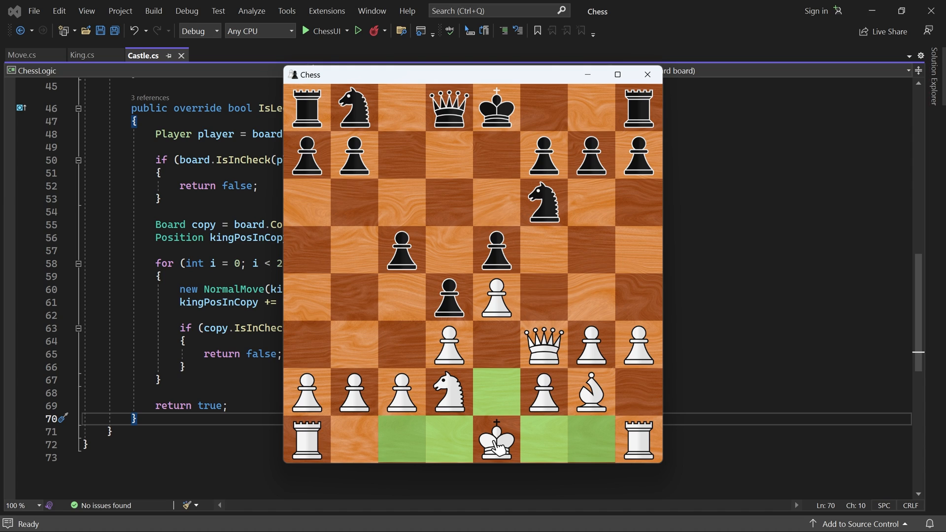
left_click(496, 439)
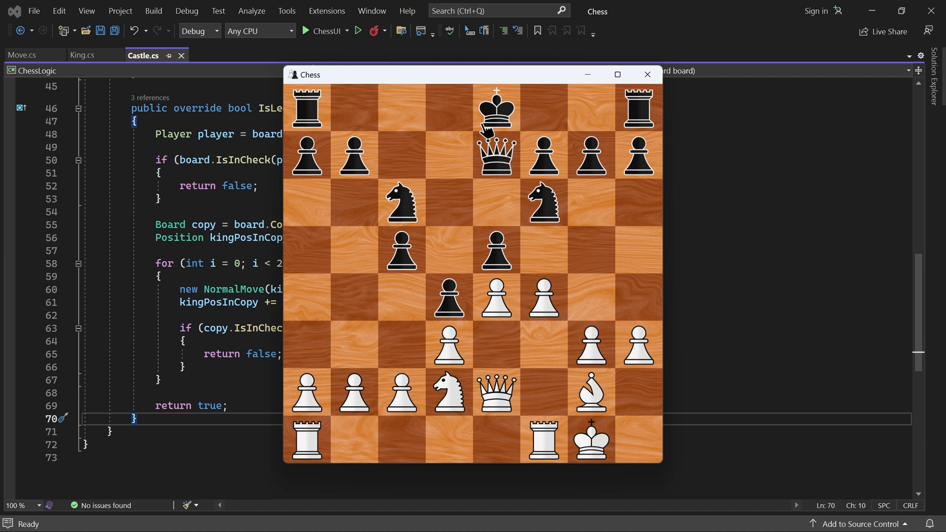
left_click(497, 109)
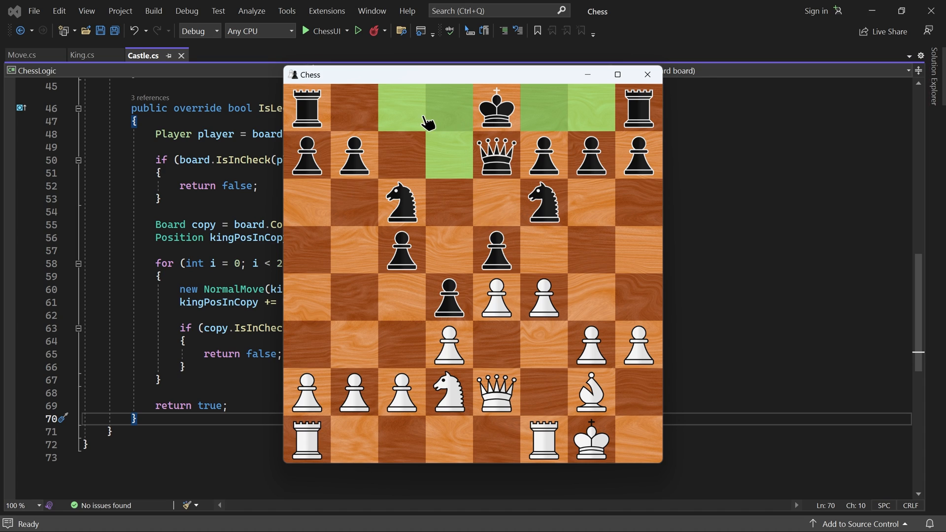
left_click(400, 108)
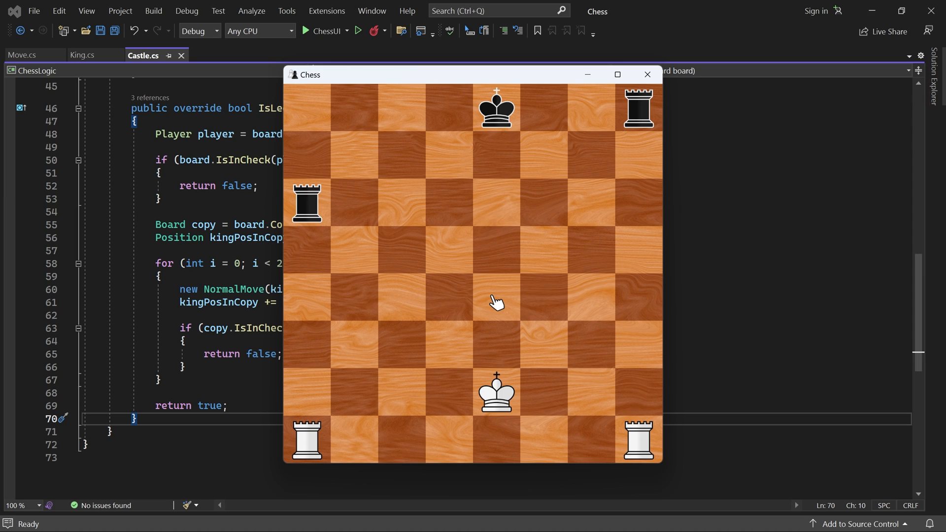
Test castling in further positions, move the checked white king away, and close Chess.
left_click(497, 392)
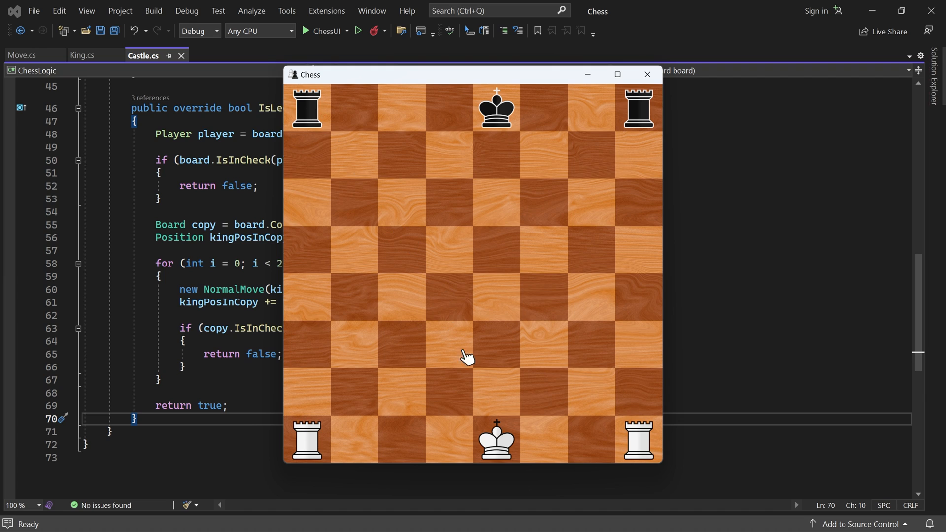
left_click(496, 440)
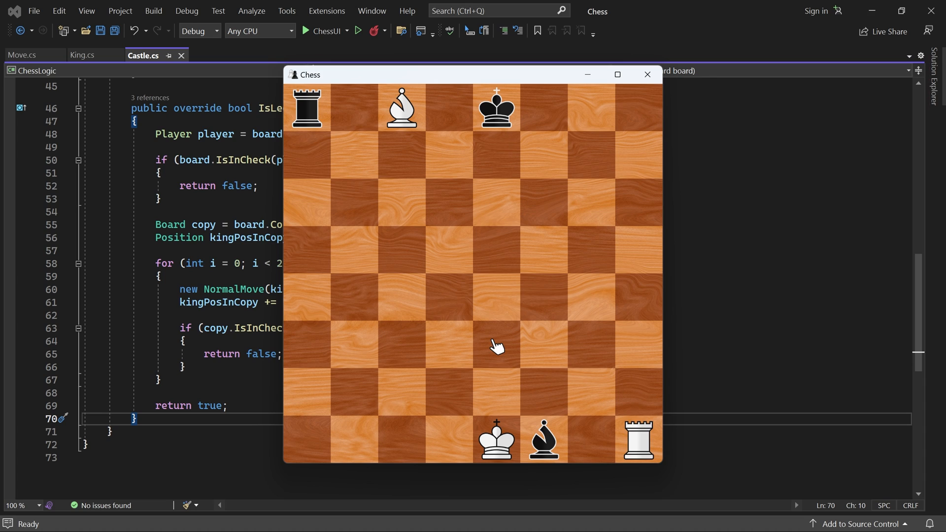
mouse_move(492, 453)
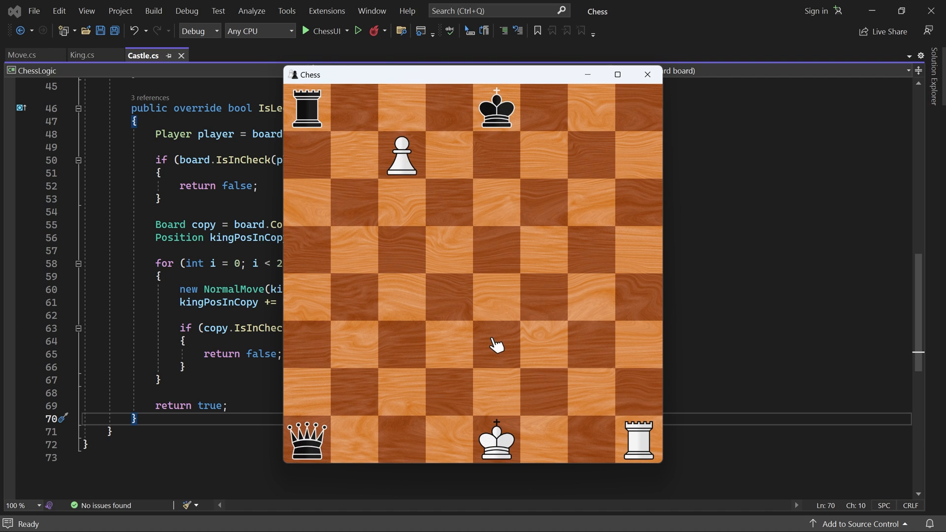
mouse_move(499, 423)
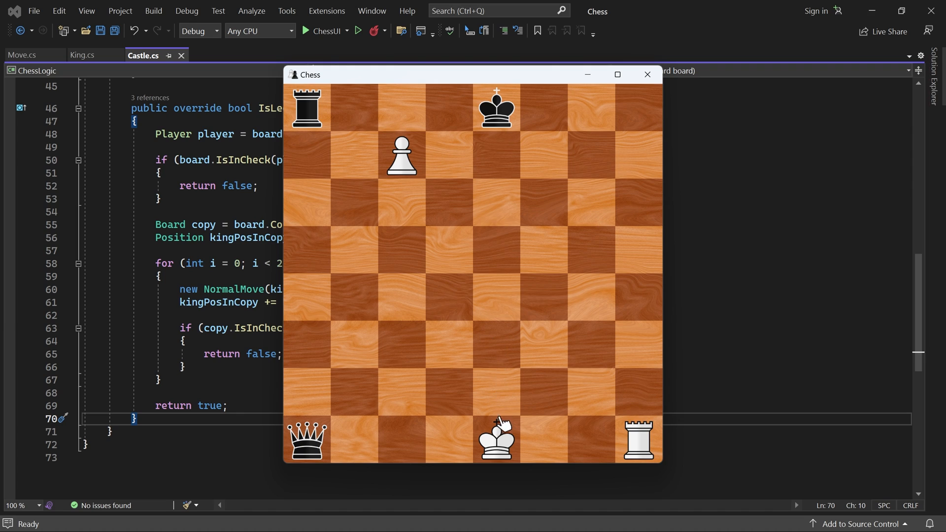
left_click(497, 439)
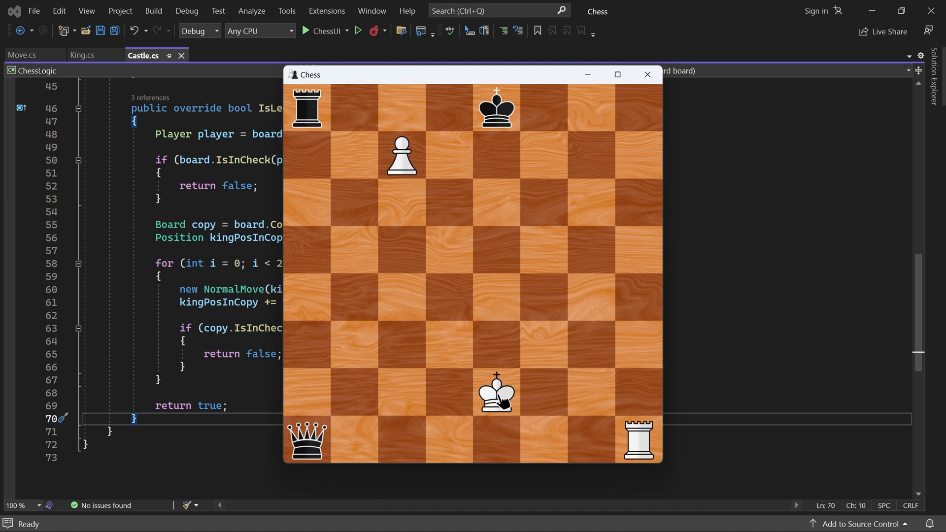
left_click(496, 110)
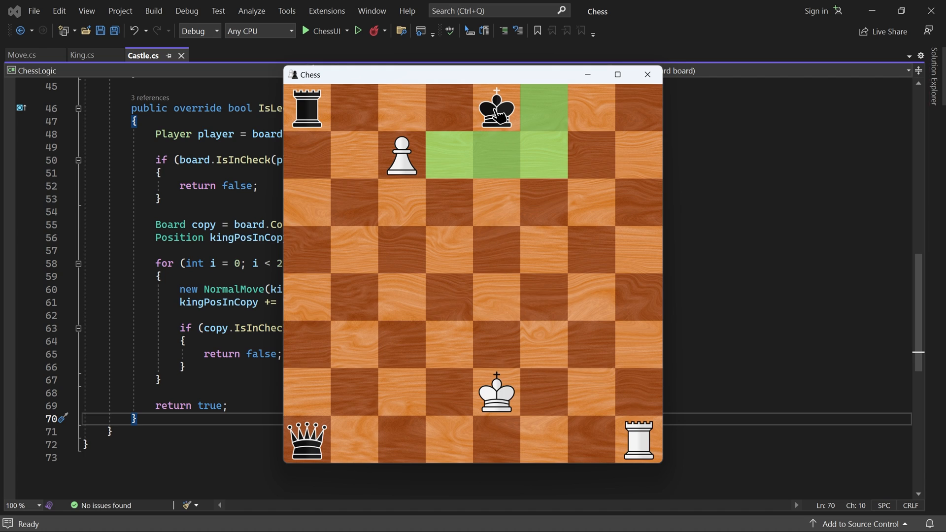
mouse_move(449, 112)
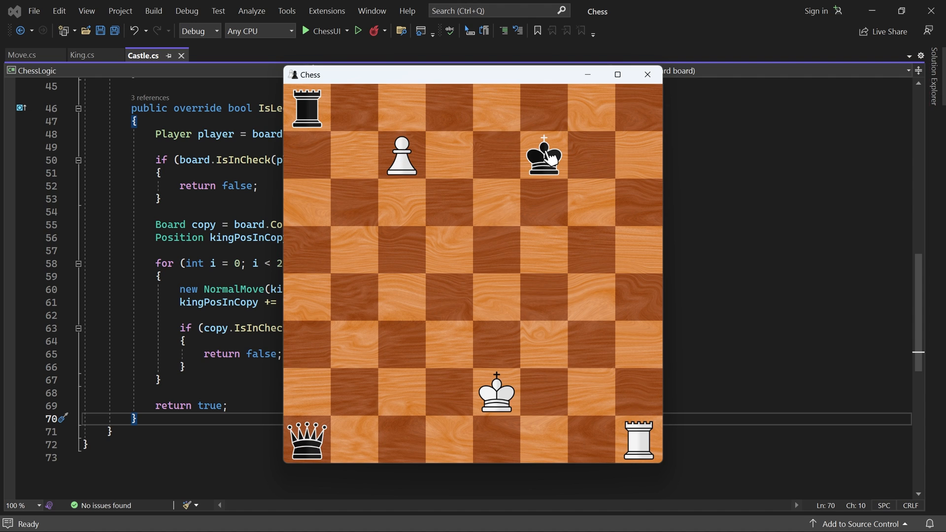
left_click(648, 74)
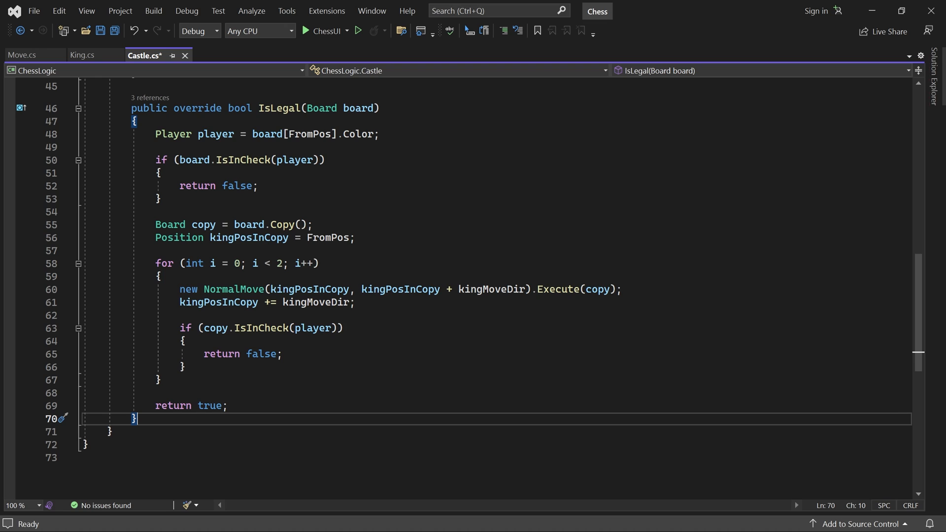